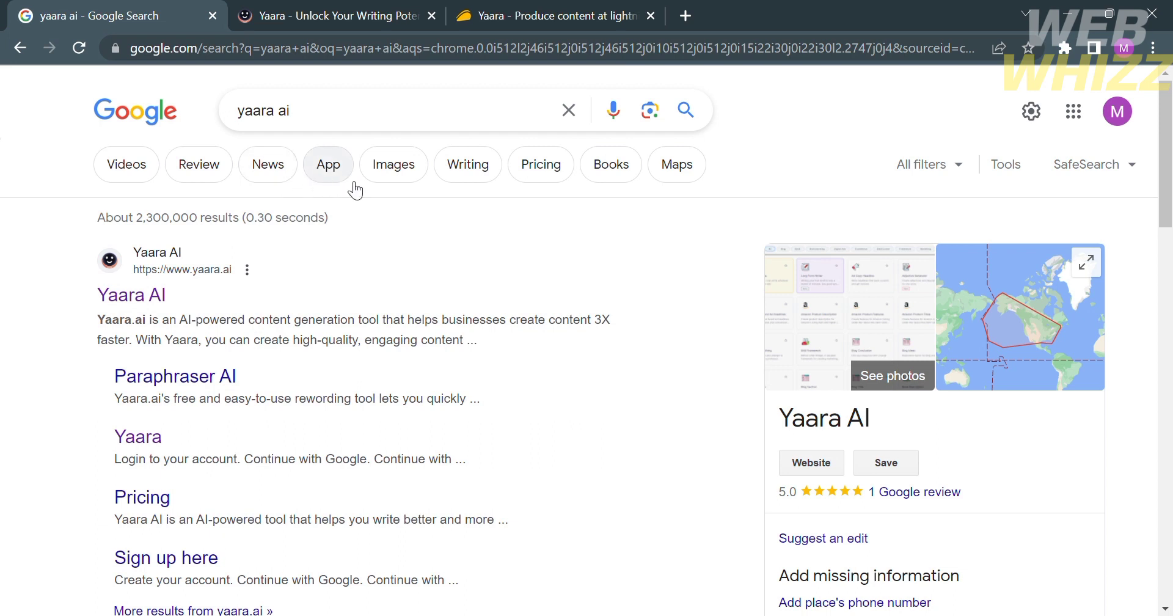
- Scroll the yaara.ai homepage through feature benefits to the long-form, plagiarism-free Document AI section
scroll(down, 3)
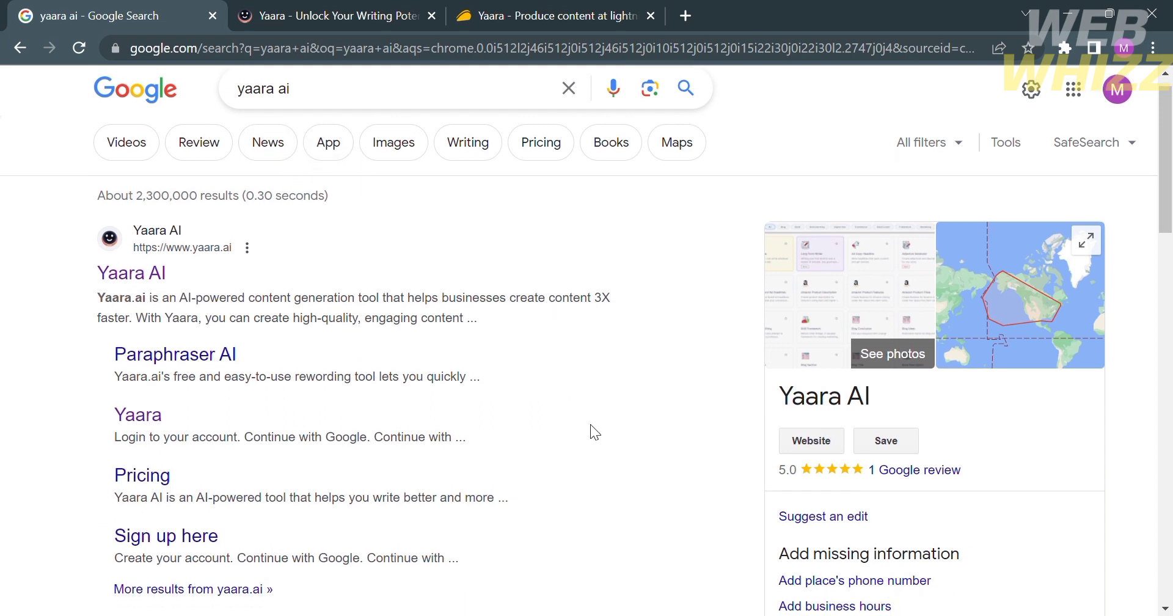
scroll(down, 3)
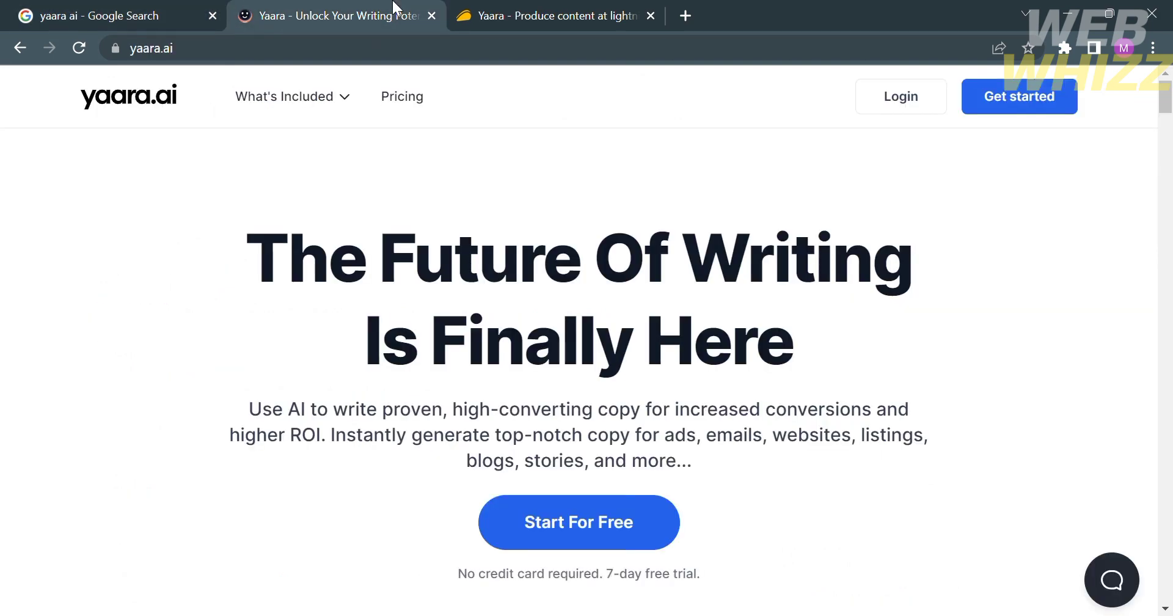
mouse_move(677, 383)
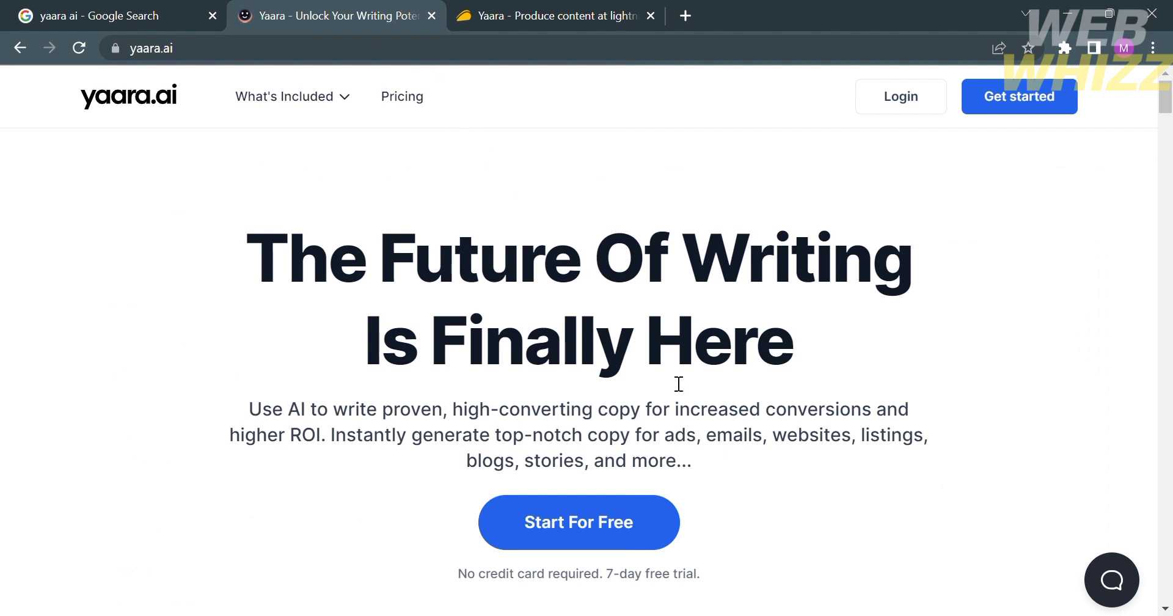
mouse_move(505, 512)
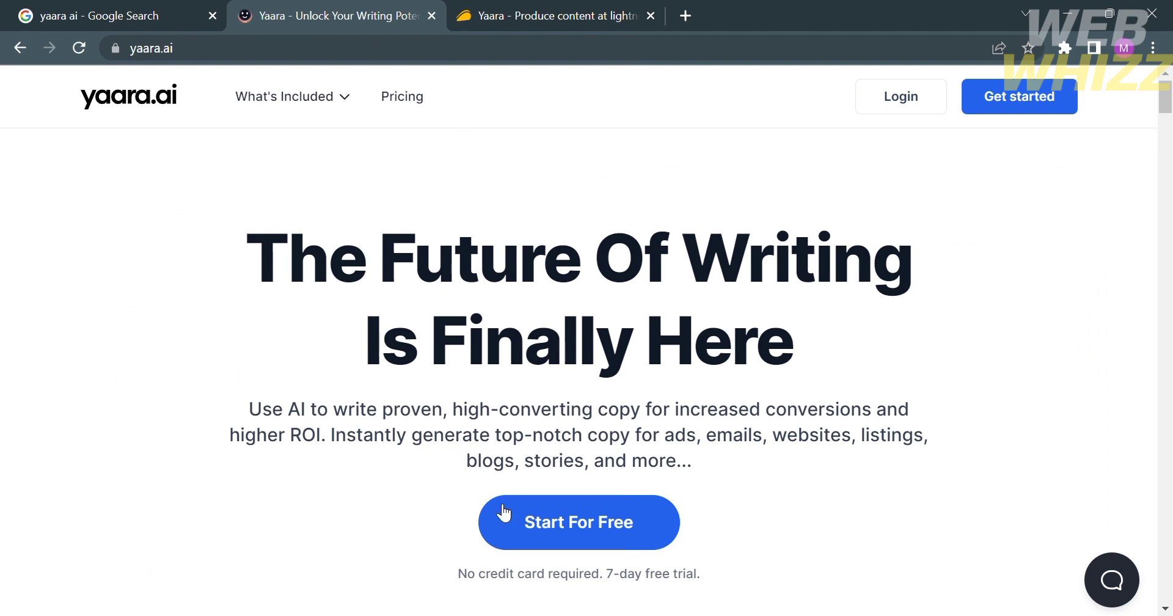
scroll(down, 3)
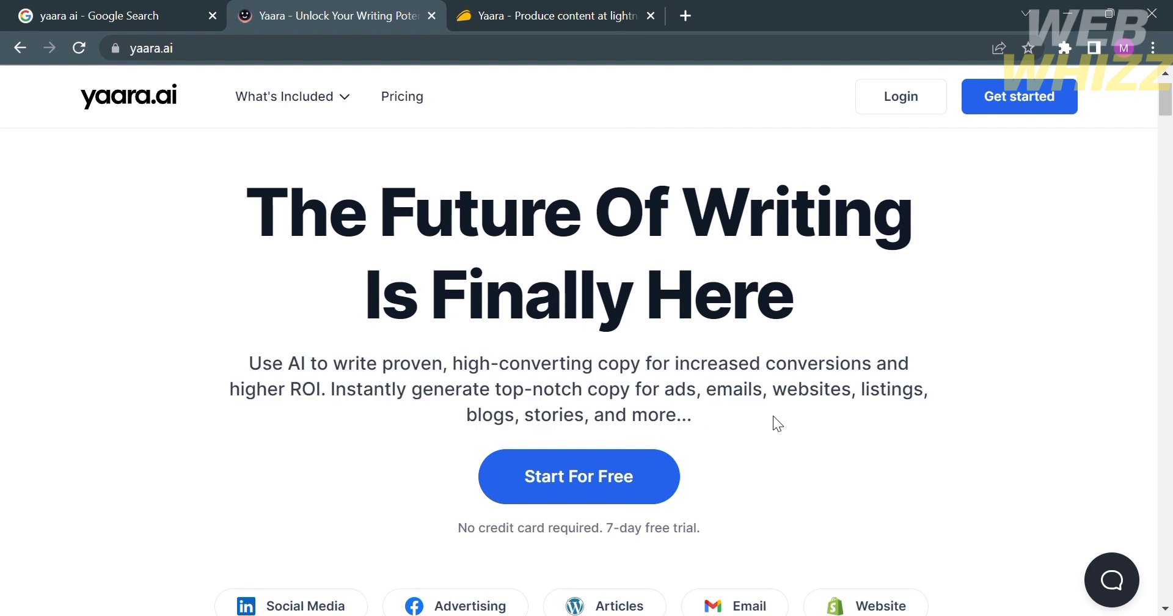
scroll(down, 3)
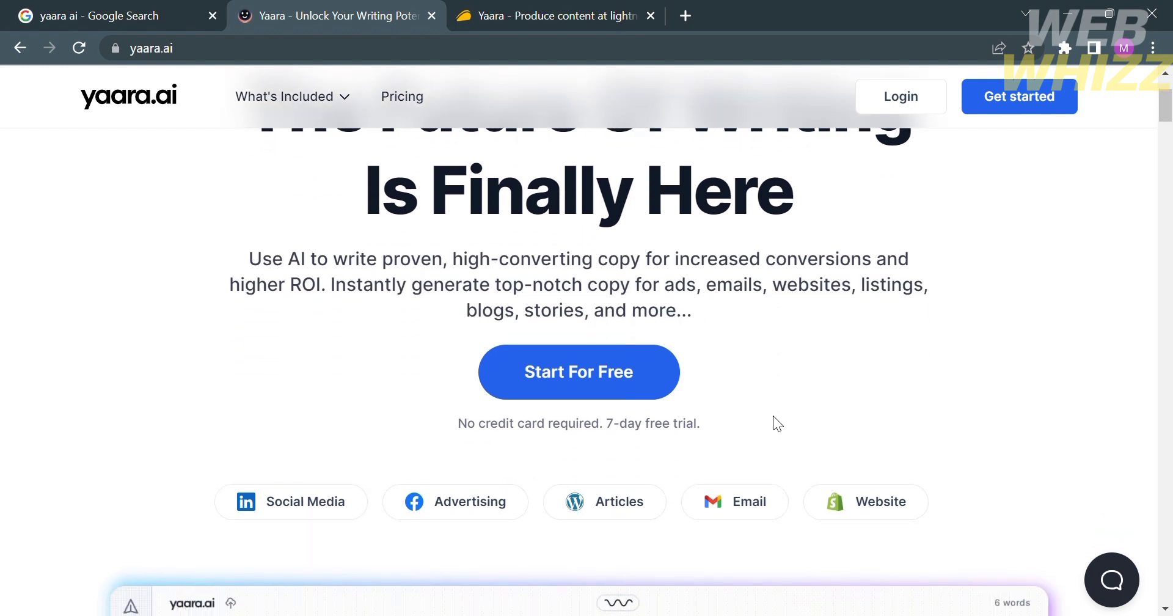
scroll(down, 3)
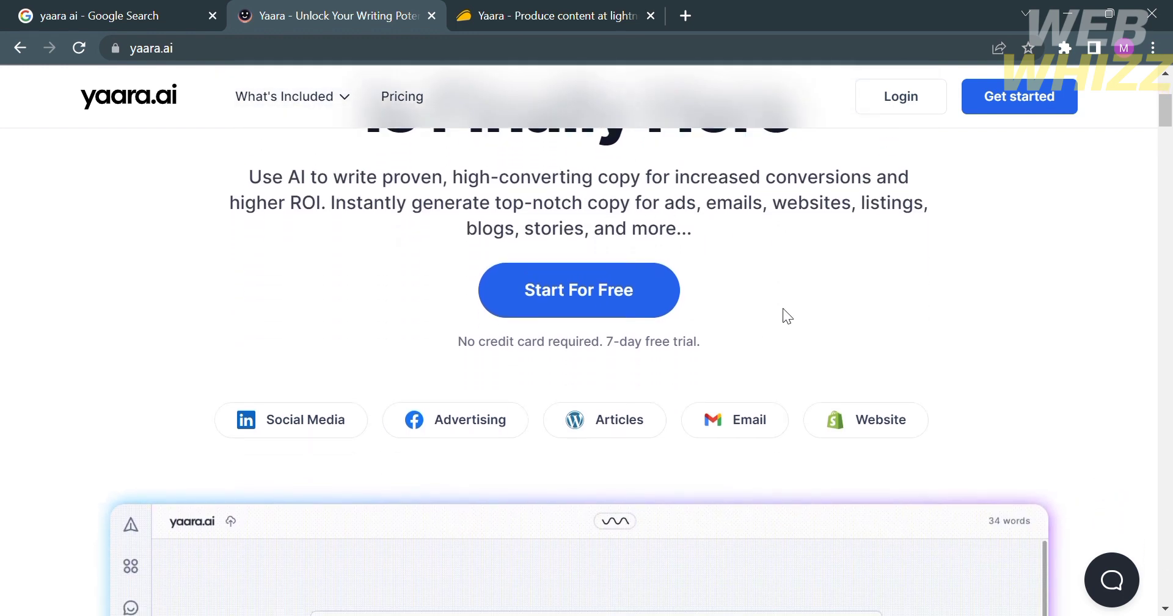
scroll(down, 3)
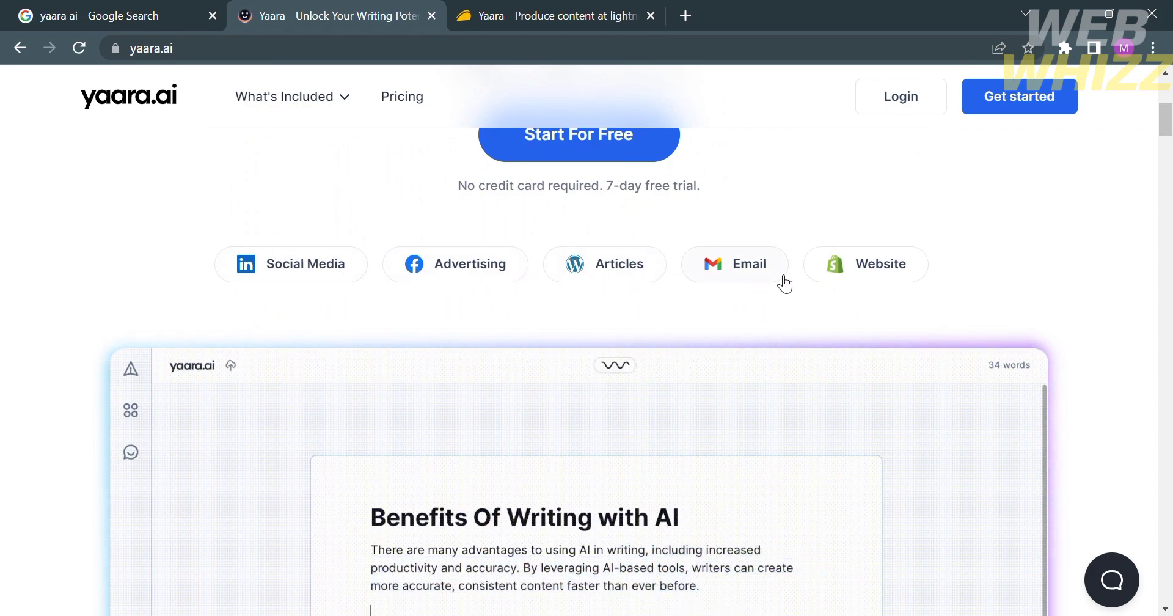
scroll(down, 3)
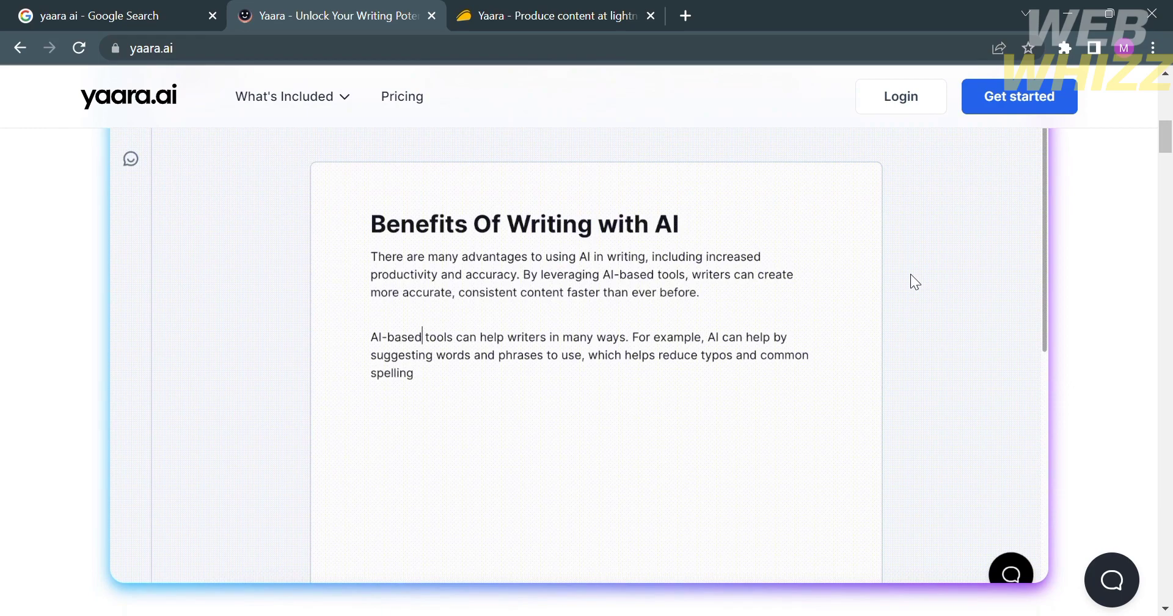
scroll(down, 3)
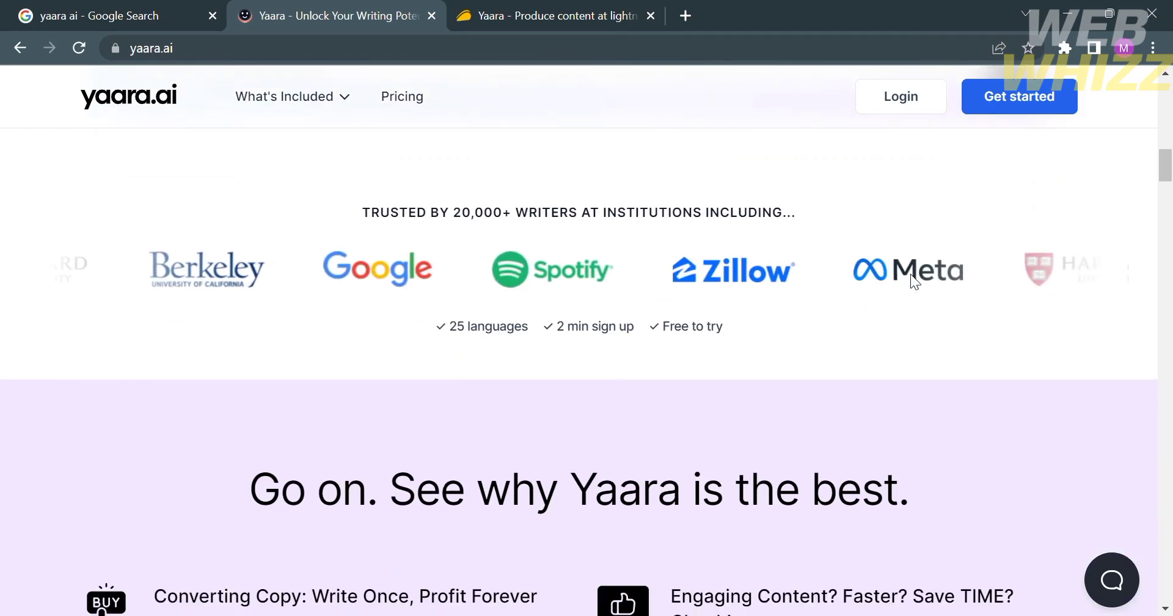
scroll(down, 3)
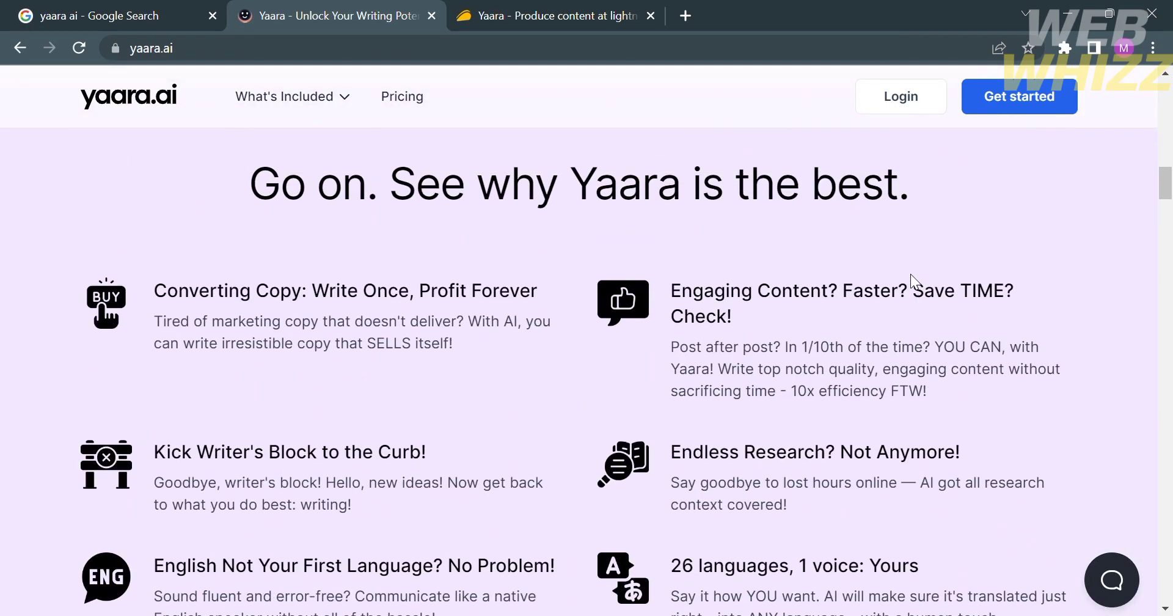
scroll(down, 3)
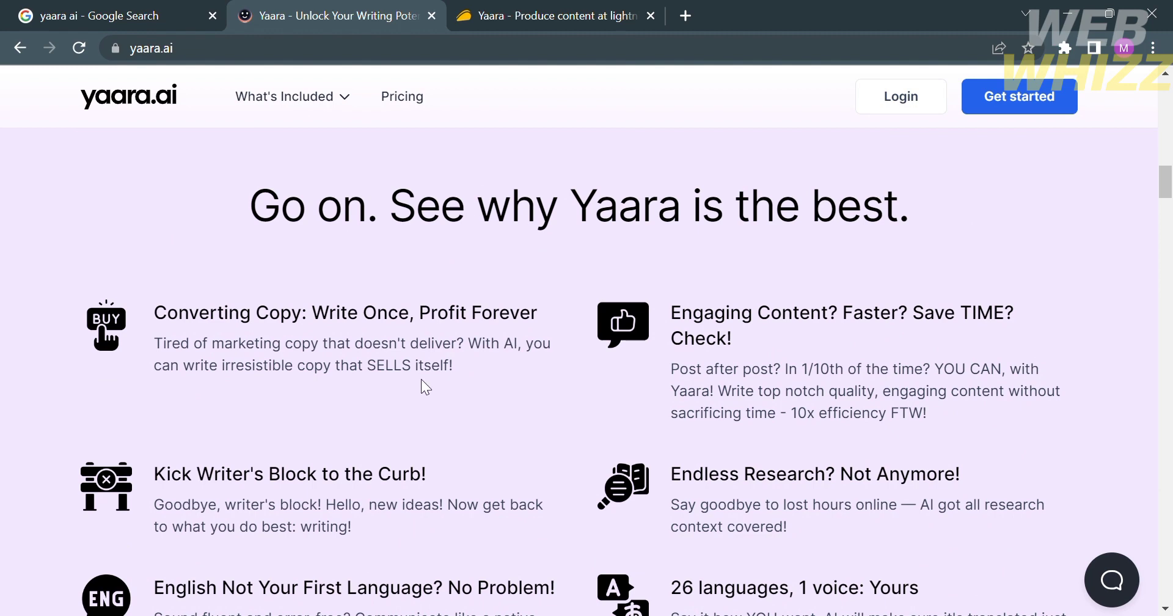
scroll(down, 3)
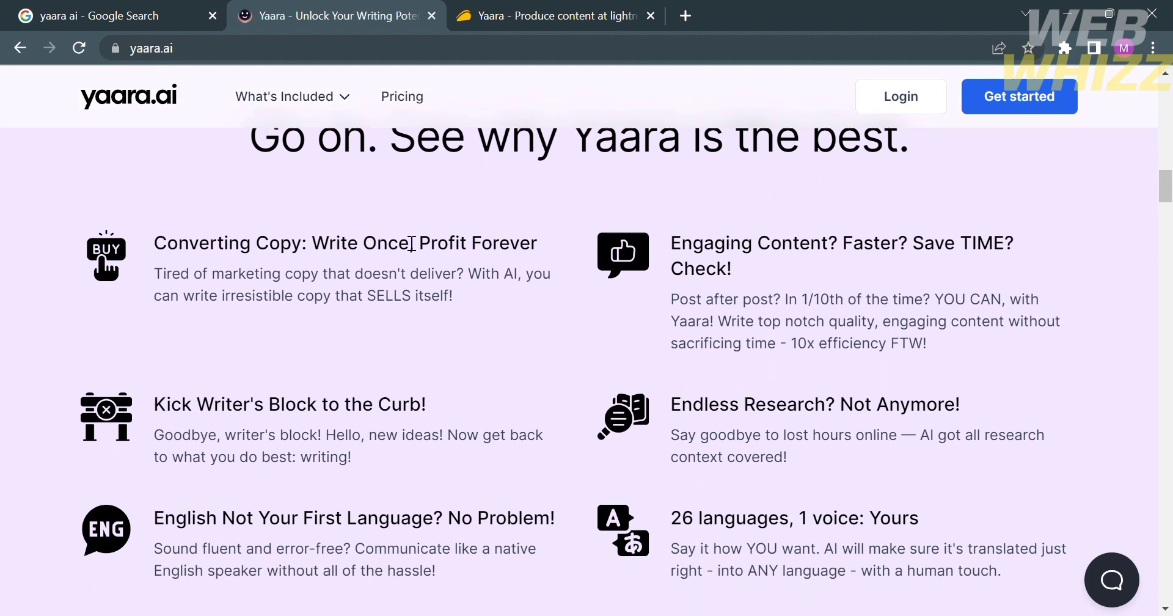
scroll(down, 3)
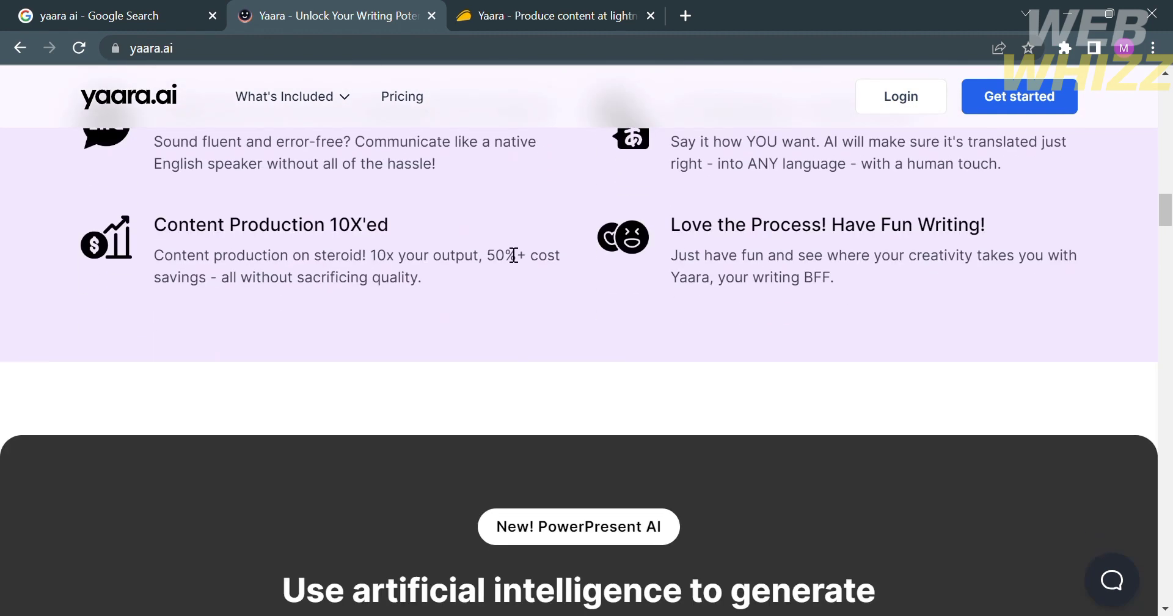
scroll(down, 3)
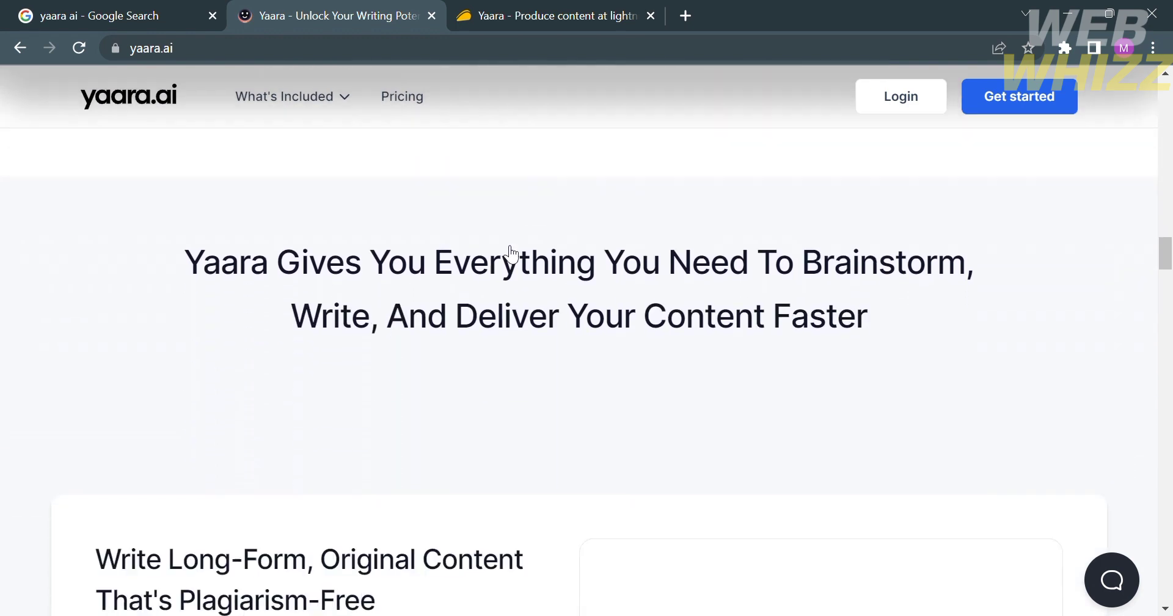
scroll(down, 3)
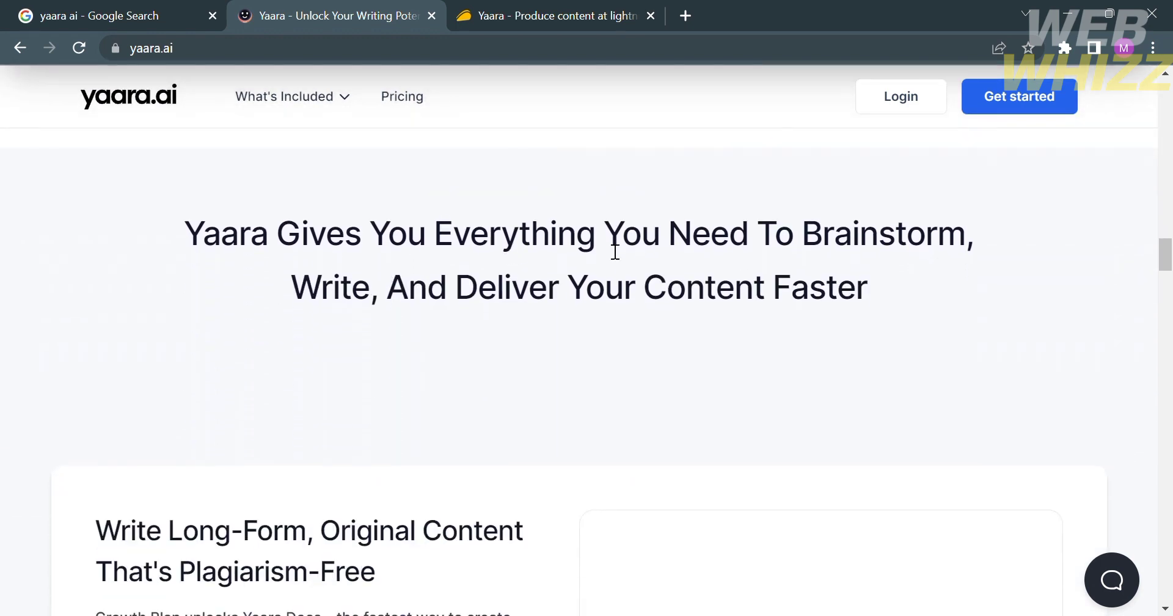
scroll(down, 3)
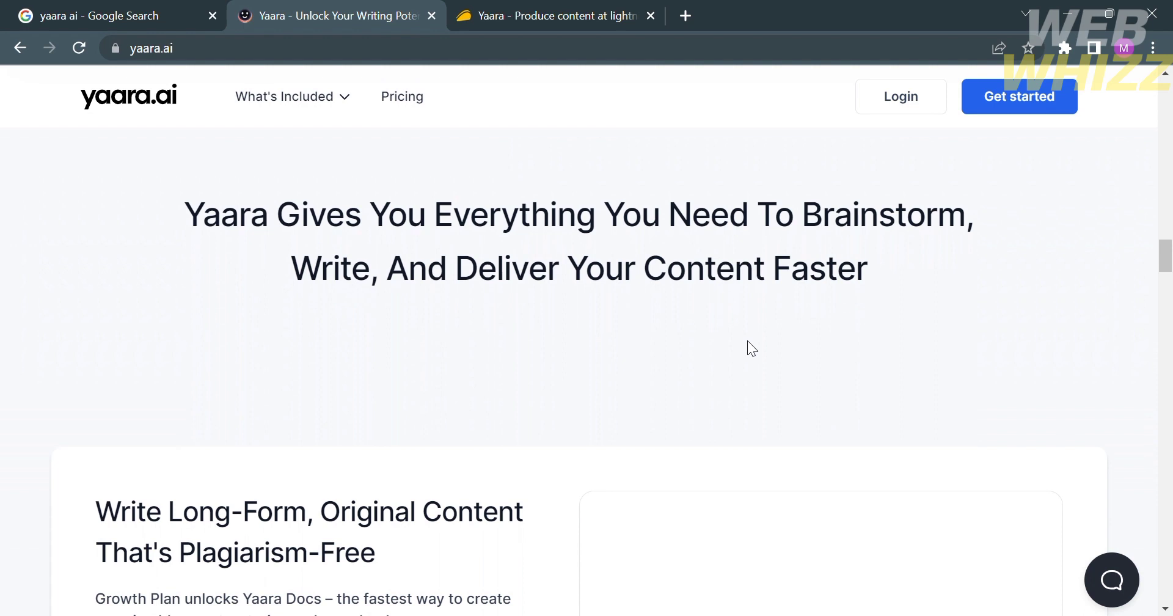
scroll(down, 3)
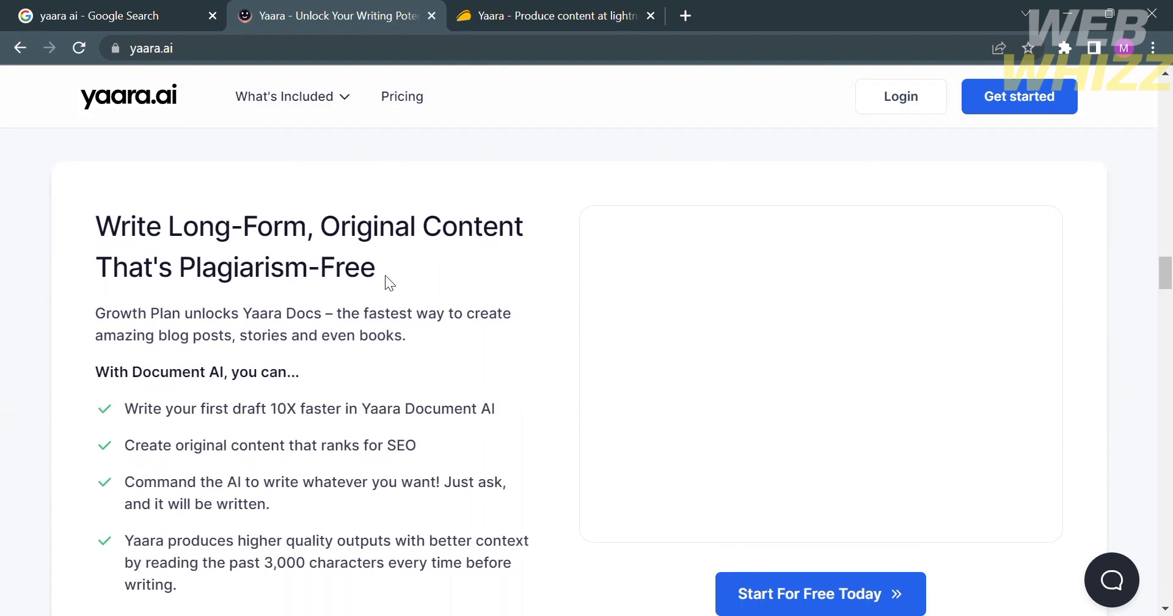
- Scroll down the homepage to the Frequently Asked Questions section
scroll(down, 3)
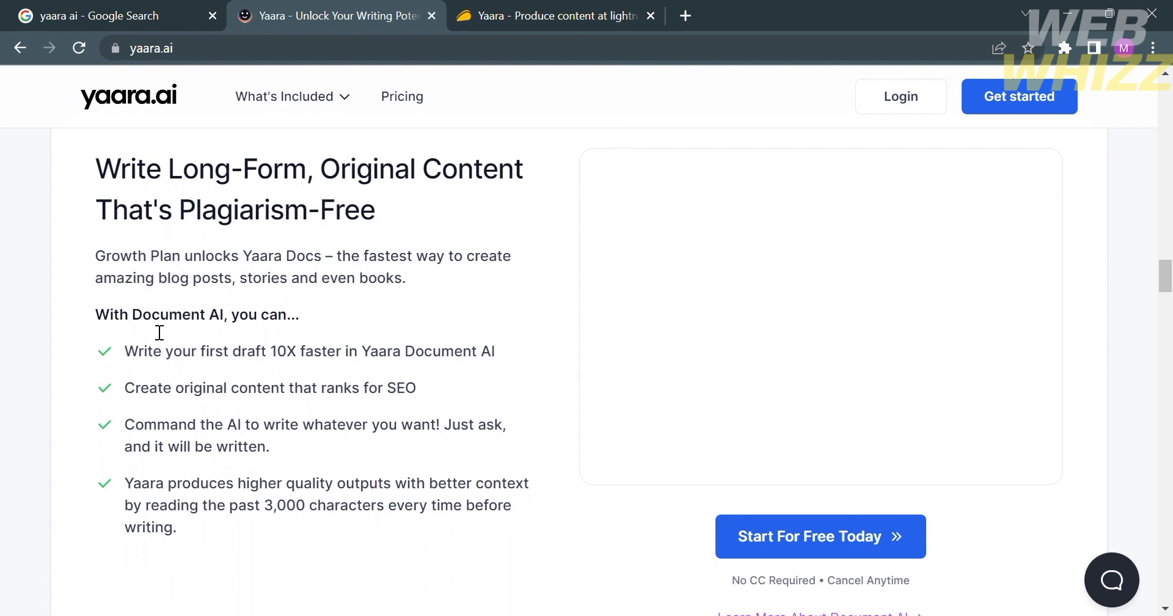
mouse_move(537, 372)
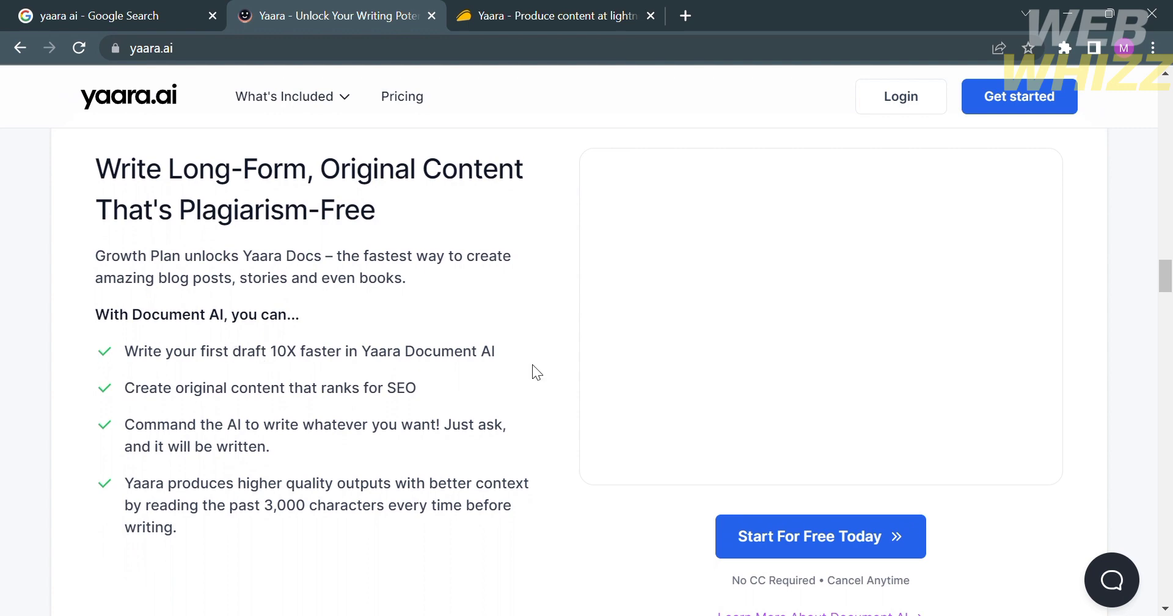
scroll(down, 3)
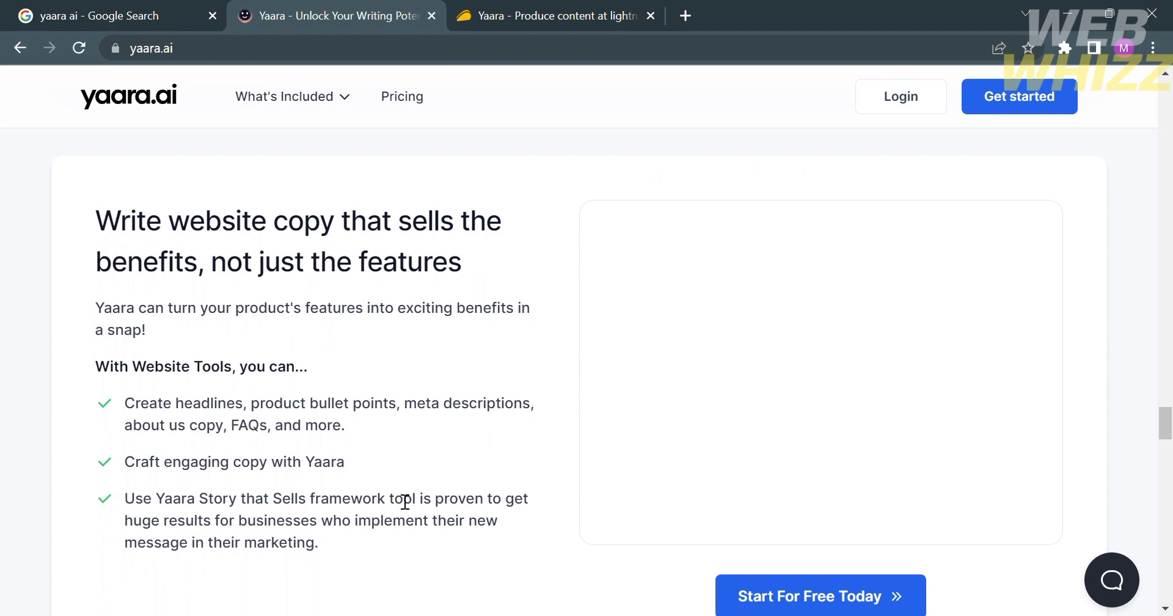
scroll(down, 3)
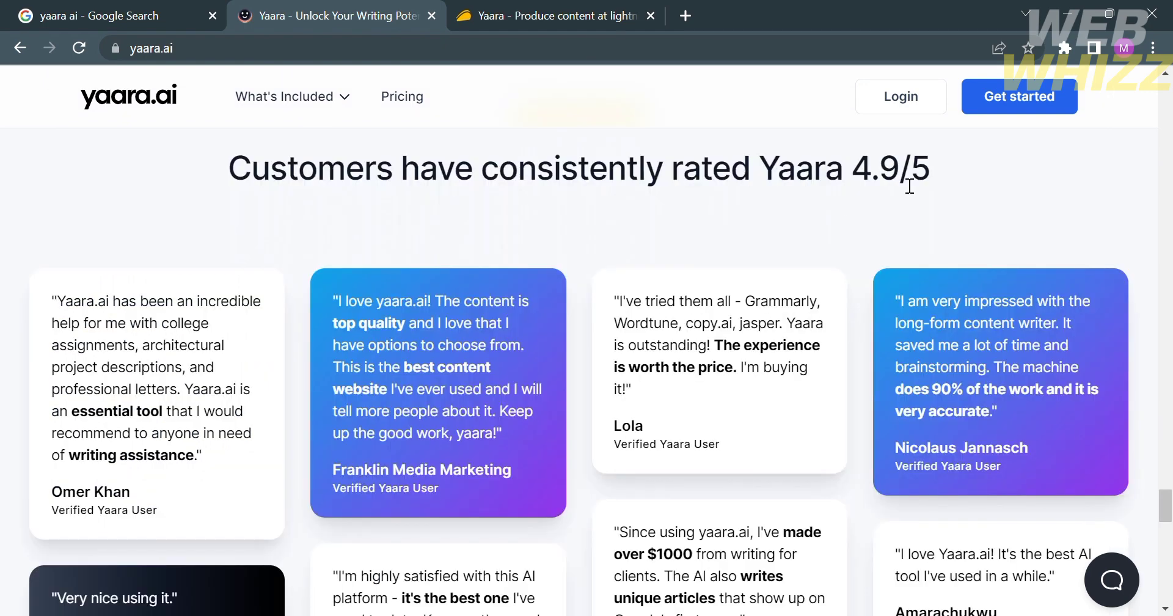
scroll(down, 3)
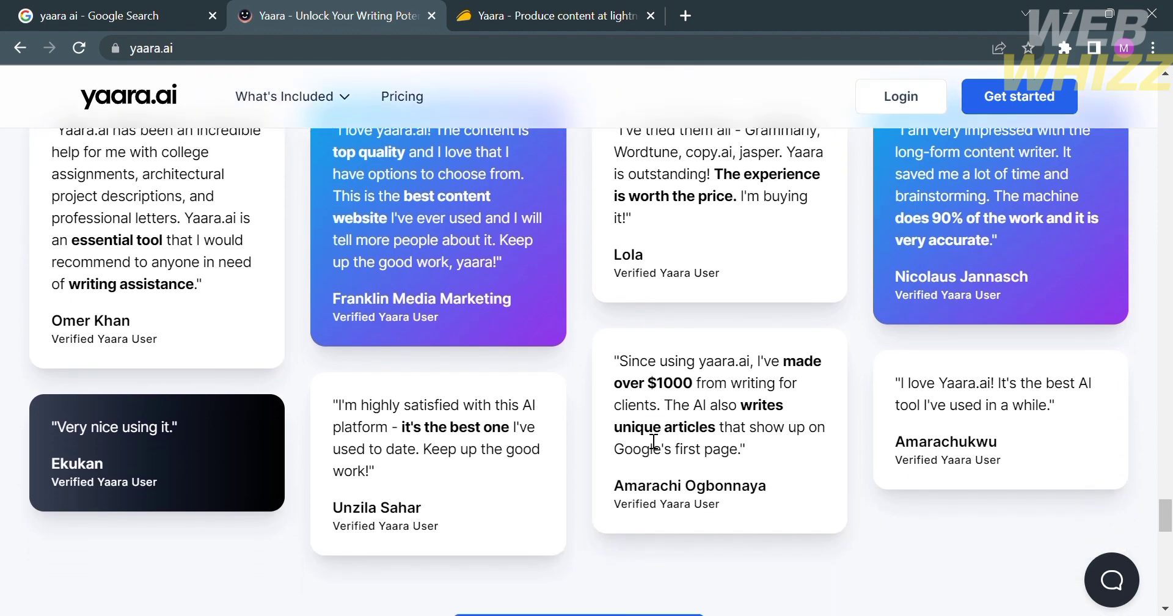
scroll(down, 3)
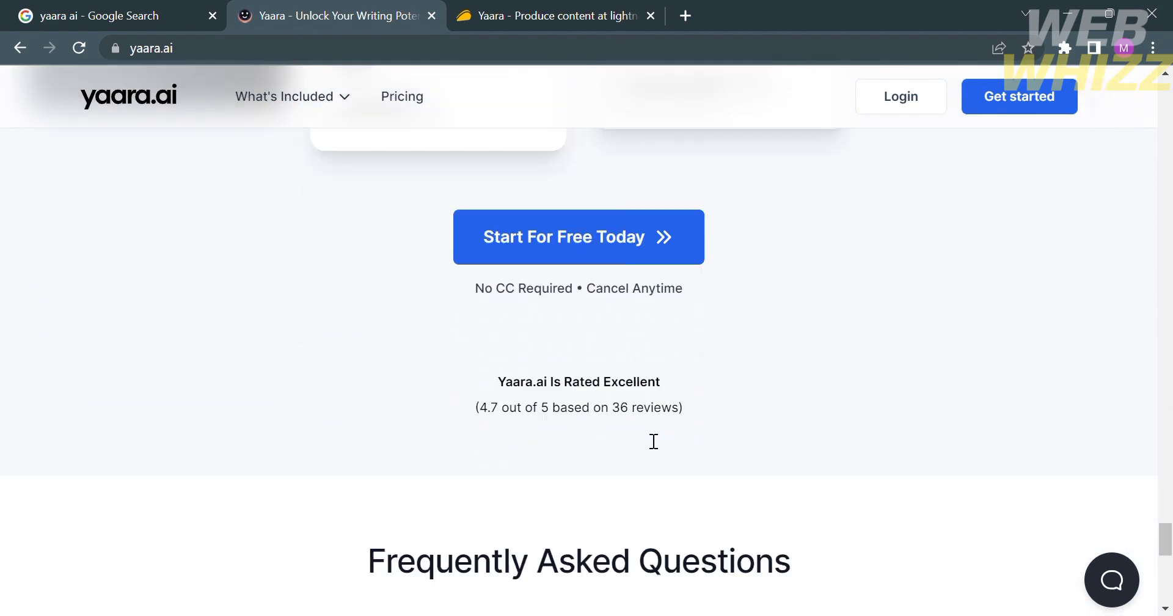
scroll(down, 3)
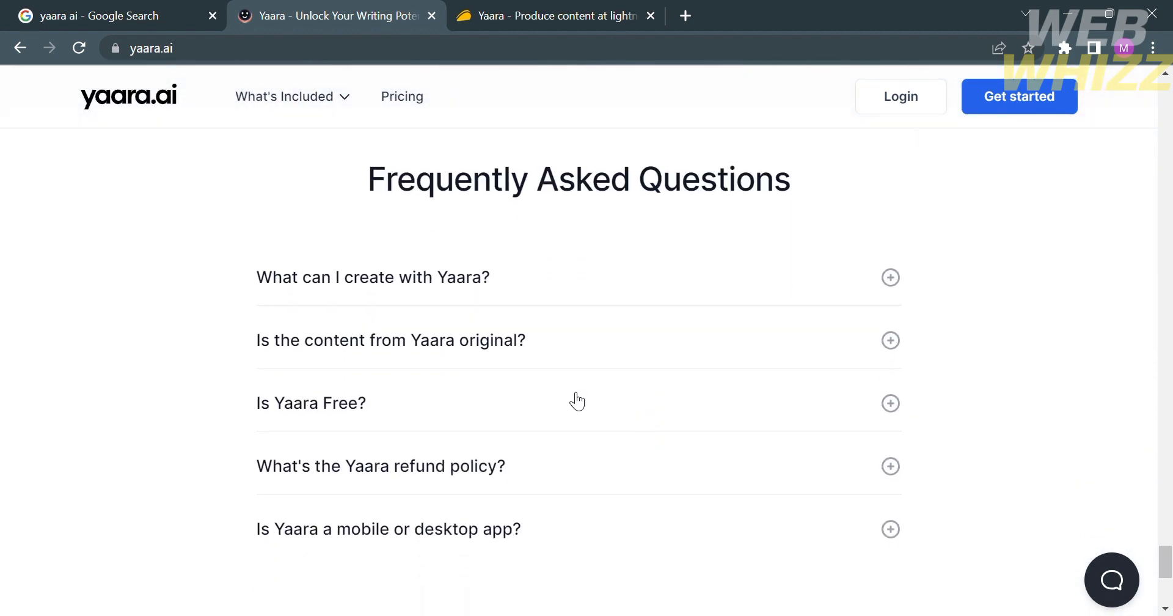
mouse_move(653, 288)
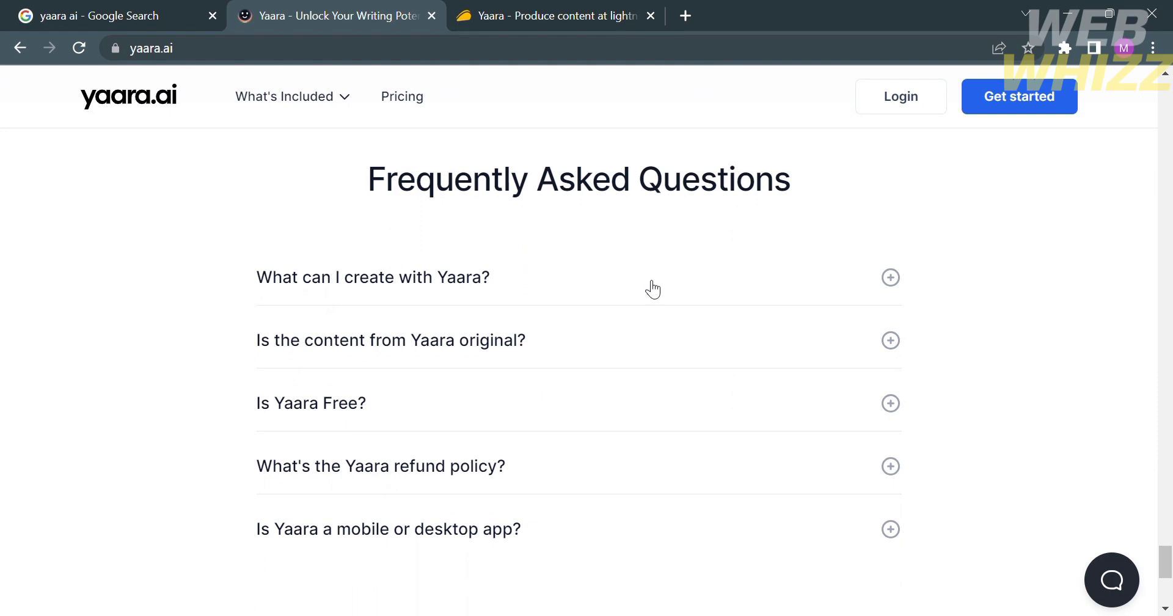
- Expand the 'What can I create with Yaara?' answer, read the free-plan answer, and return toward the top
click(372, 277)
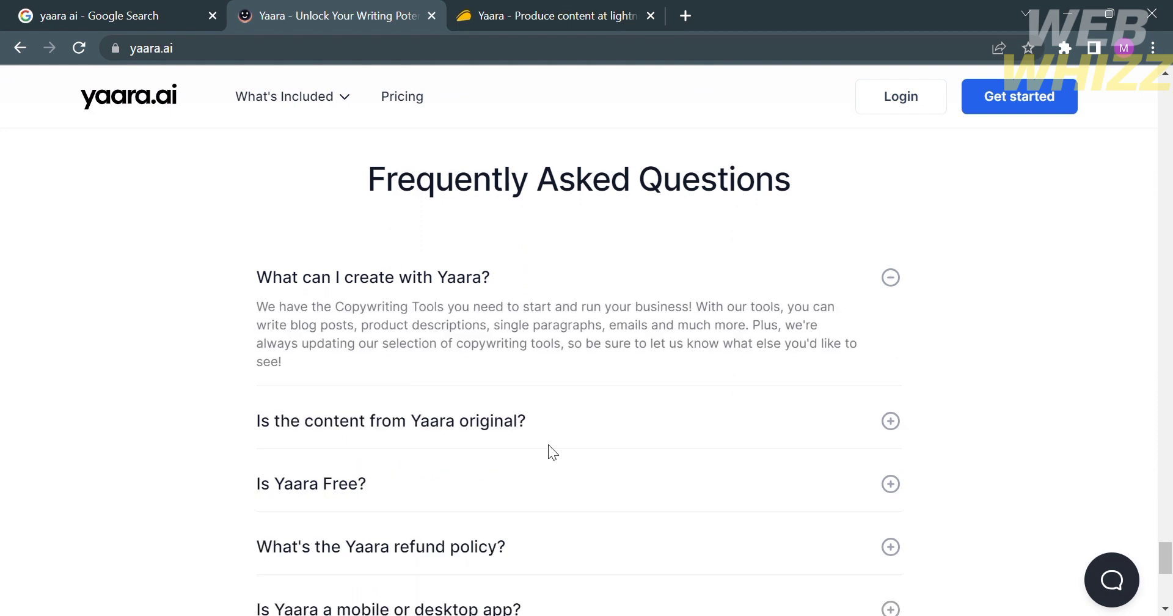
mouse_move(674, 452)
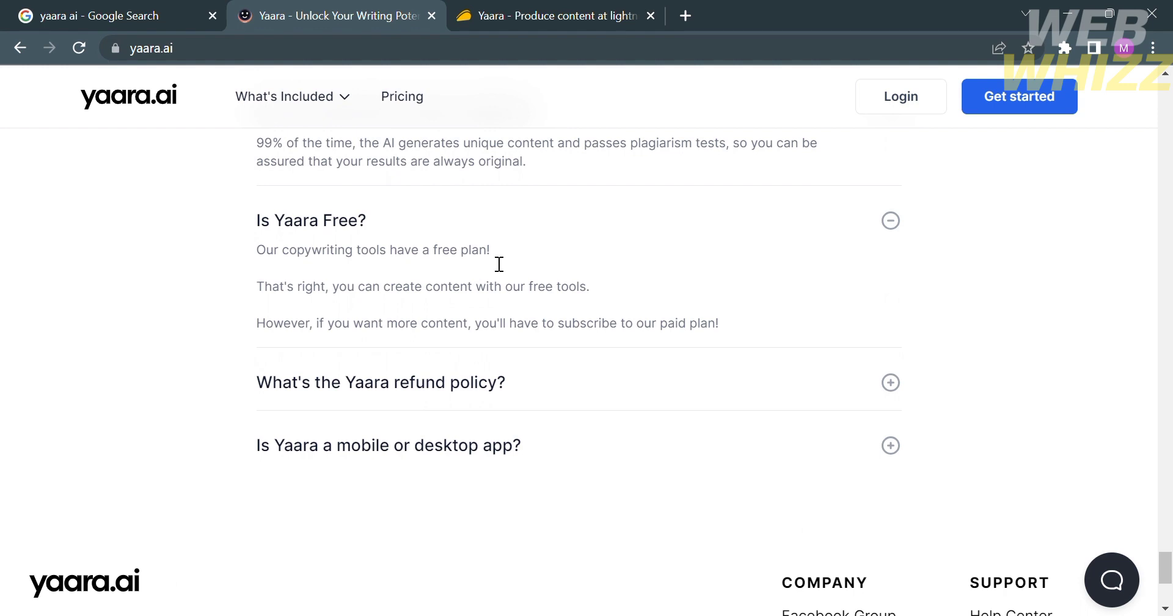
mouse_move(212, 256)
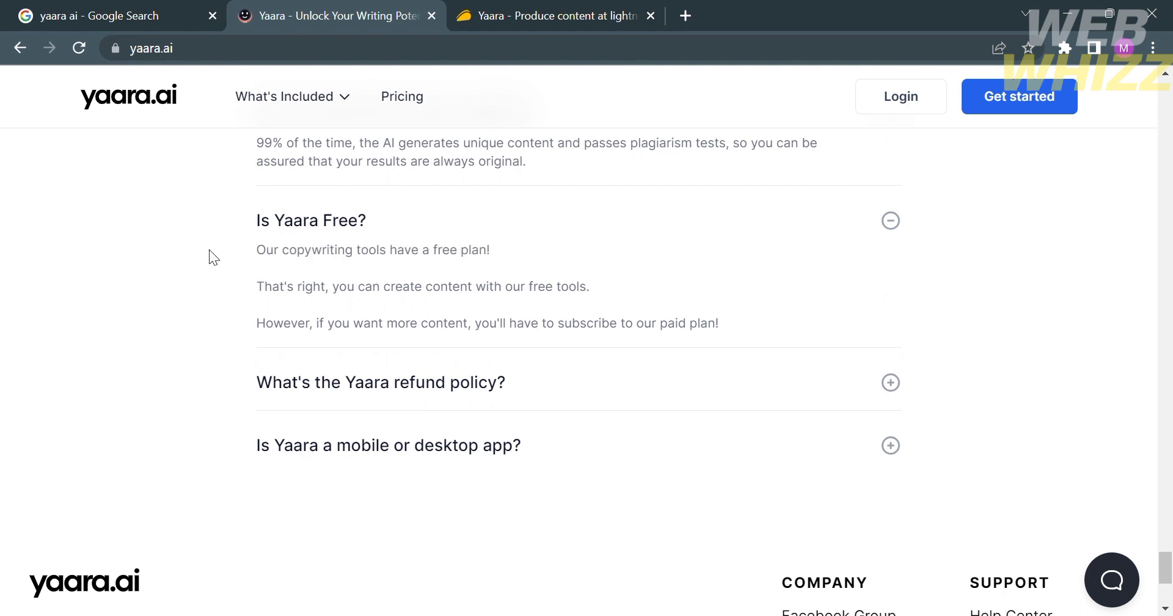
scroll(down, 3)
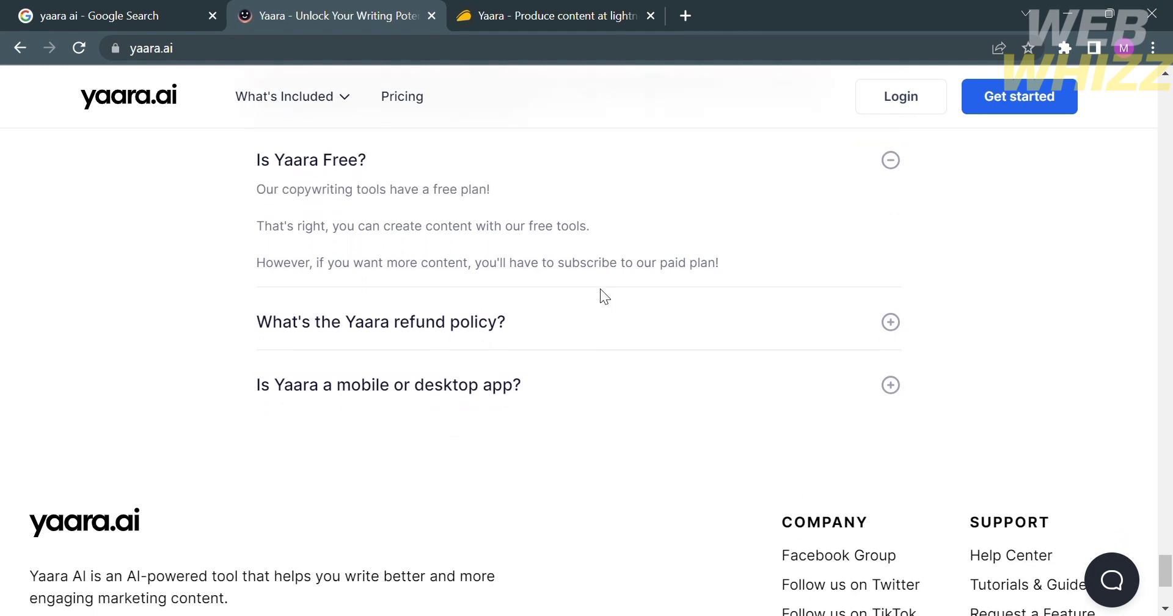
scroll(down, 3)
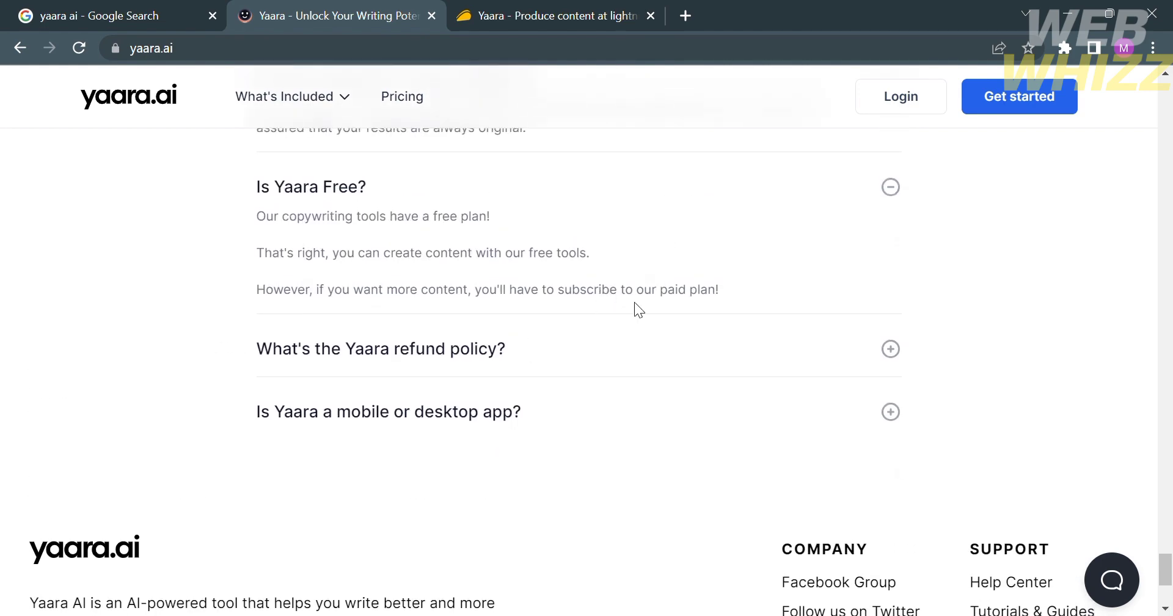
scroll(up, 3)
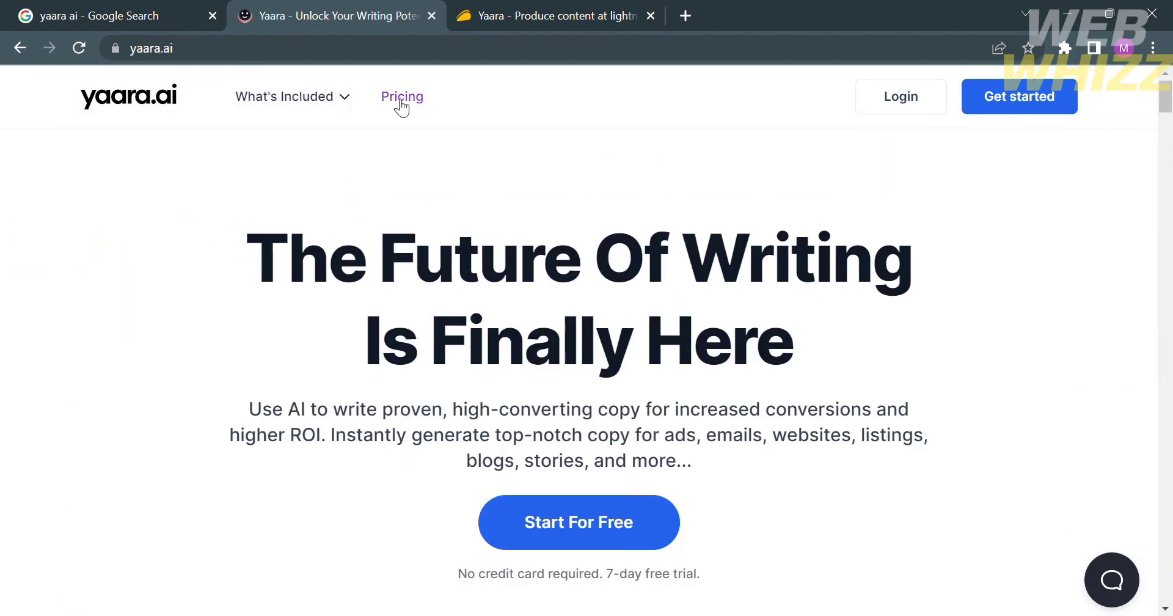
- View the Pricing page and scroll through the Starter, Growth and Advanced plan cards
click(402, 96)
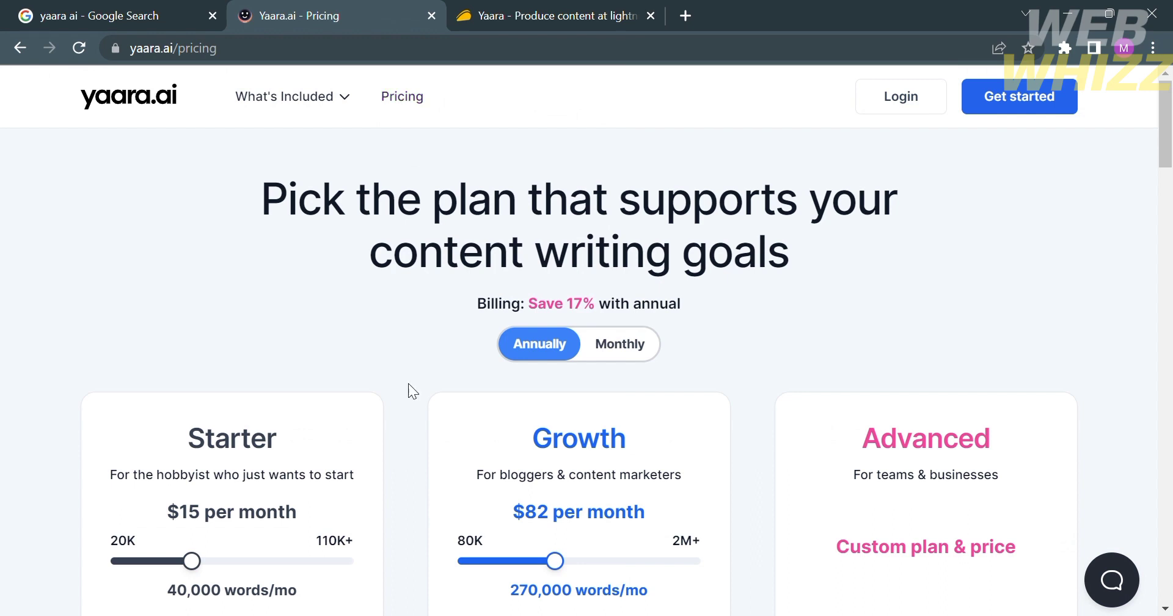
scroll(down, 3)
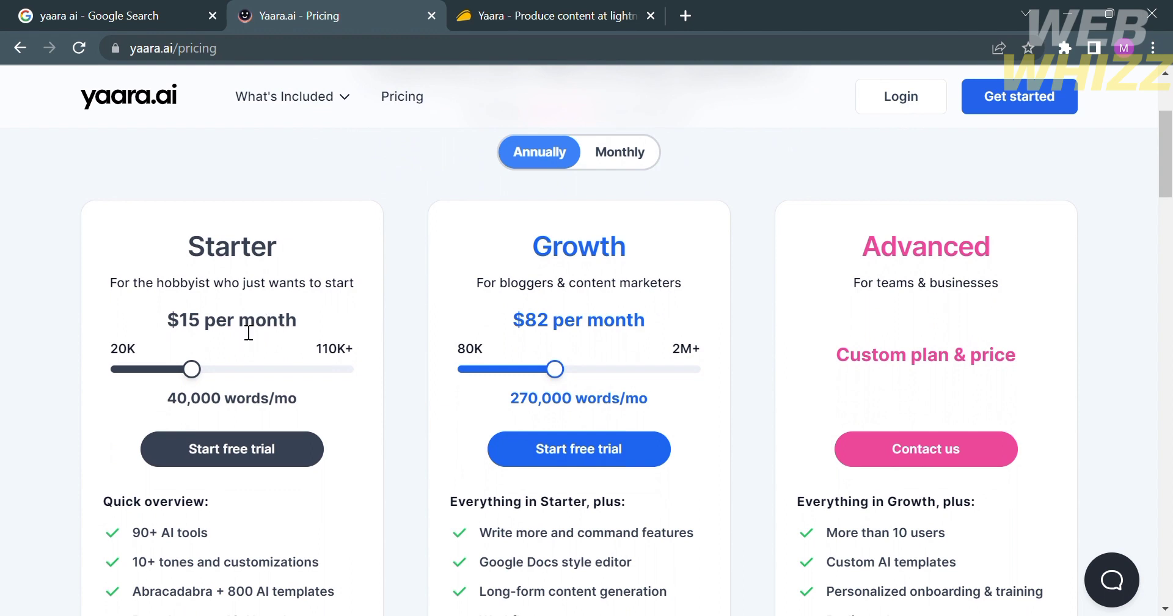
mouse_move(749, 325)
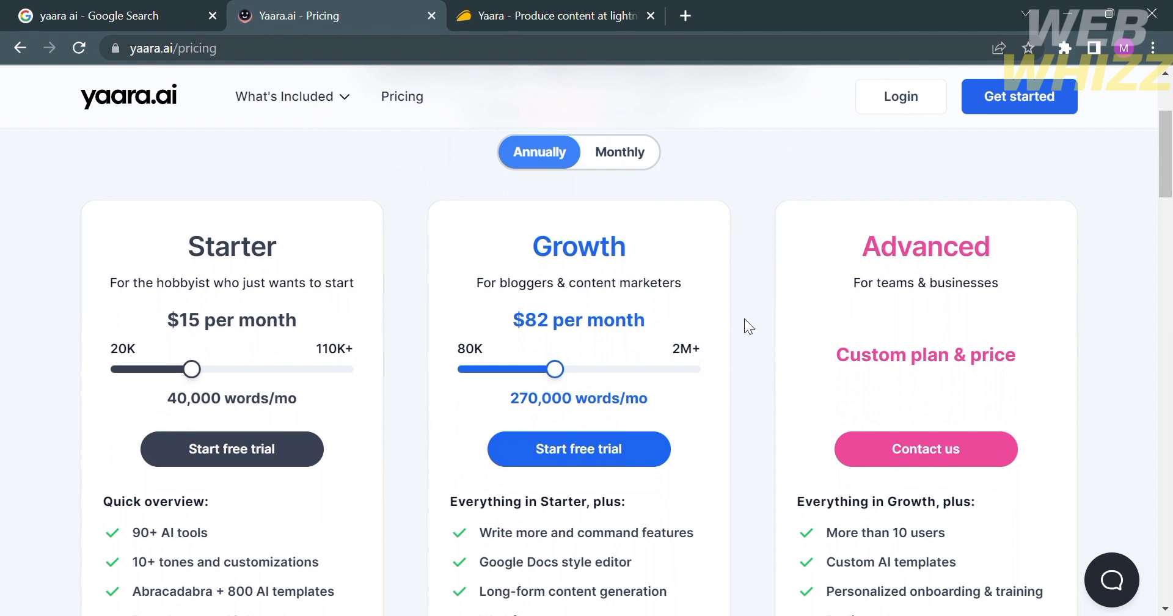
scroll(down, 3)
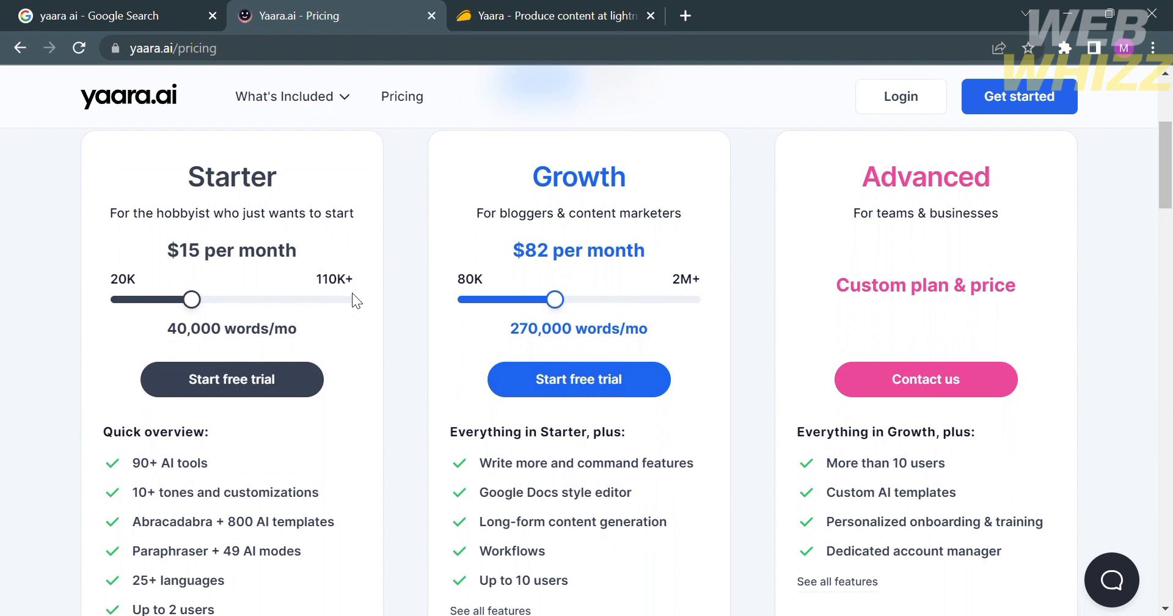
scroll(down, 3)
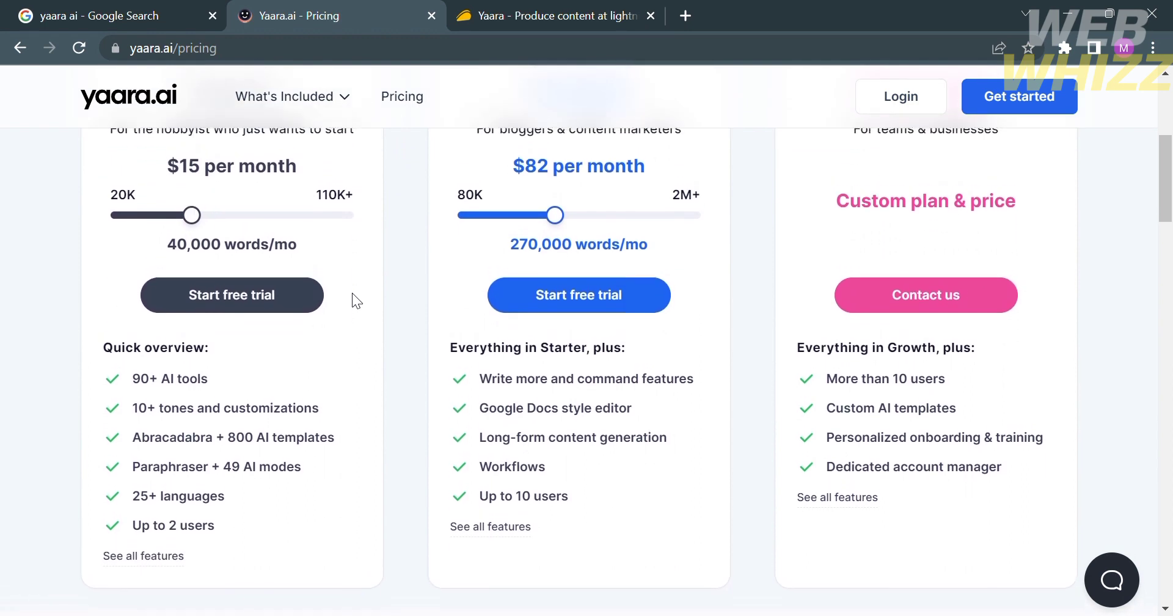
scroll(up, 3)
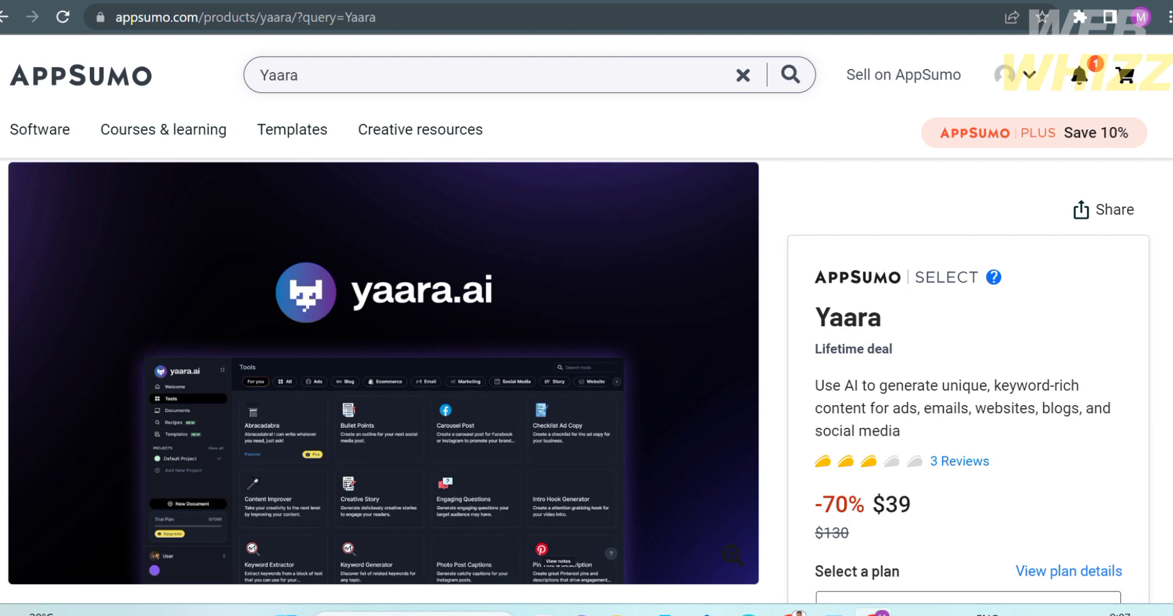
- Scroll the AppSumo Yaara $39 lifetime deal page to its terms and Plans & features
scroll(down, 3)
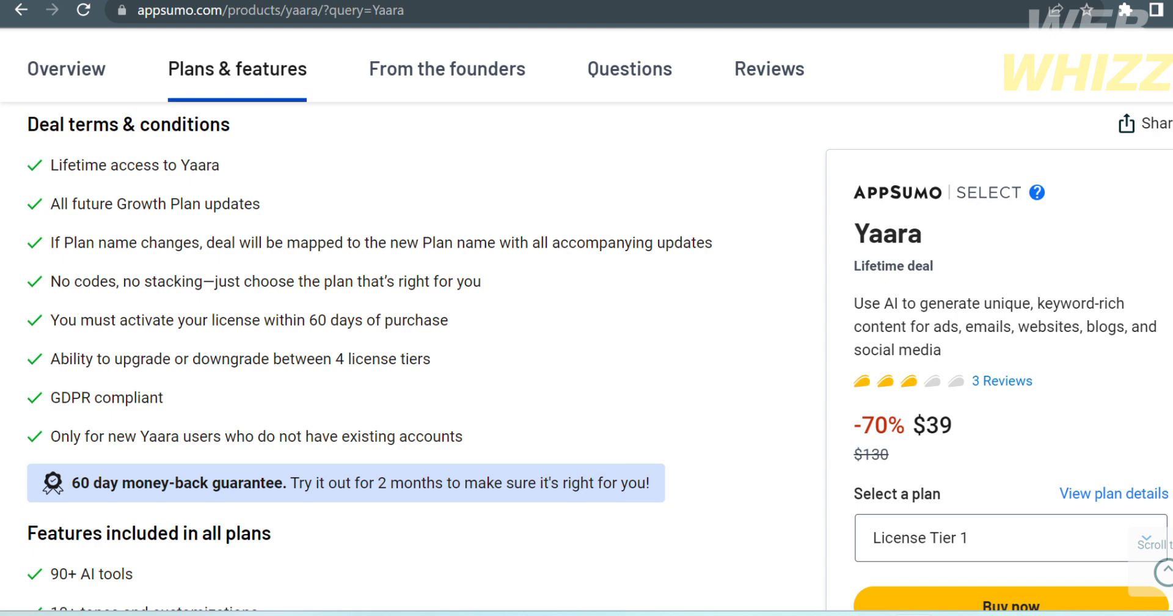
scroll(down, 3)
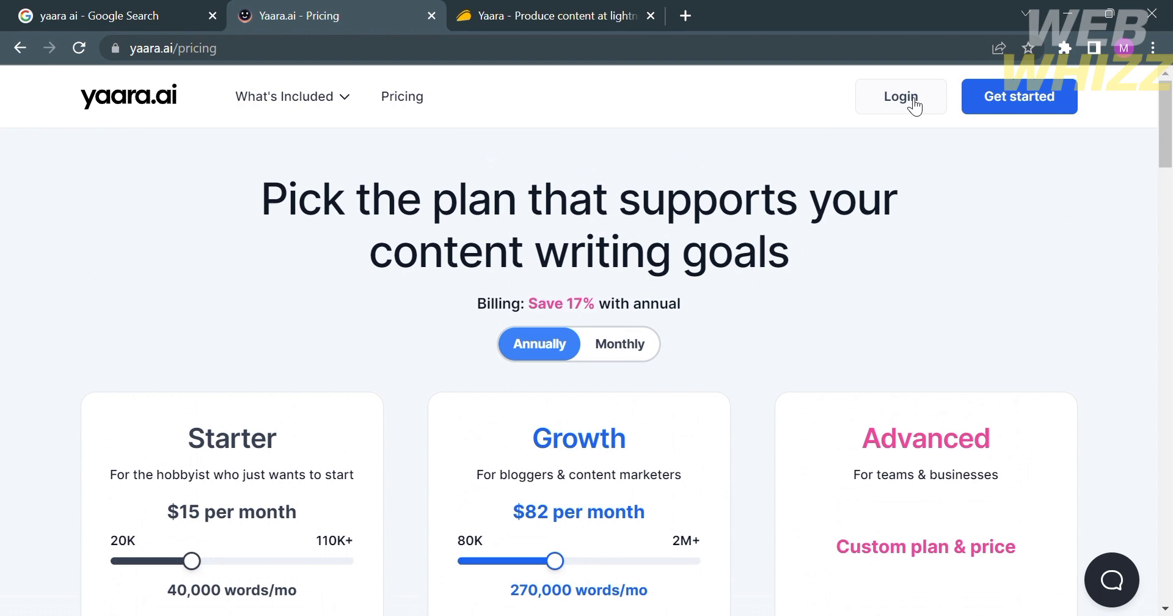
- Log in, enter company name WebWhiz, continue, and mark Website content alongside Blog posts as planned uses
click(901, 95)
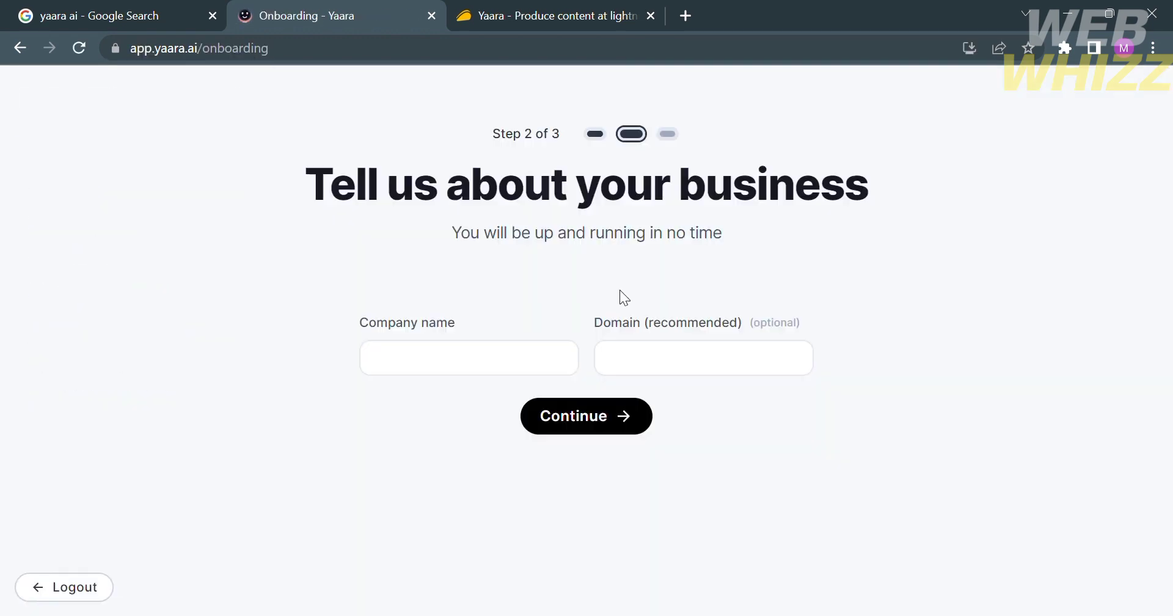
click(469, 357)
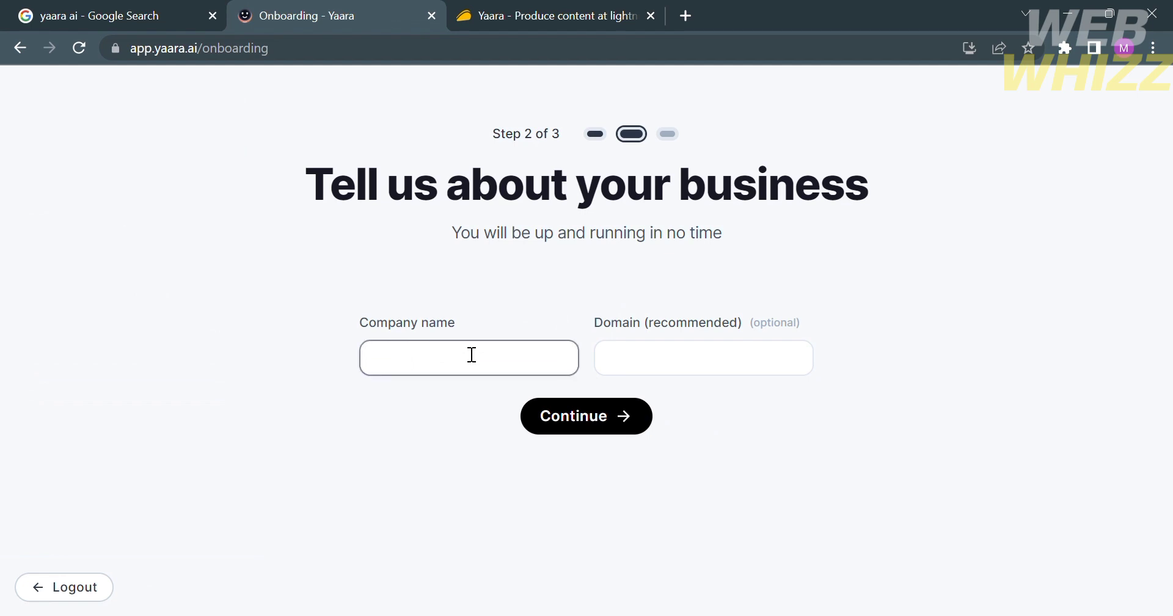
text(WebWhizz)
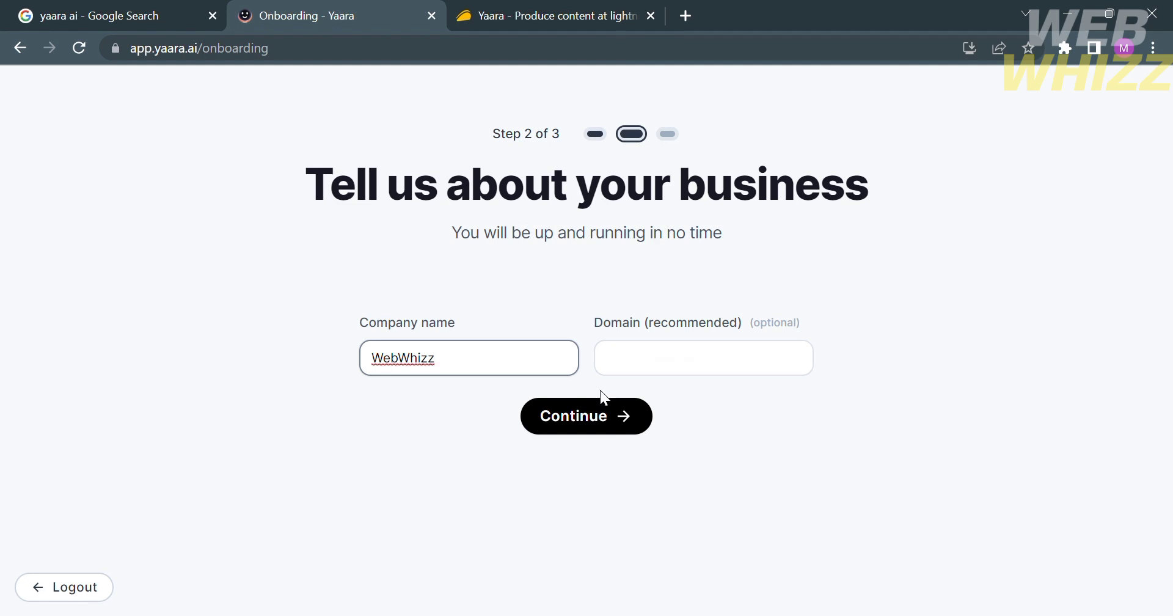
click(585, 415)
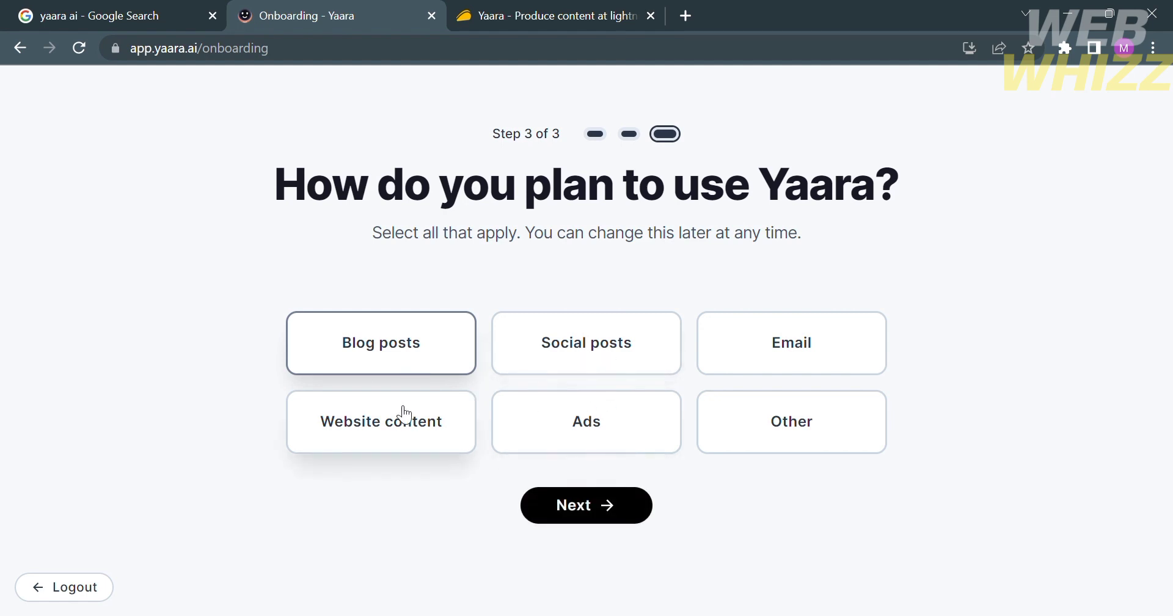
click(380, 422)
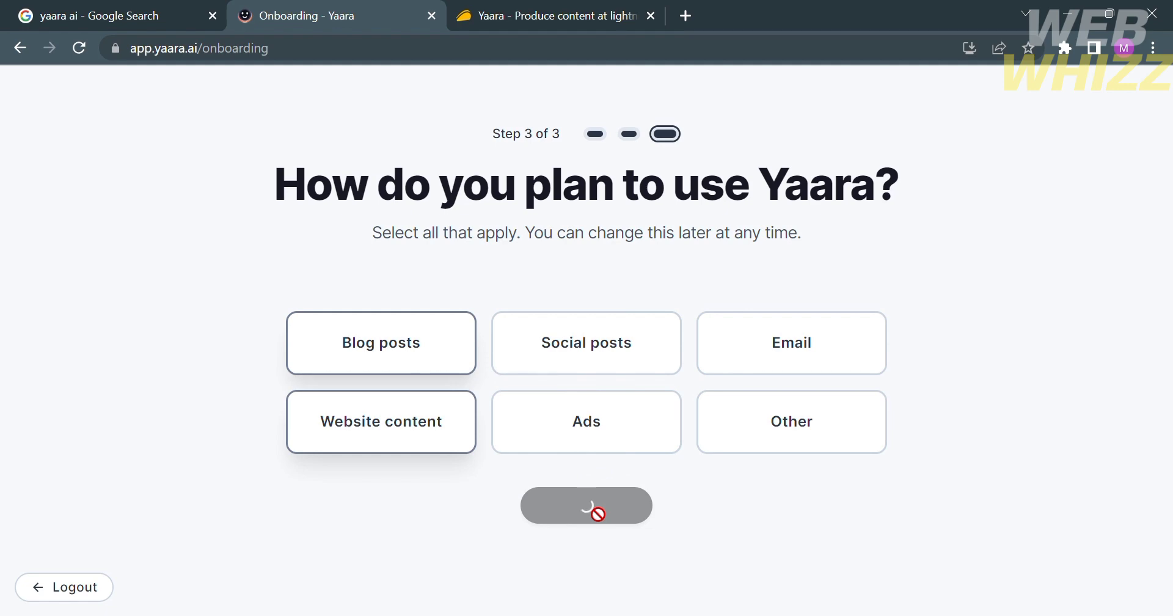
- Finish onboarding and browse the Tools dashboard categories, including Abracadabra and Document AI
click(585, 505)
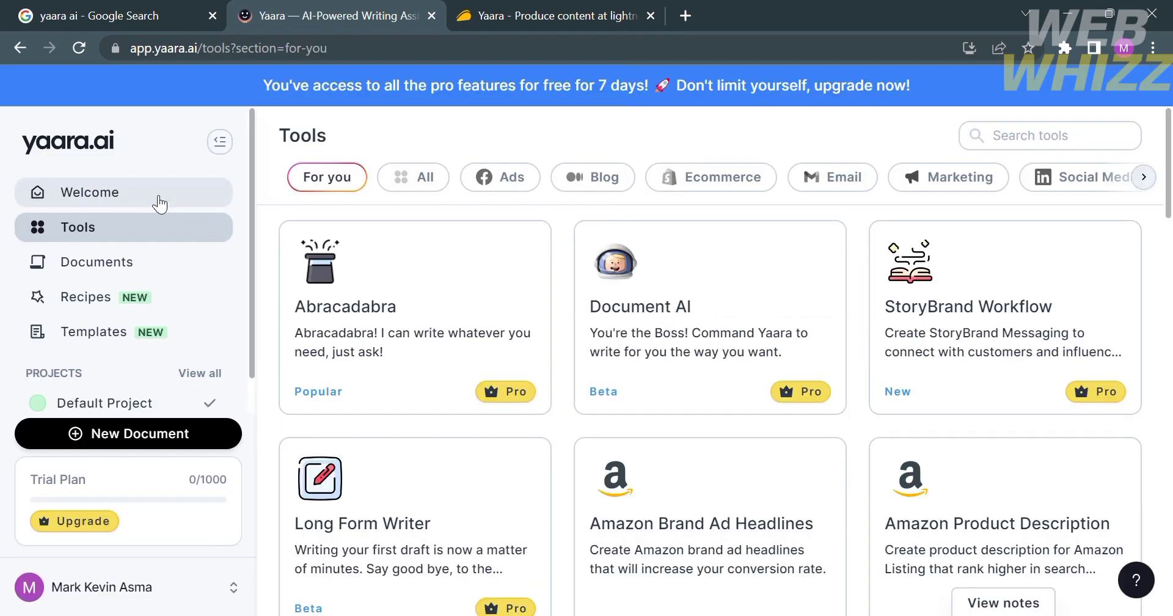
mouse_move(464, 236)
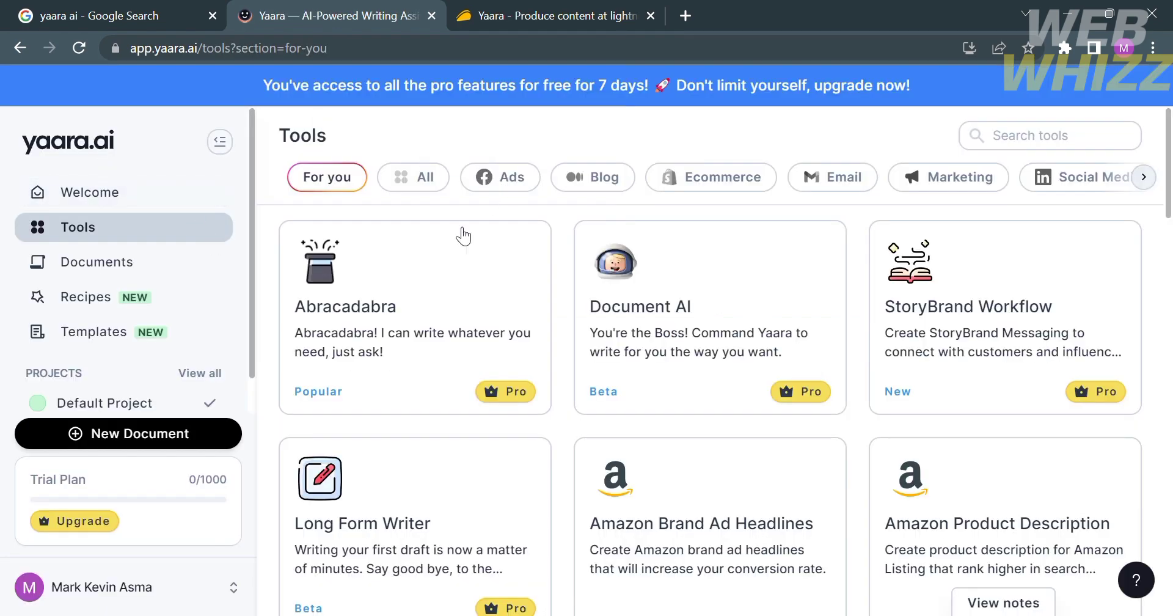
scroll(down, 3)
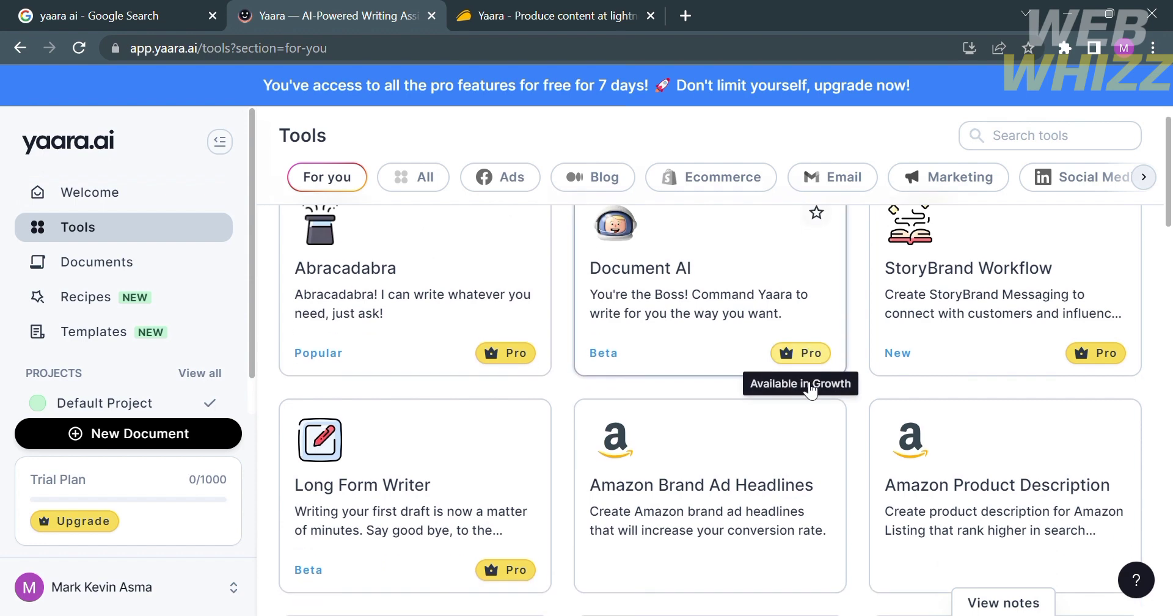
scroll(down, 3)
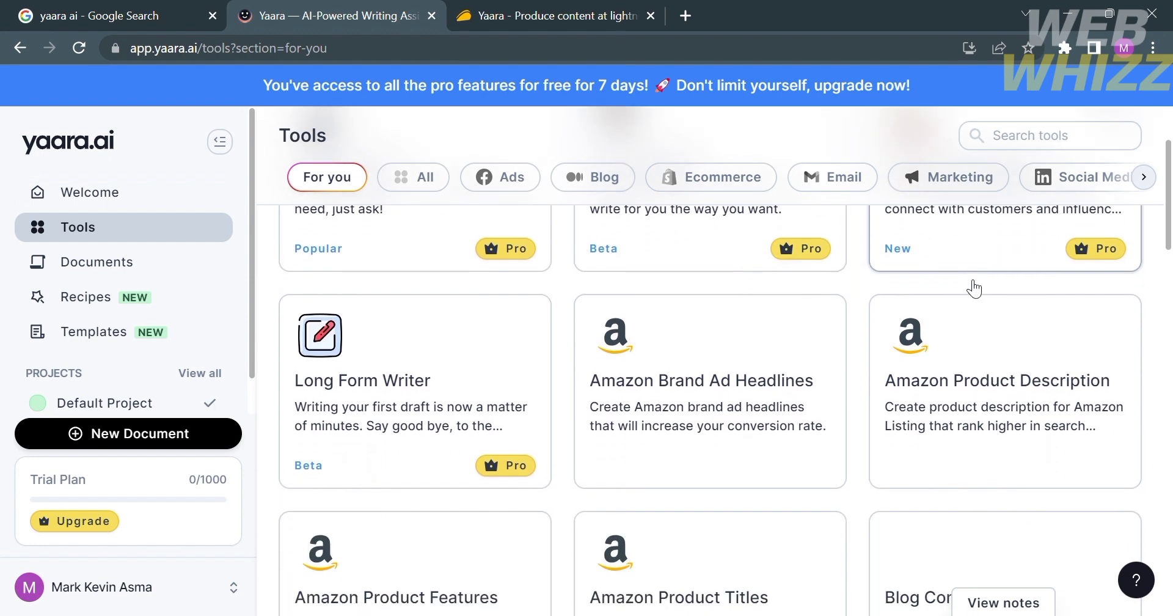
scroll(down, 3)
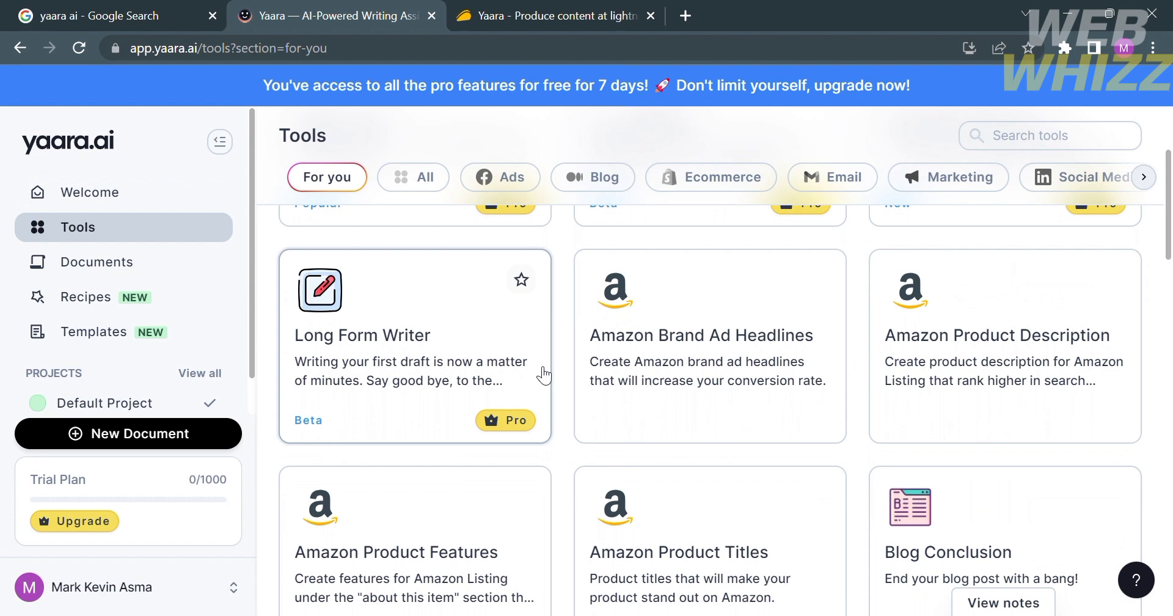
mouse_move(679, 309)
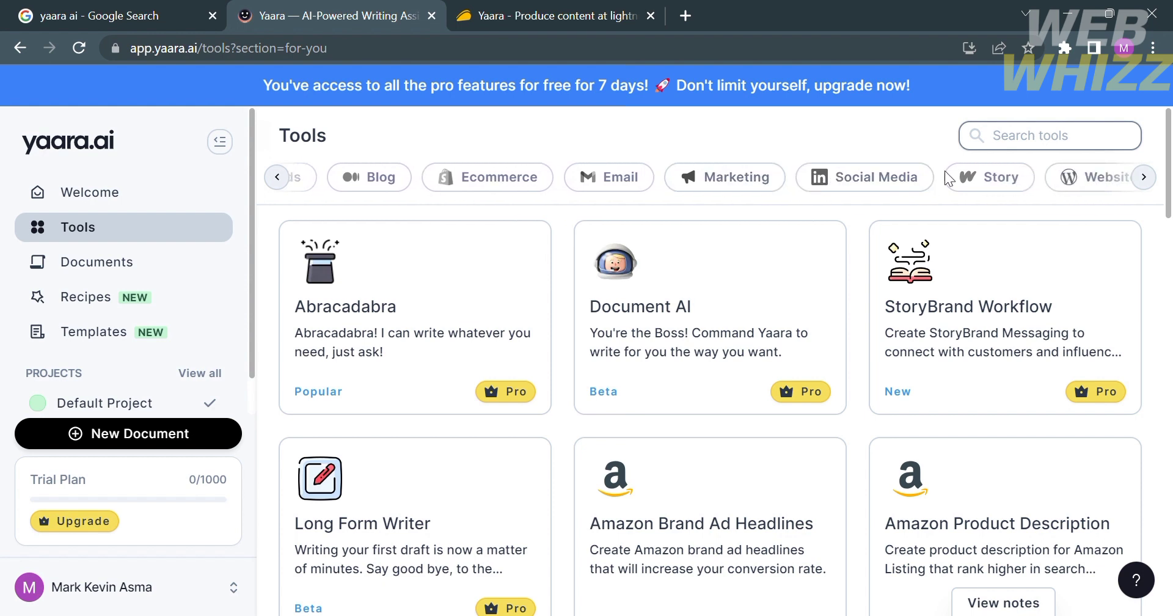
click(1144, 177)
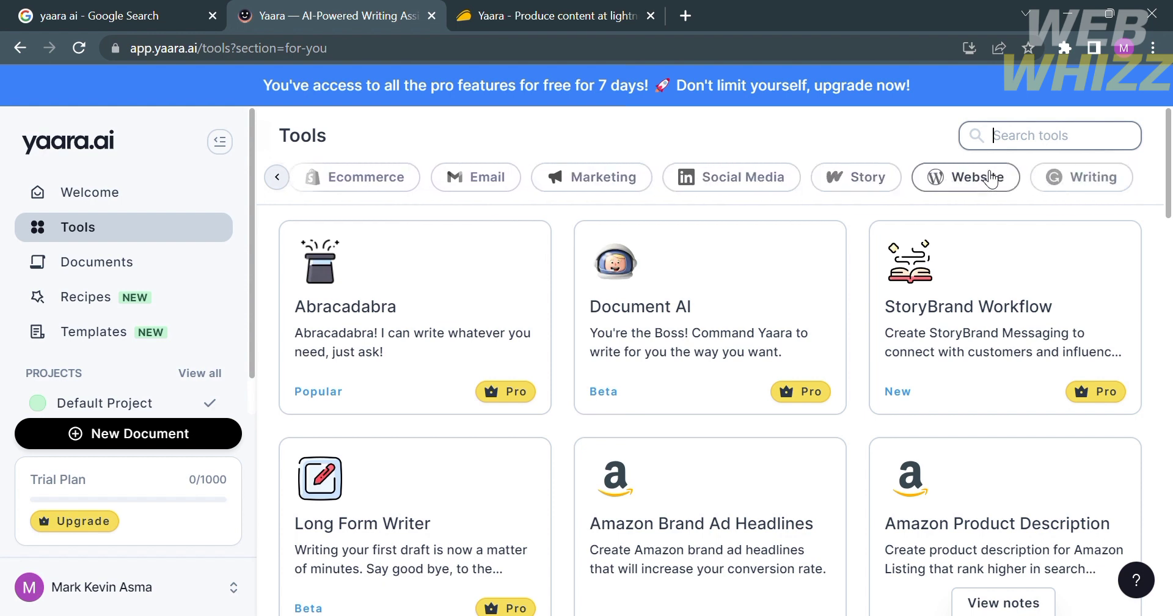
mouse_move(137, 262)
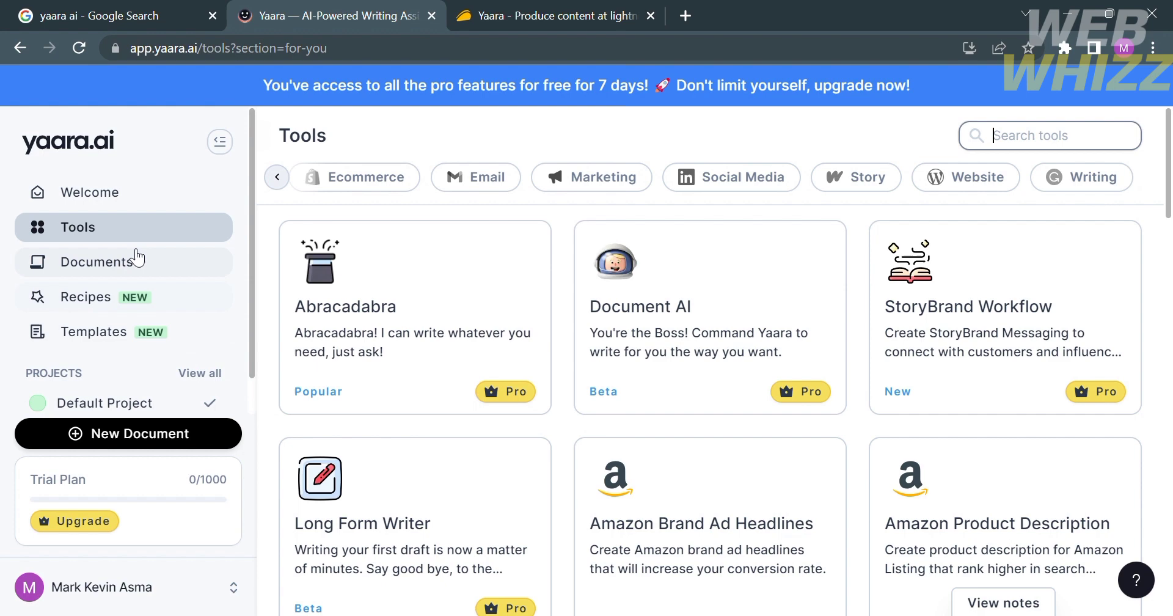
- Return to the Welcome dashboard and scroll to the Recipes announcement and 1,000-credit balance
click(90, 192)
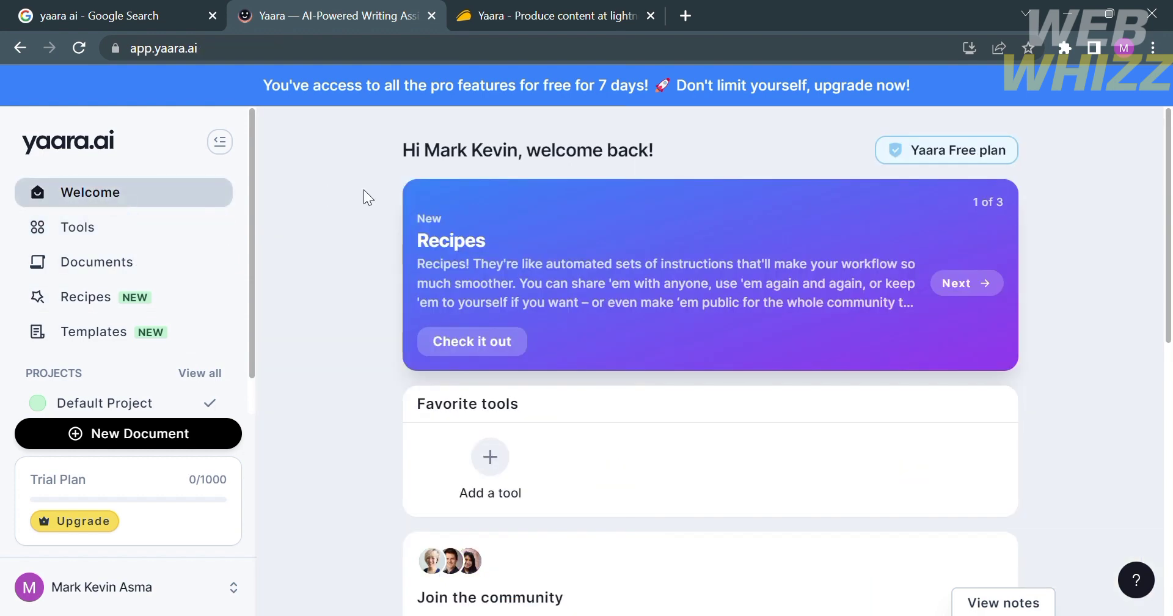
scroll(down, 3)
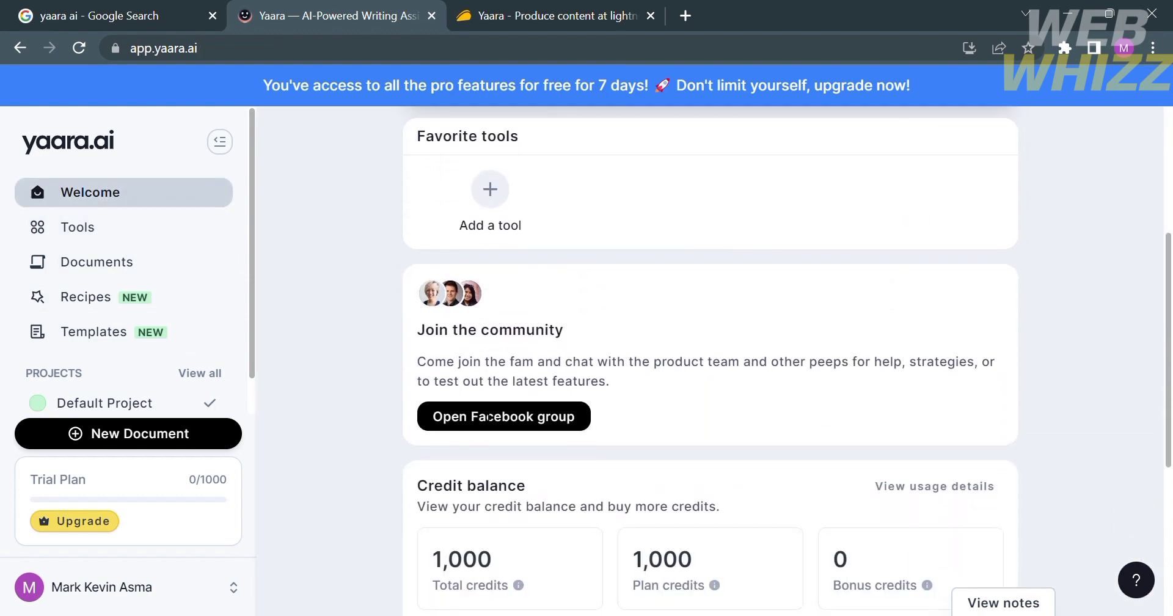
scroll(down, 3)
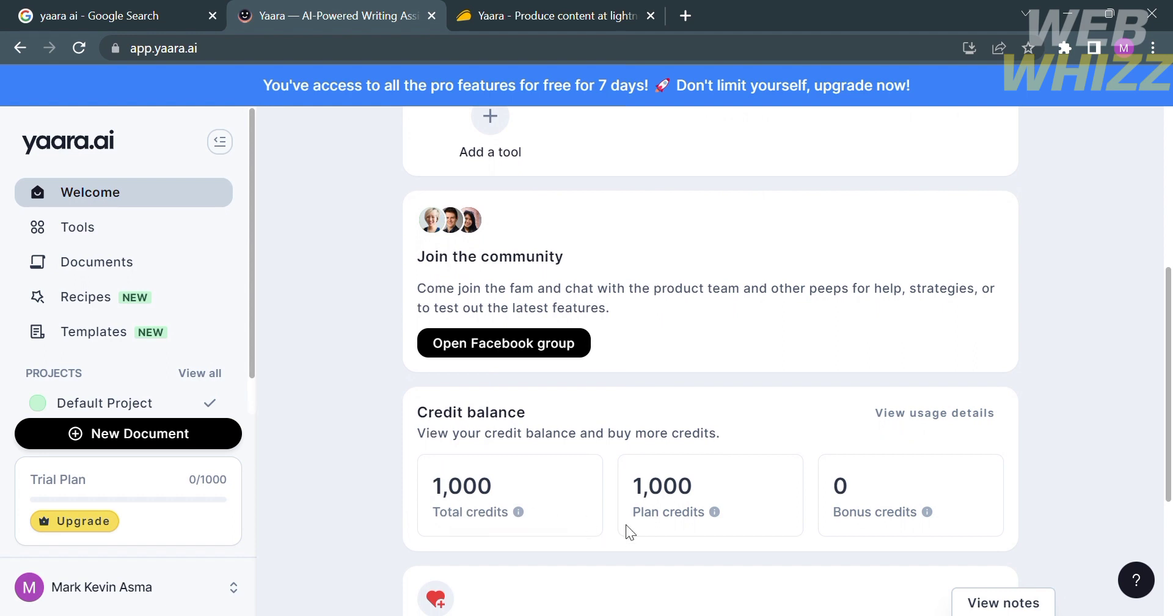
scroll(down, 3)
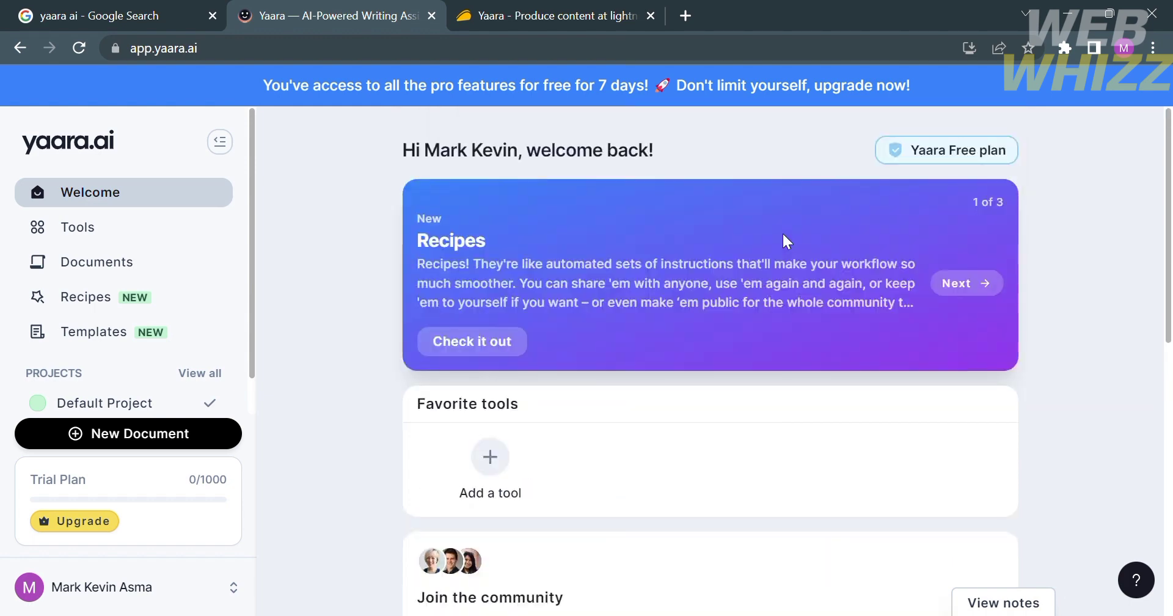
mouse_move(226, 300)
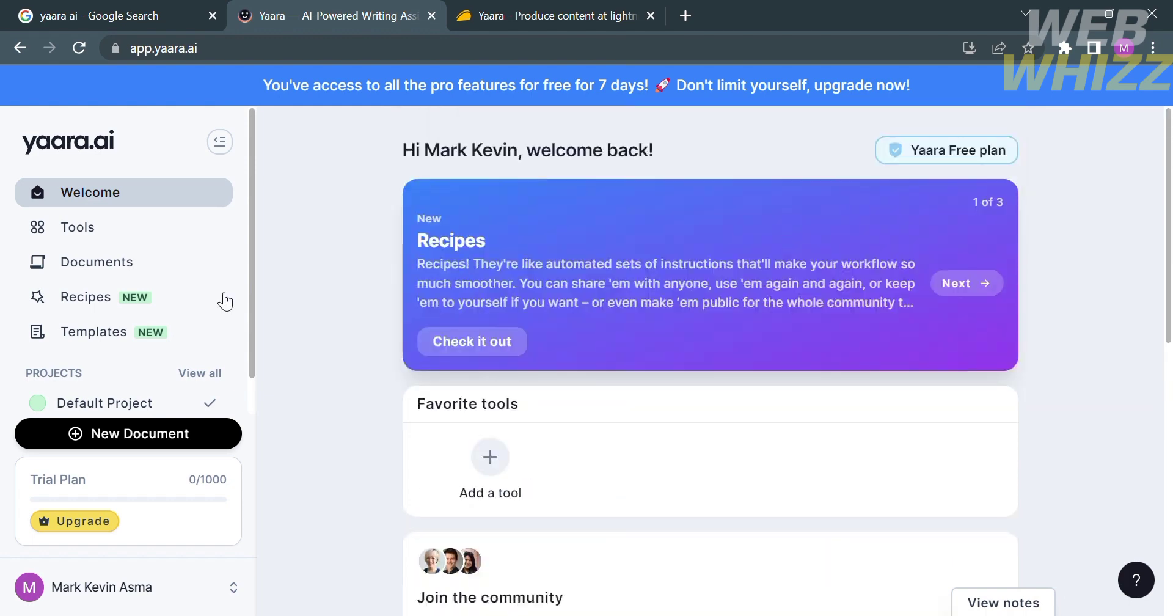
mouse_move(76, 228)
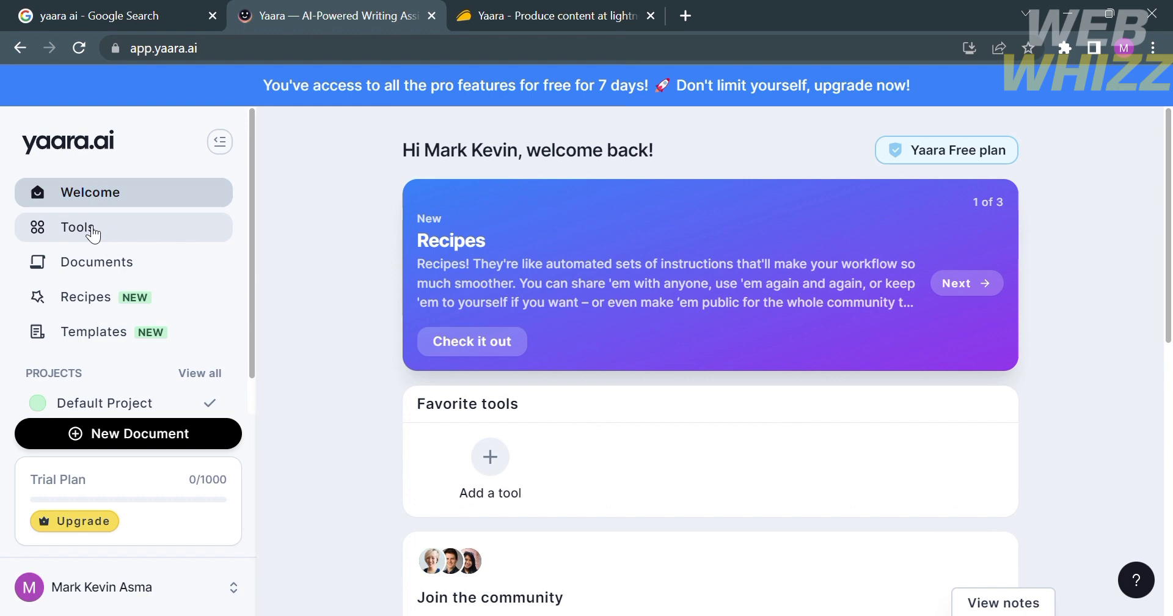
- Go via Tools to the still-empty Documents page
click(77, 227)
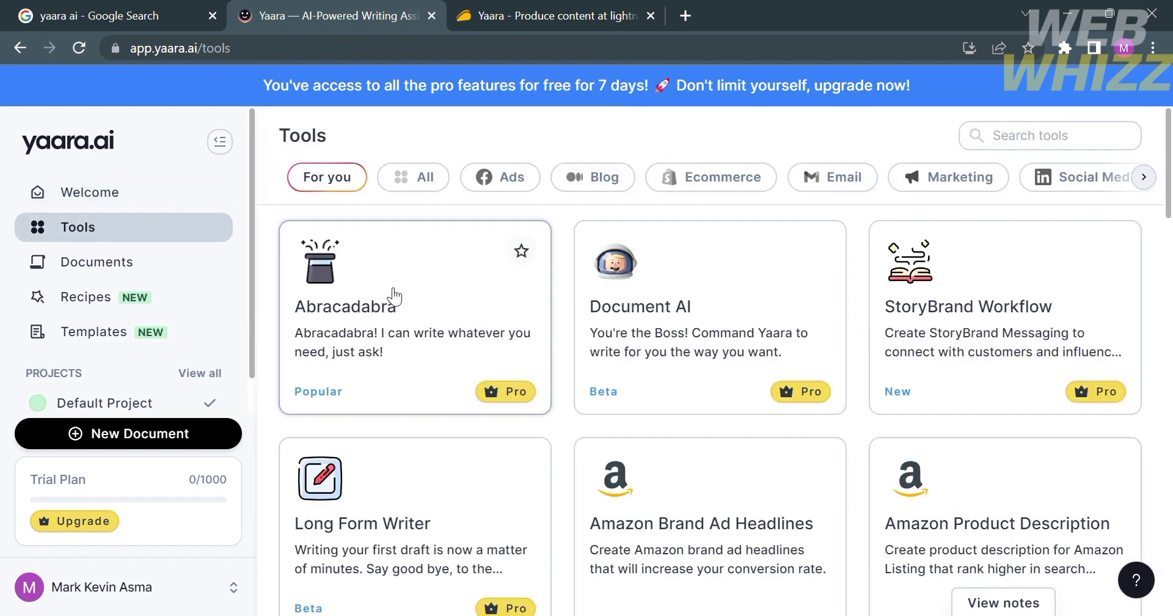
click(96, 261)
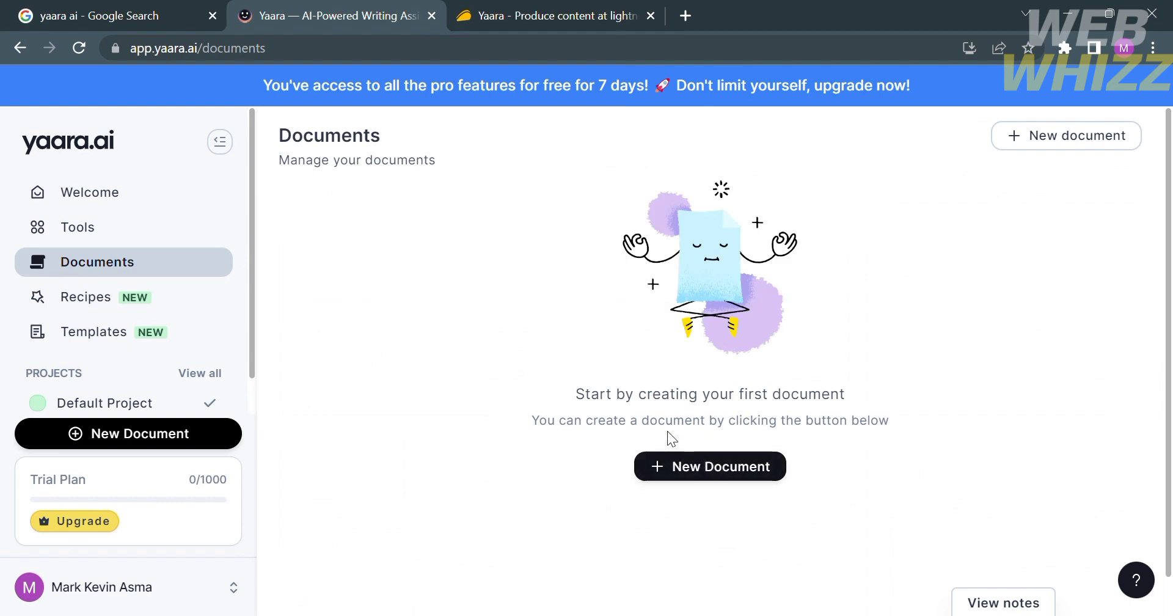
mouse_move(486, 540)
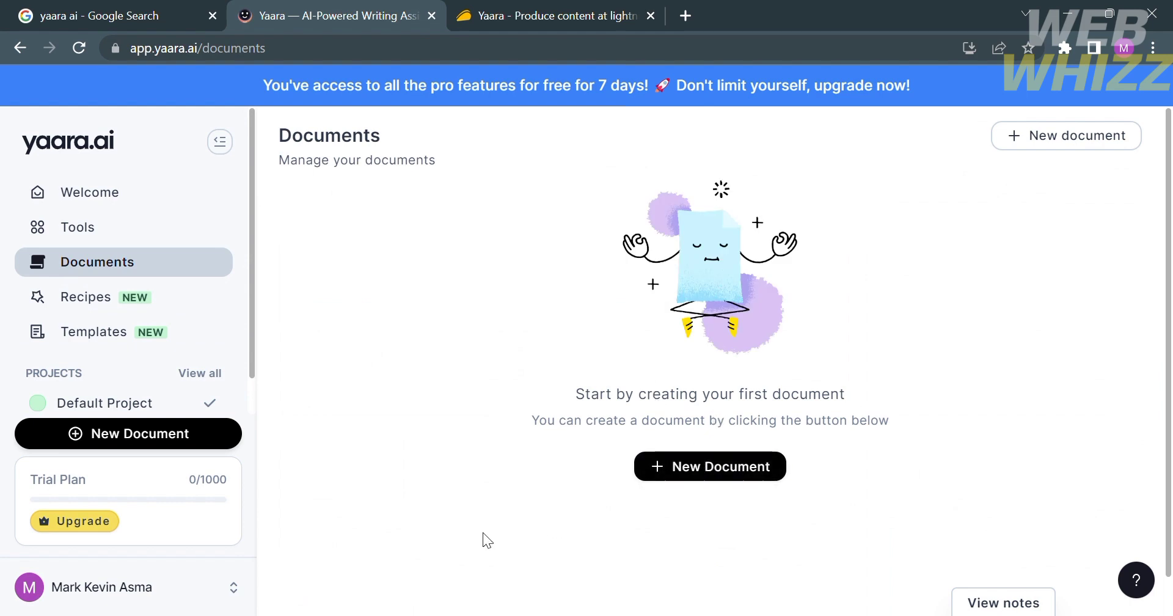
- From the Recipes page, run the 'How to write Facebook Ads' recipe into a new document
click(86, 297)
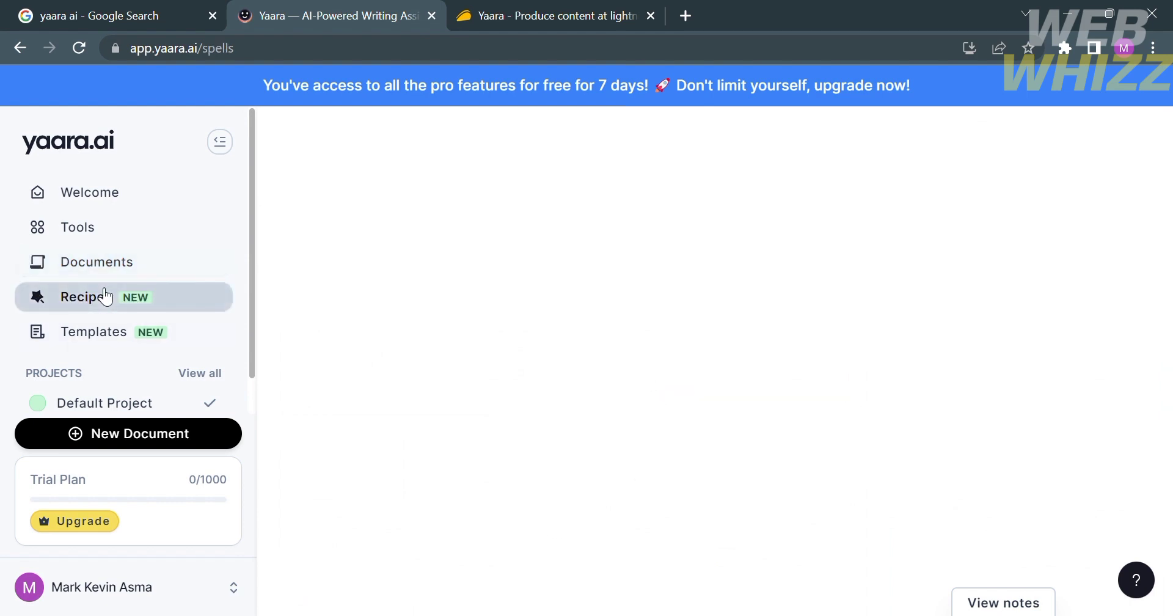
click(86, 297)
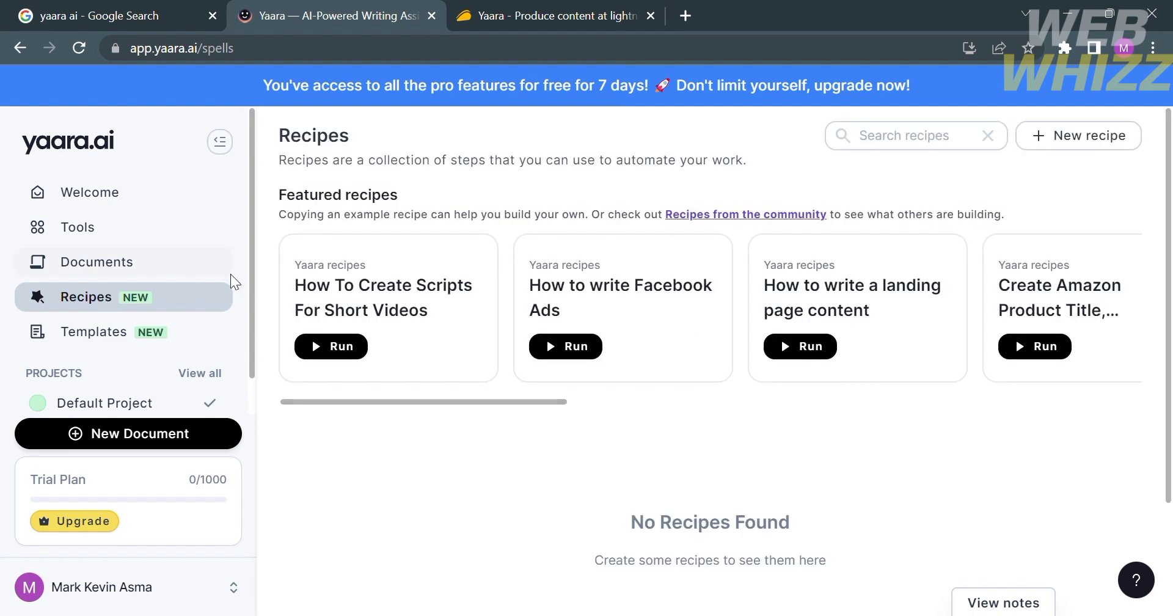
mouse_move(732, 218)
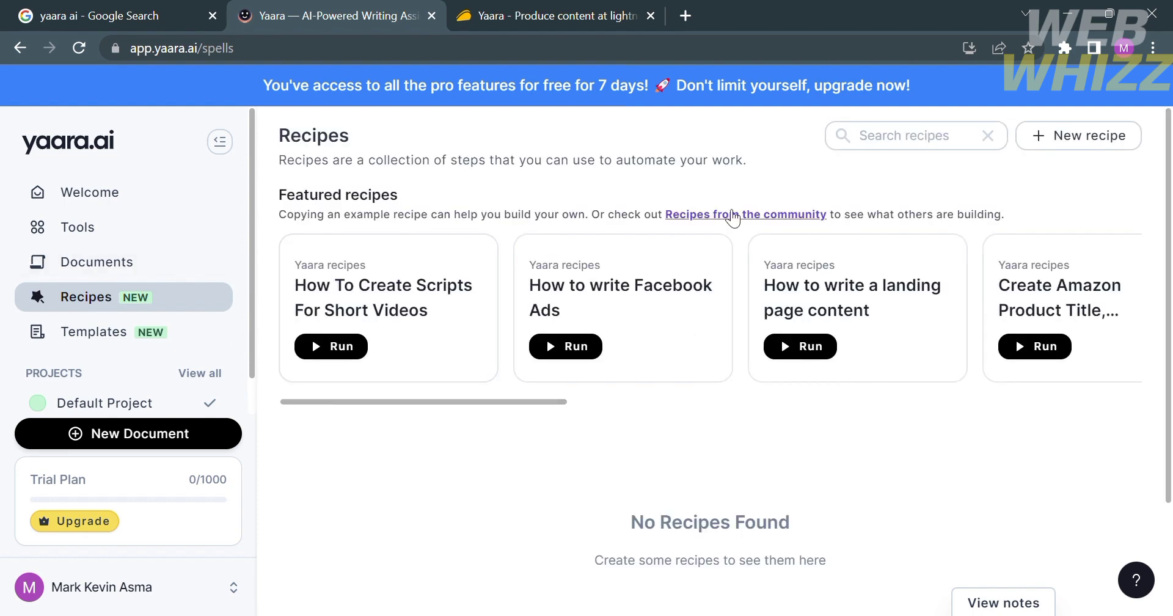
mouse_move(1021, 454)
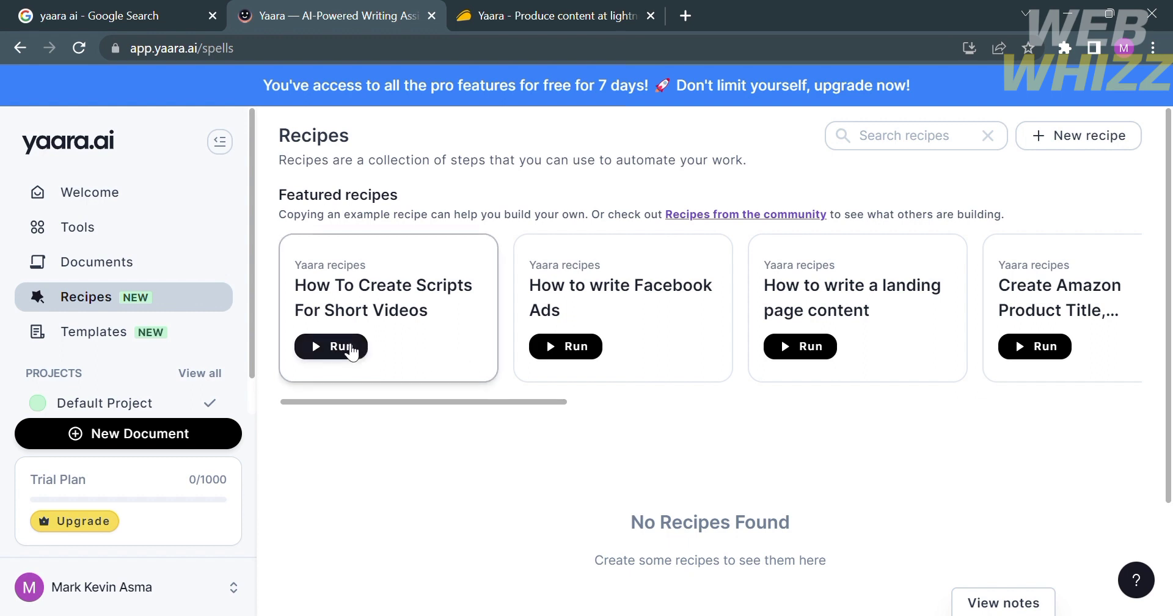
mouse_move(384, 335)
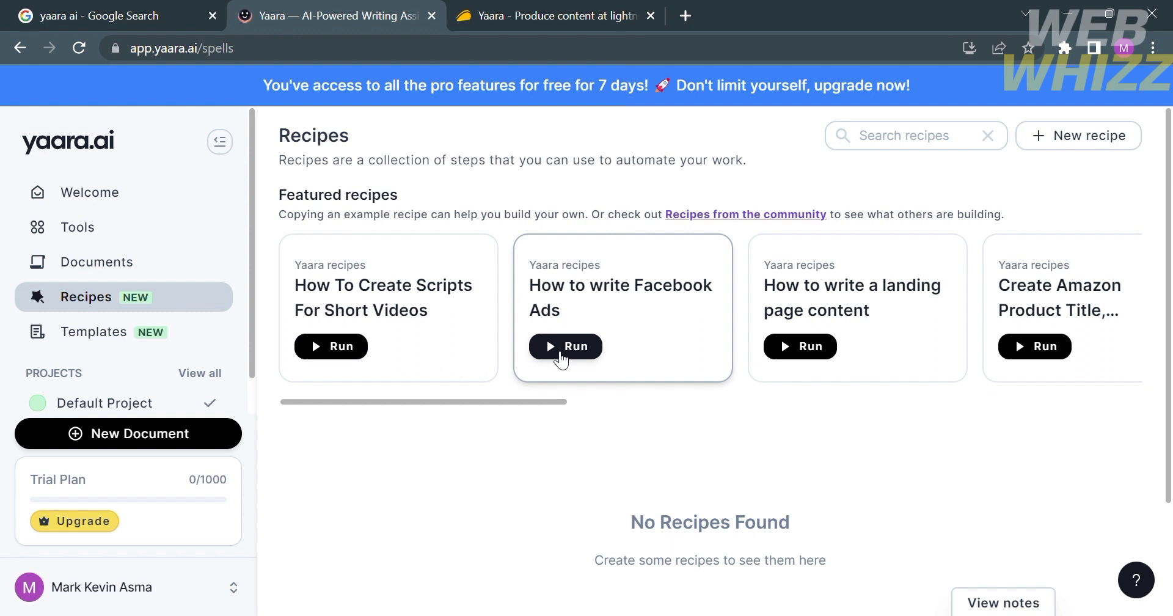
click(565, 346)
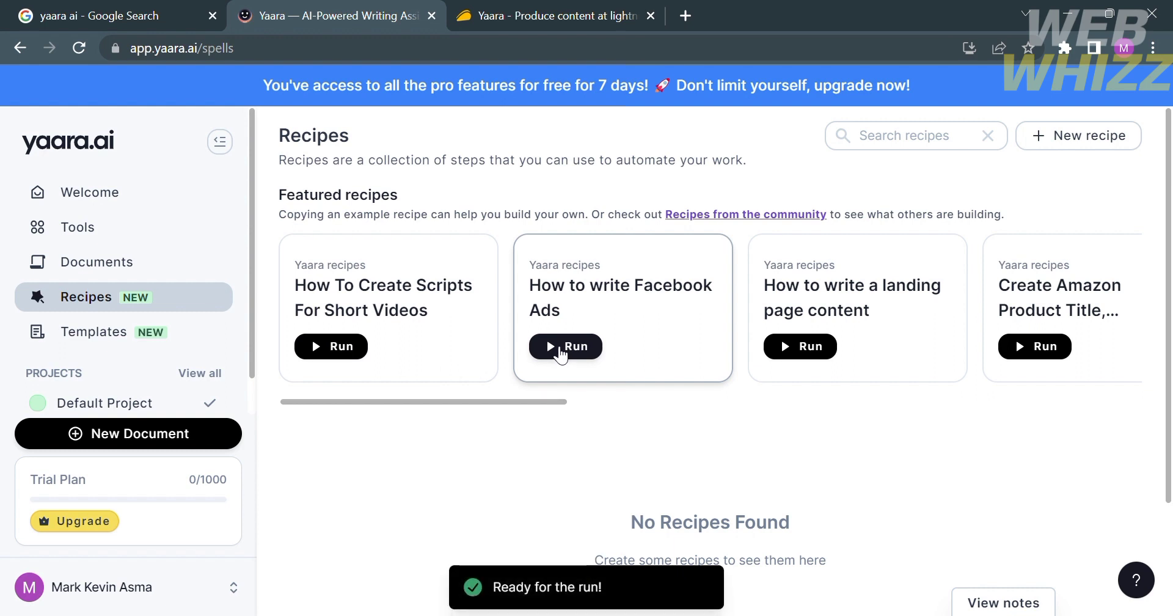
mouse_move(626, 386)
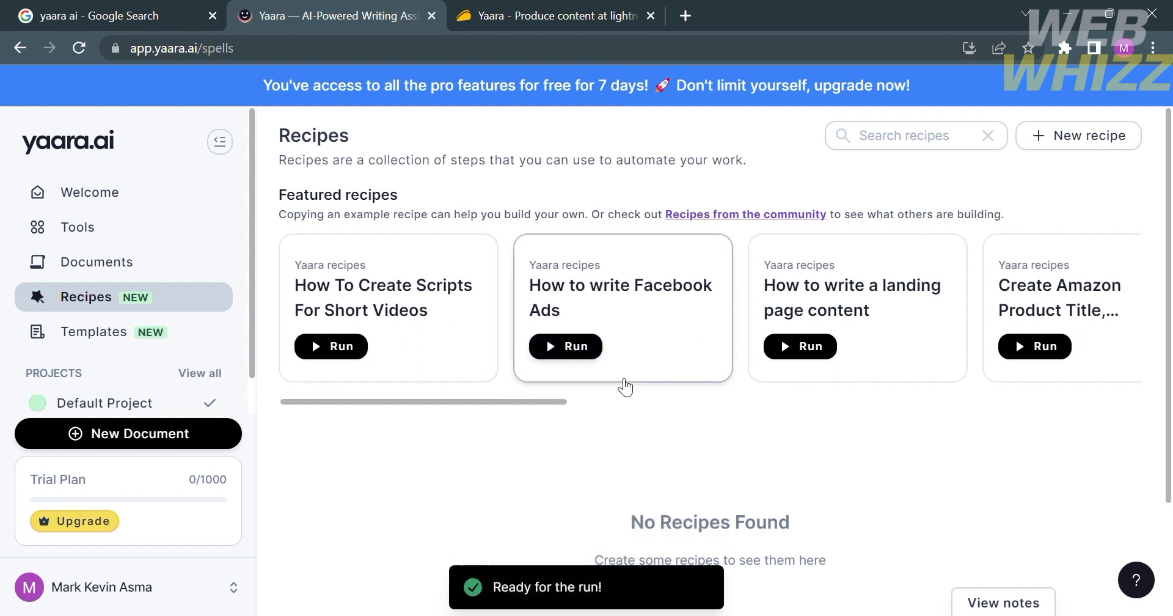
click(565, 345)
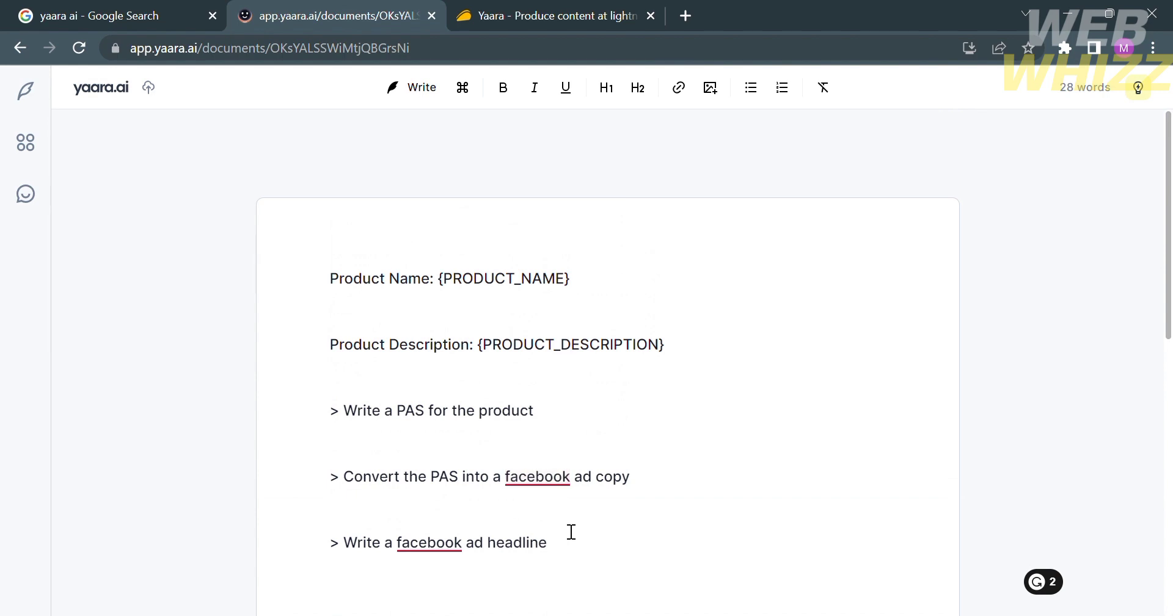
mouse_move(531, 398)
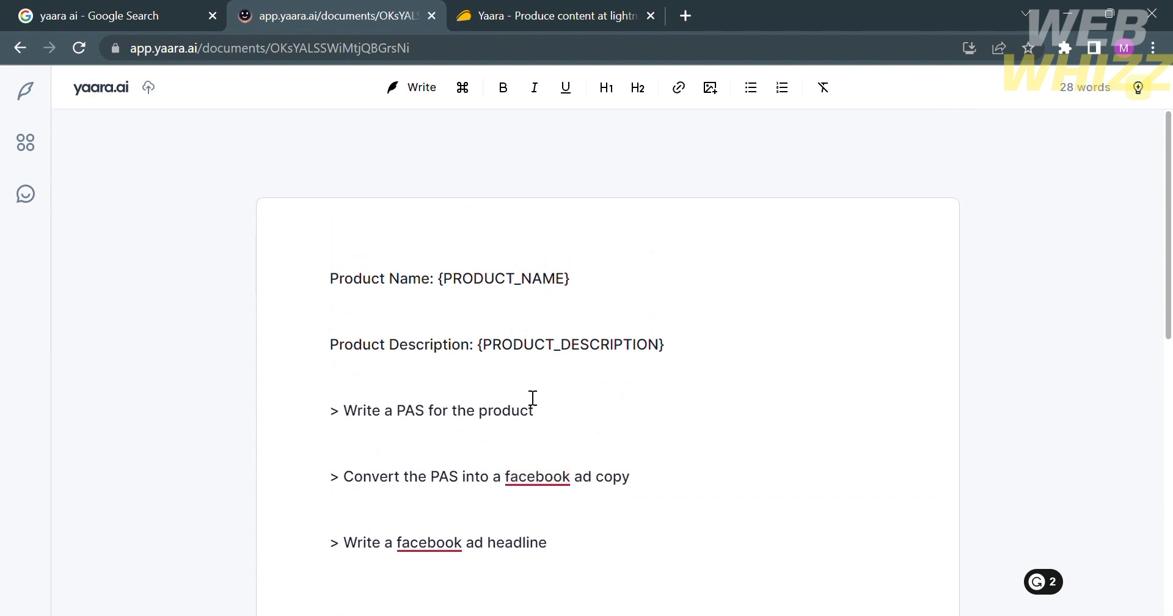
mouse_move(422, 88)
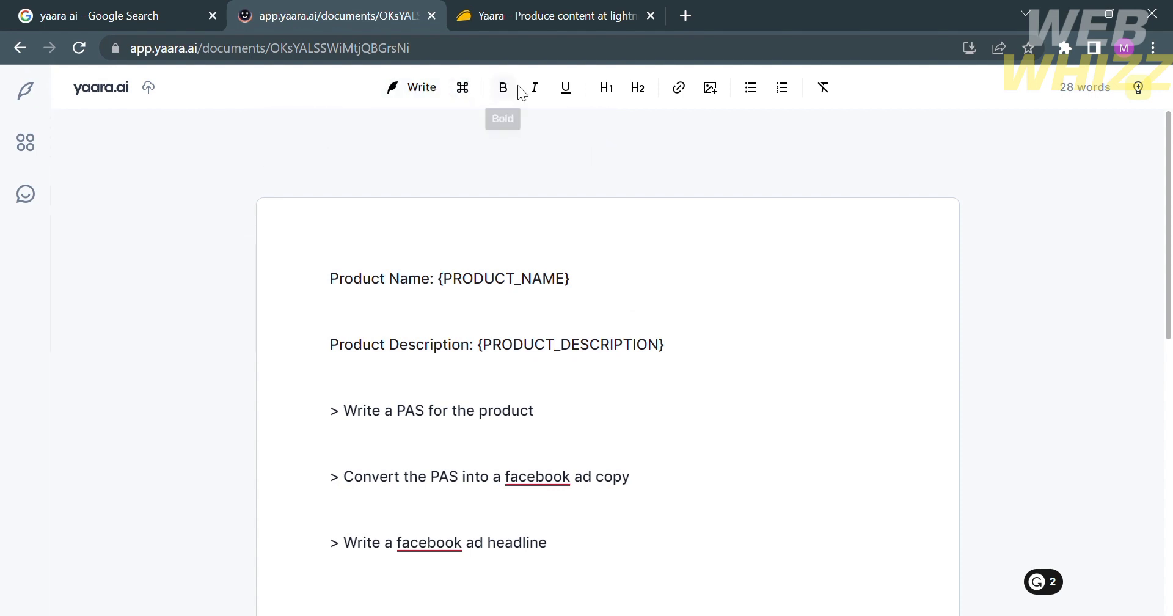
mouse_move(606, 88)
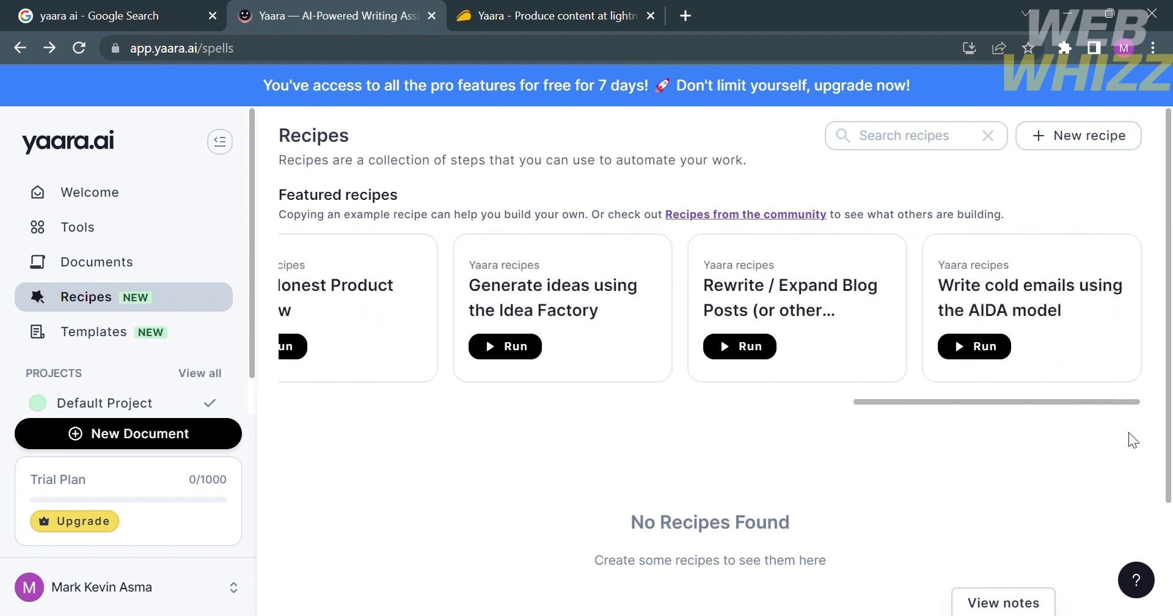
mouse_move(1002, 271)
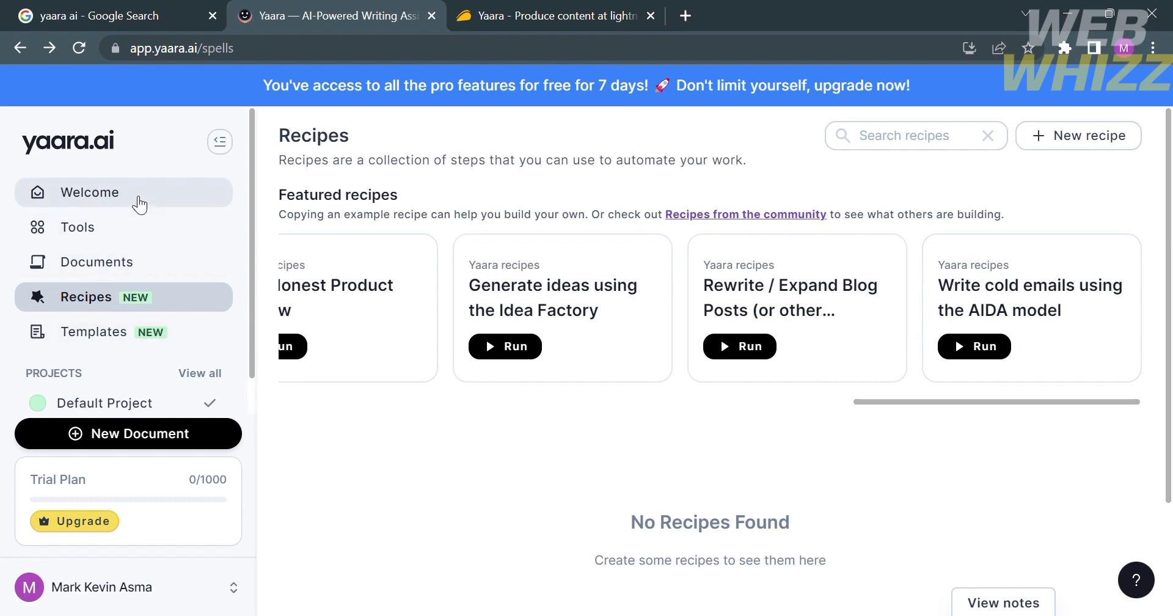
- Browse the Abracadabra Templates gallery down to the Affiliate and Airbnb outreach templates
click(94, 332)
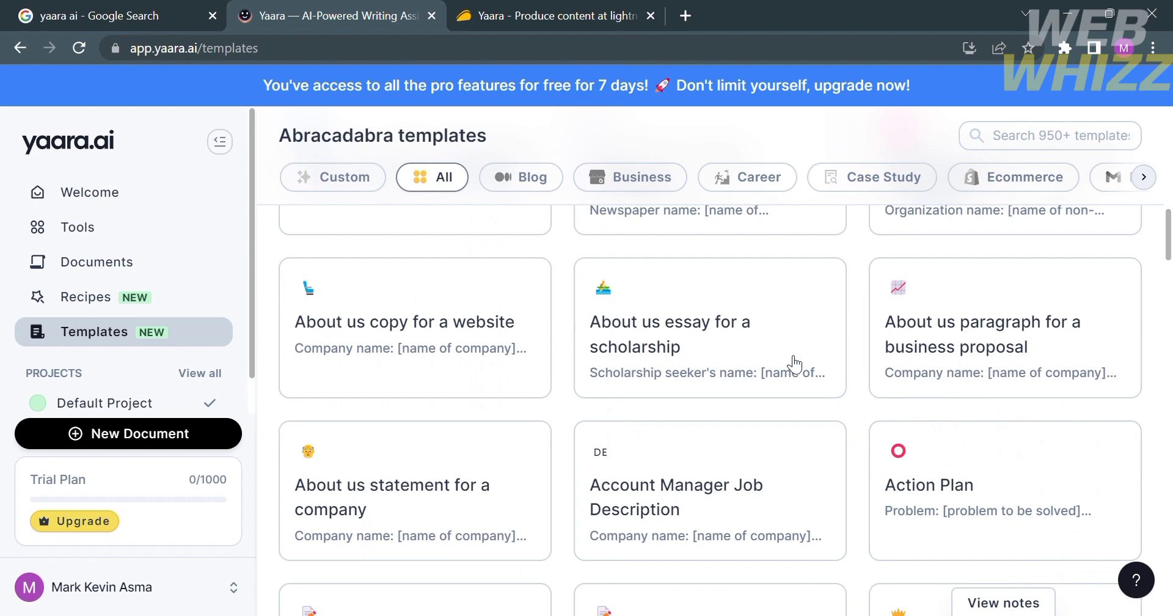
mouse_move(501, 394)
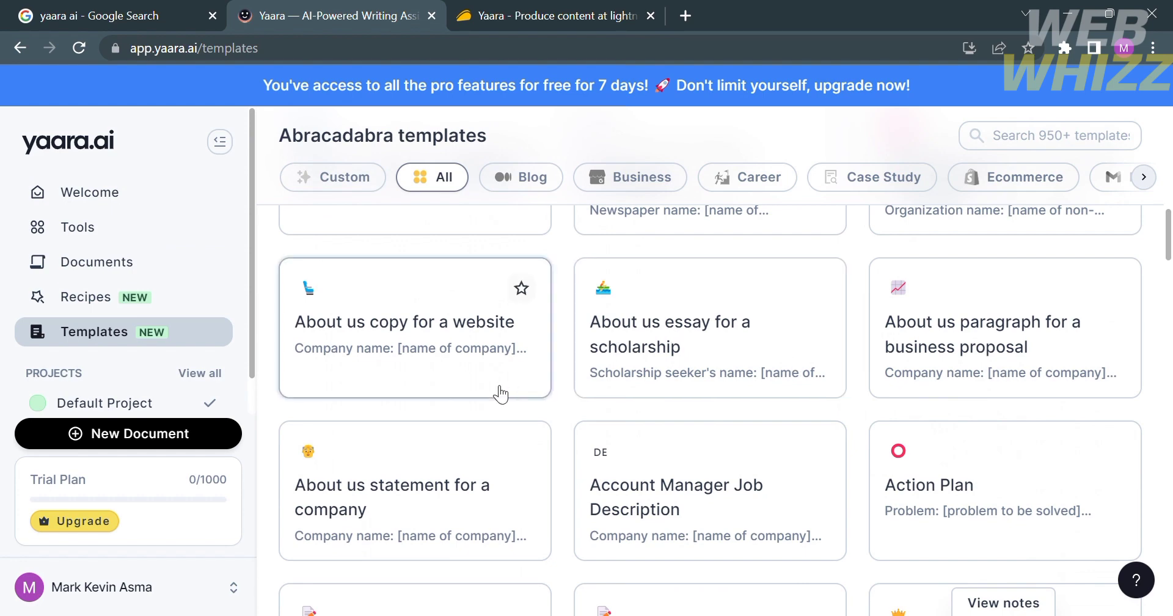
scroll(down, 3)
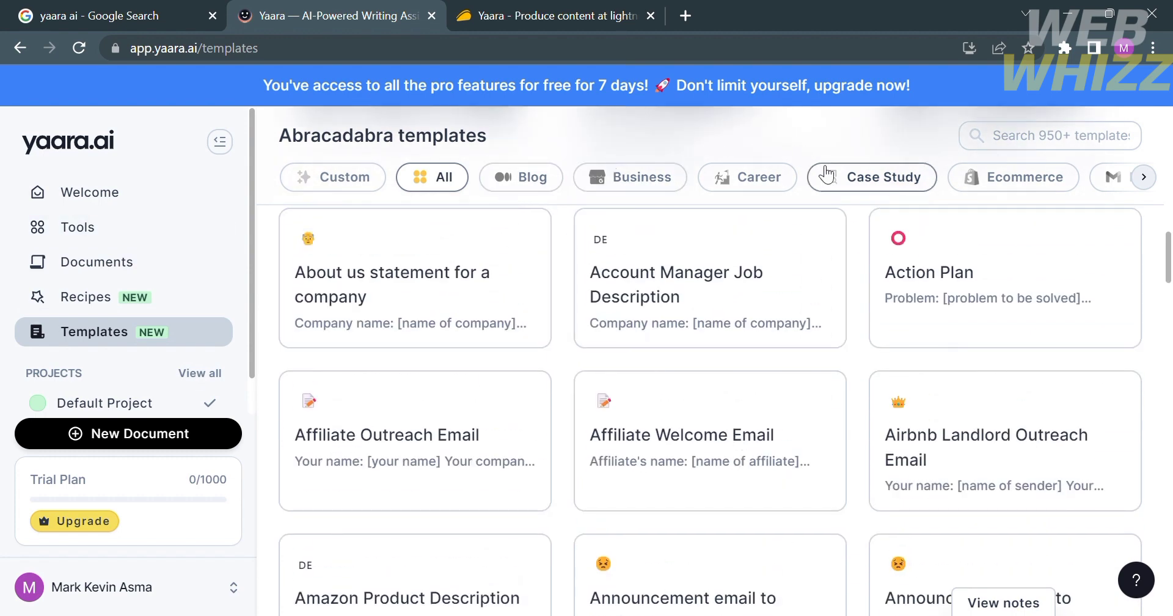
mouse_move(726, 394)
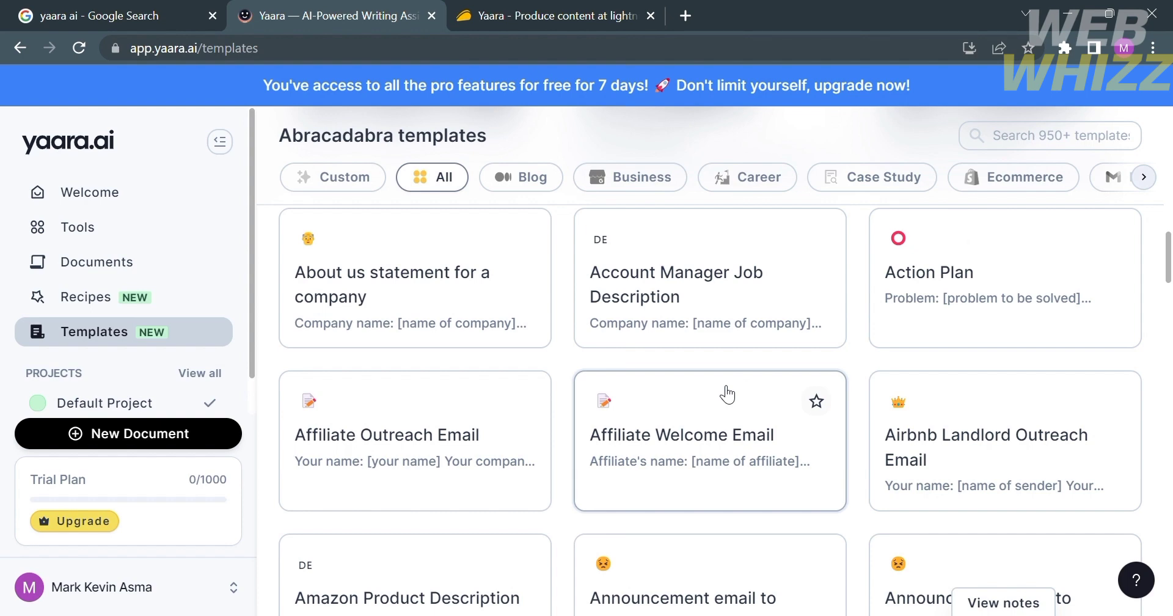
- Browse the Tools page down to the Blog Ideas, Blog Intro and related blog cards
click(77, 227)
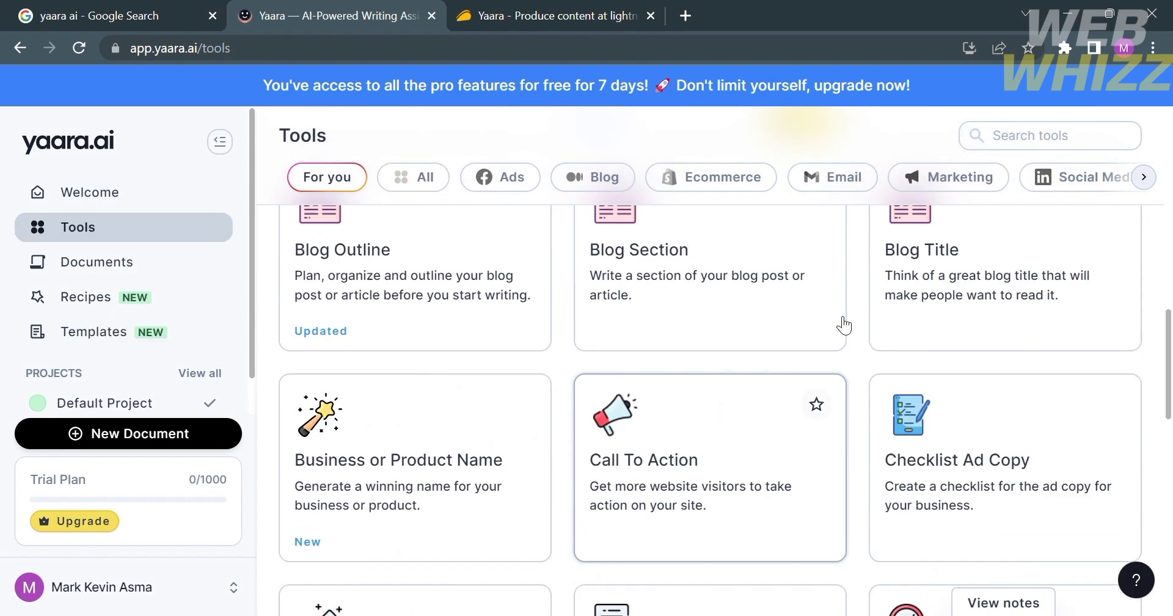
scroll(down, 3)
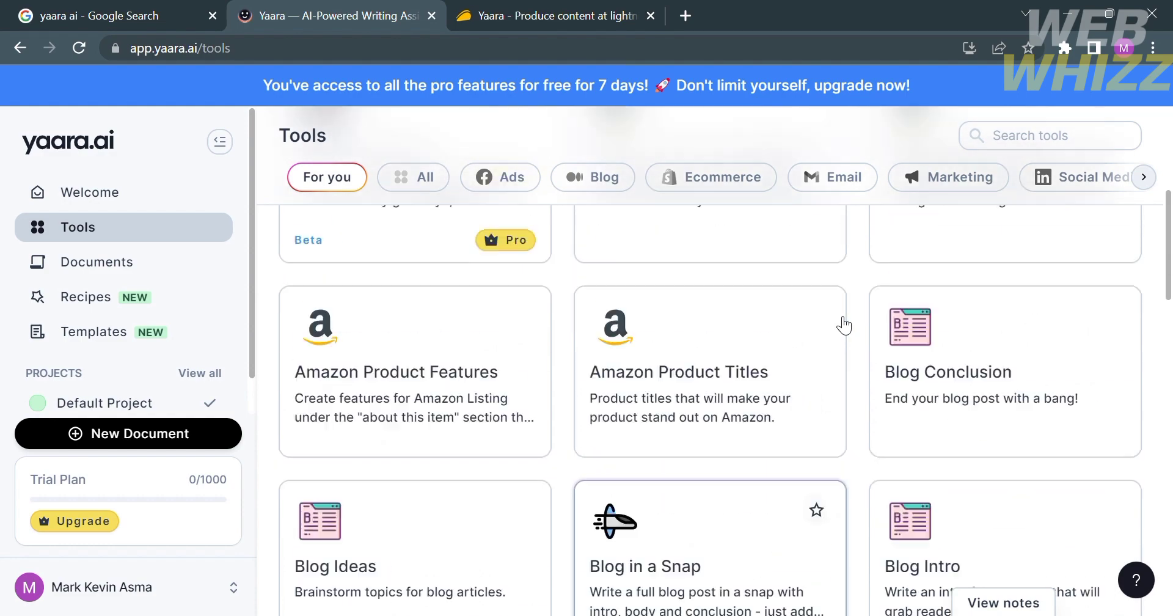
scroll(down, 3)
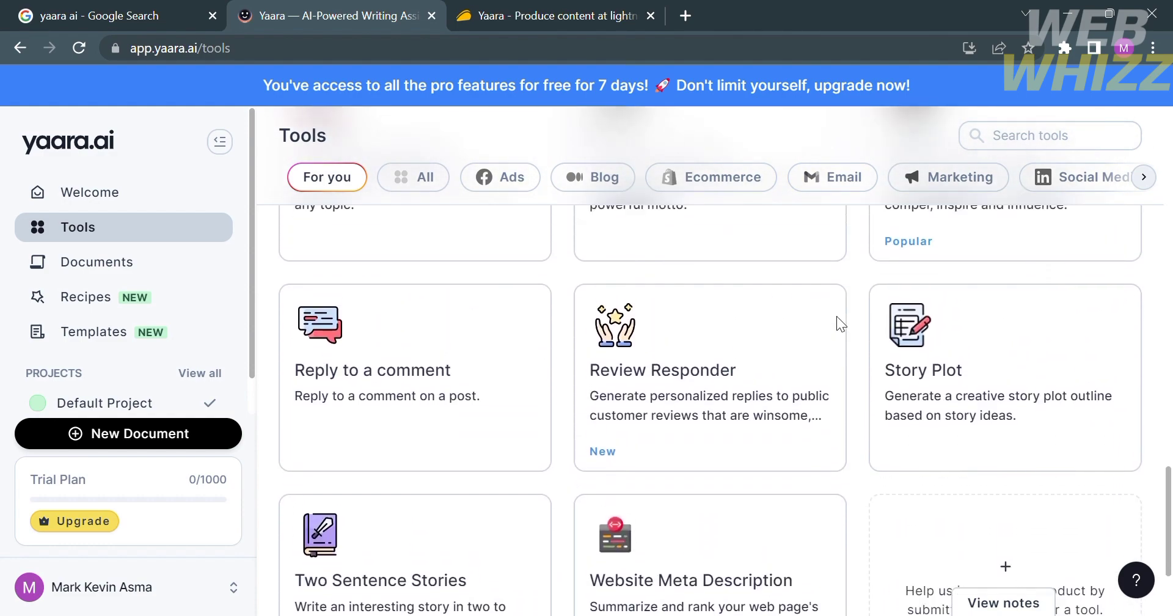
scroll(up, 3)
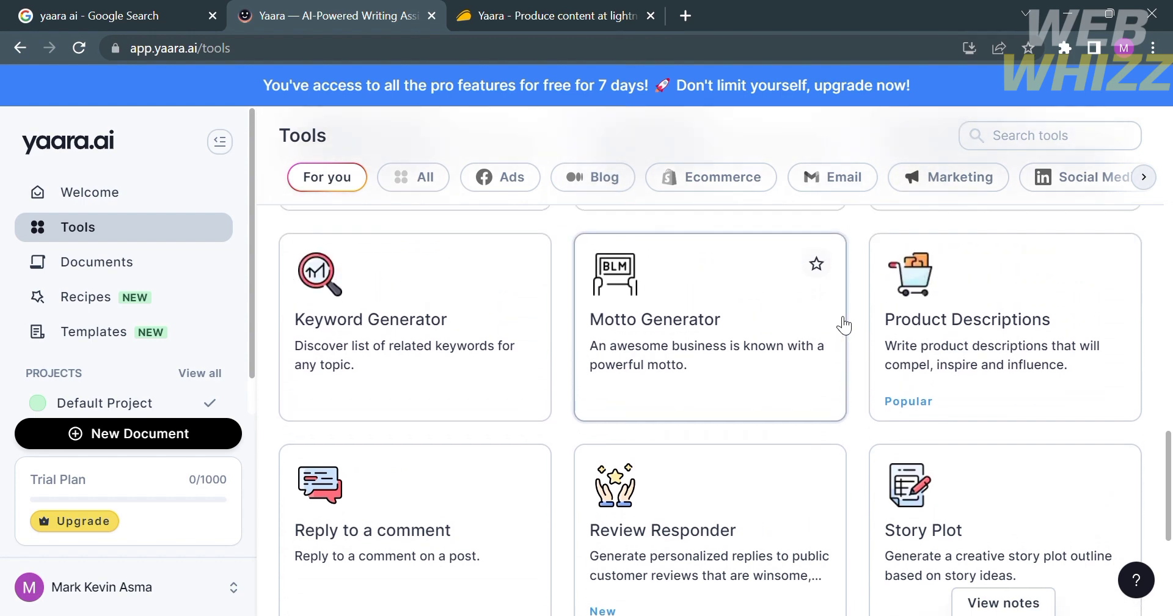
scroll(down, 3)
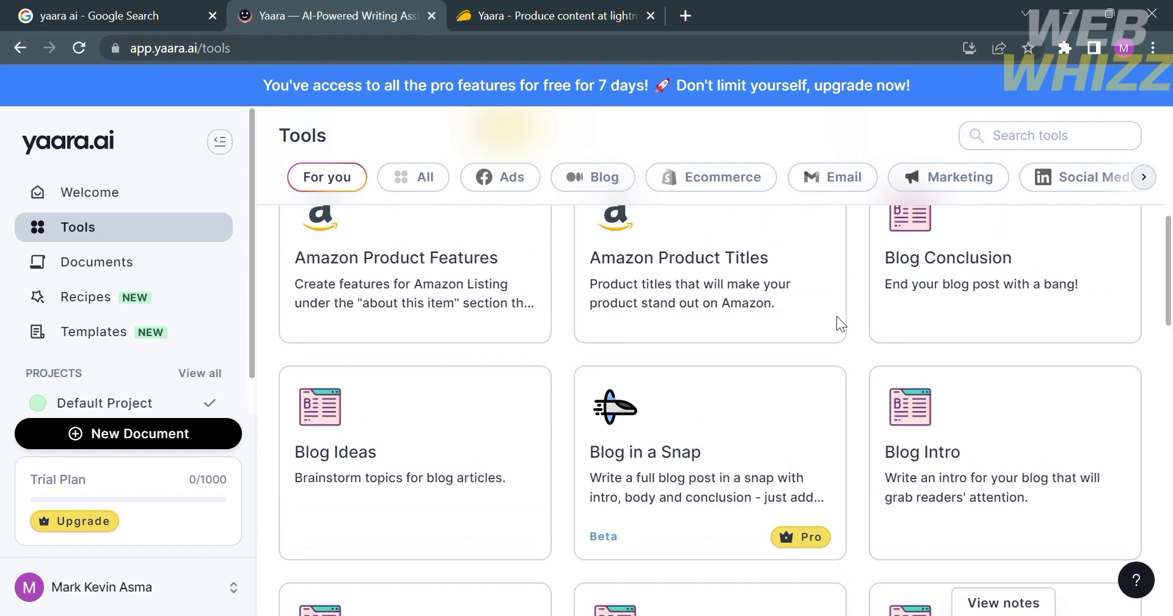
scroll(down, 3)
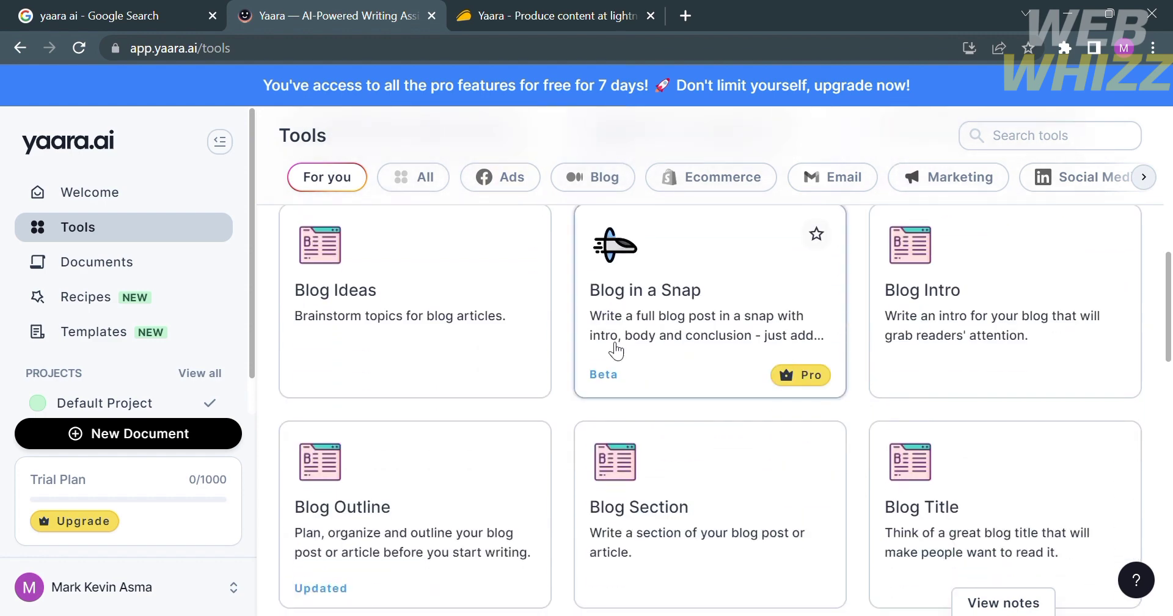
- Generate Blog Ideas for topic Affiliate Program, audience Affiliator and Marketing Students, Professional tone
click(335, 291)
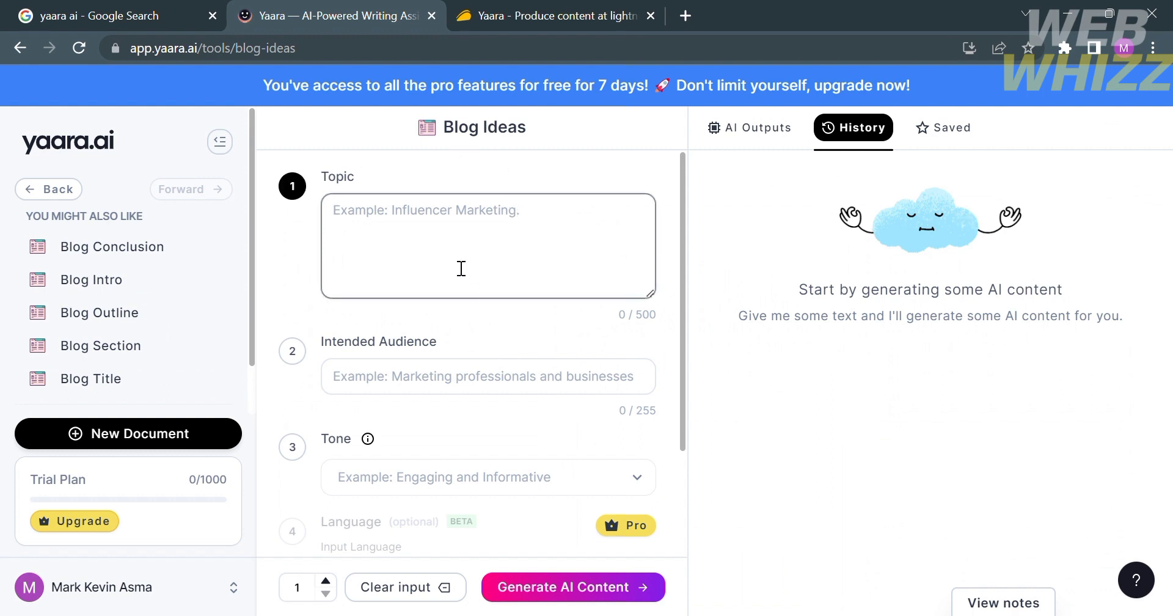
text(Affiliate Pr)
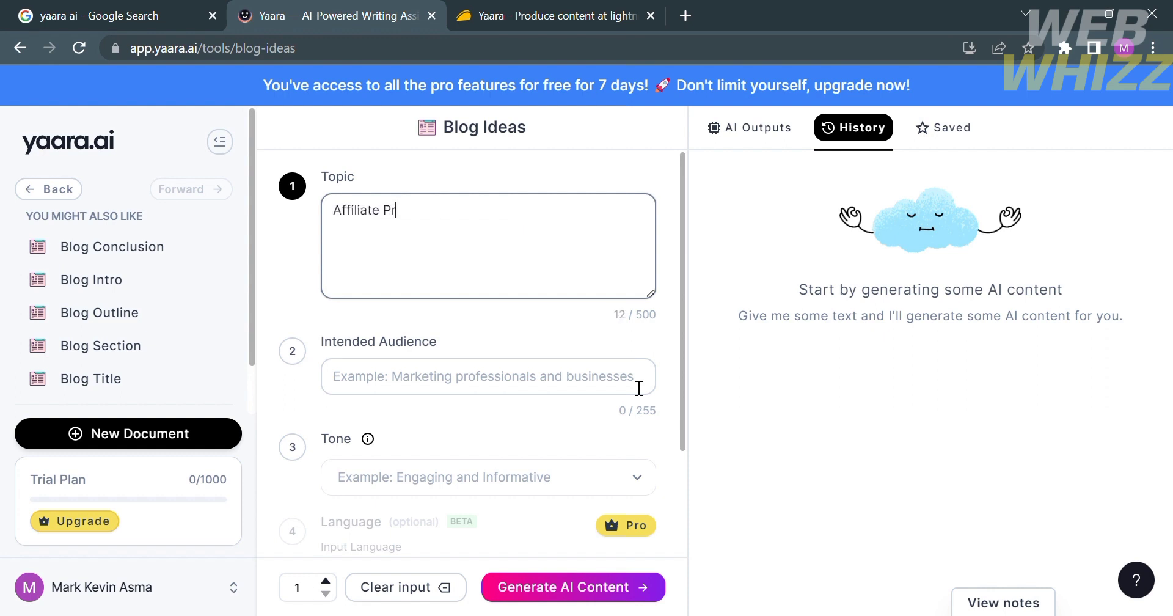
text(ogram)
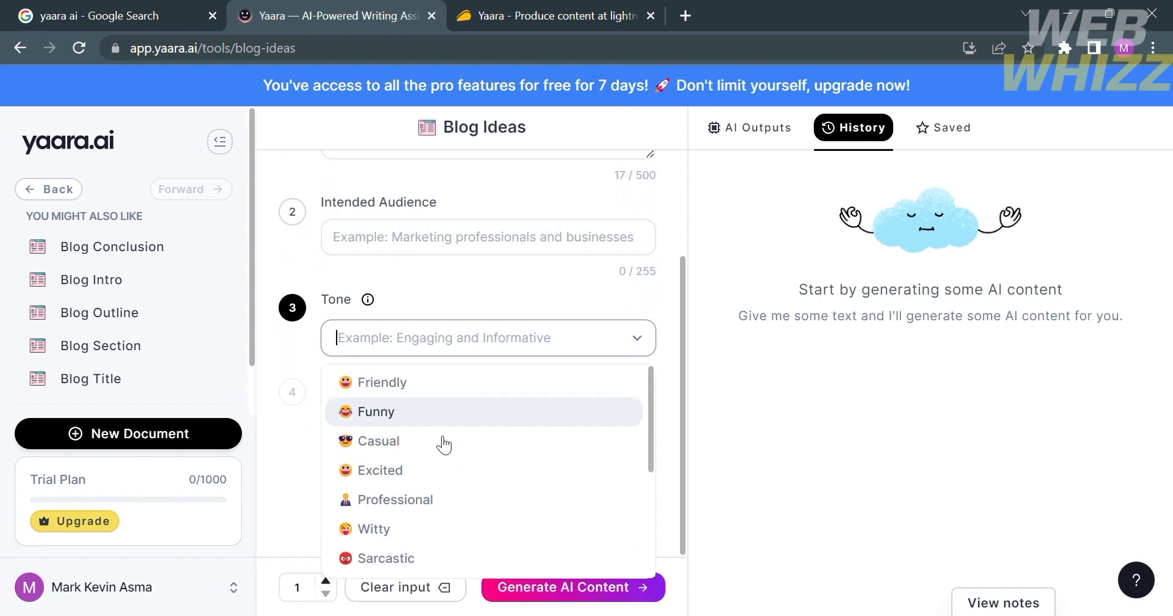
mouse_move(445, 495)
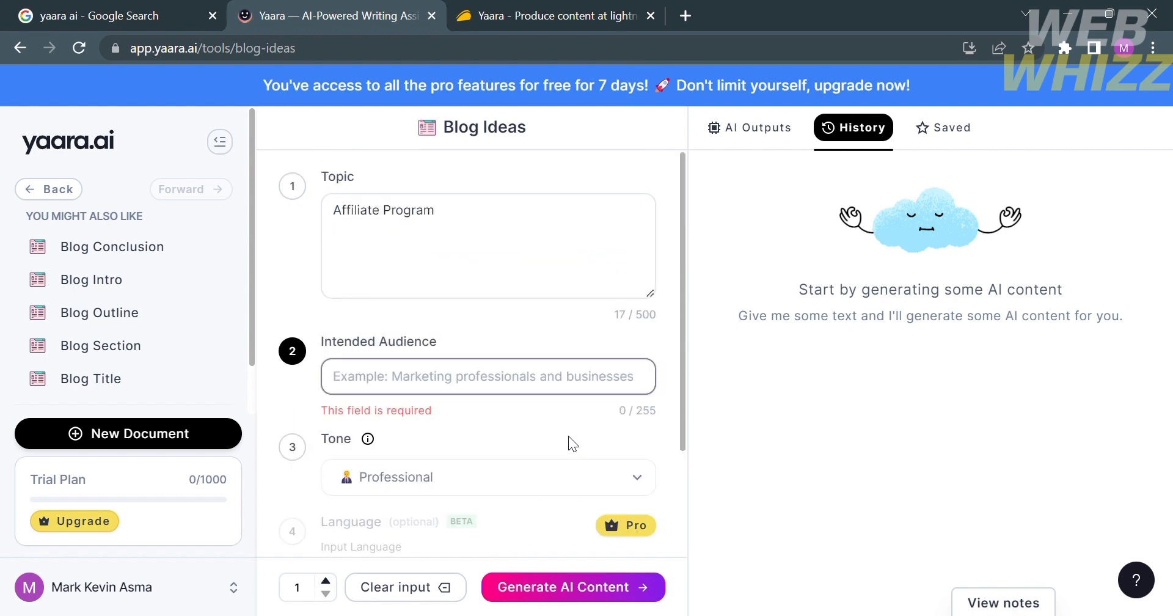
text(A)
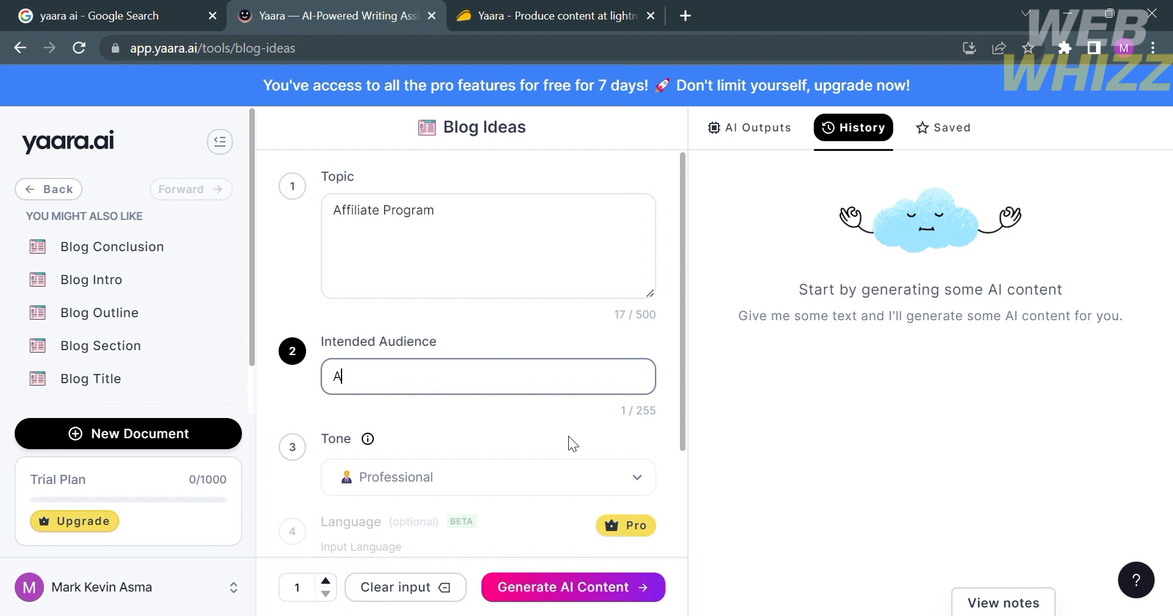
text(ffiliator and Marketing Students)
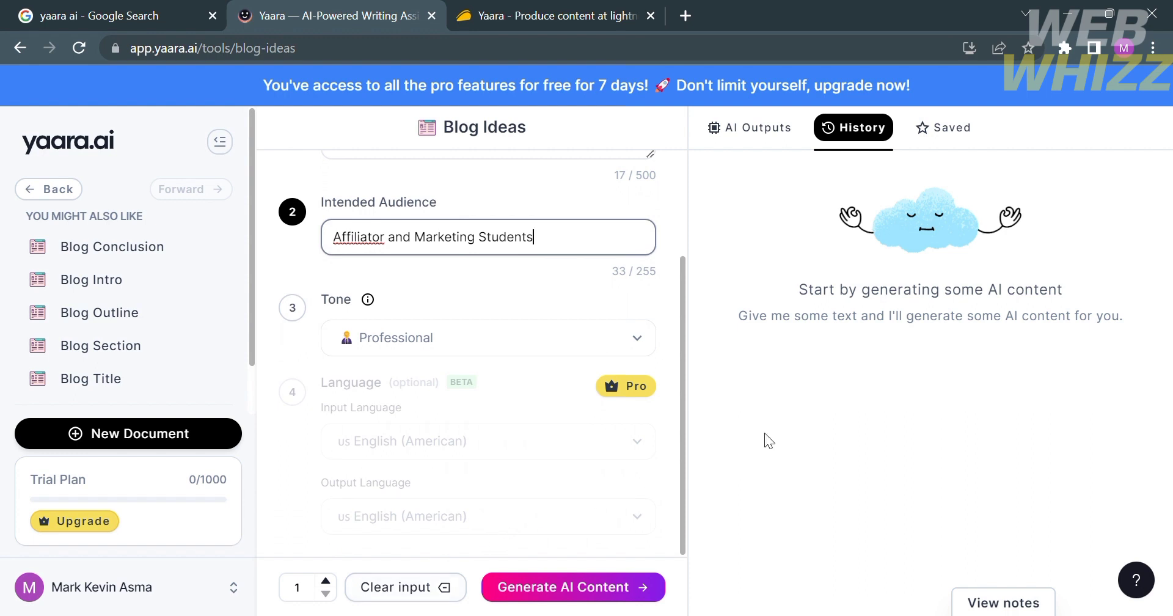
mouse_move(572, 587)
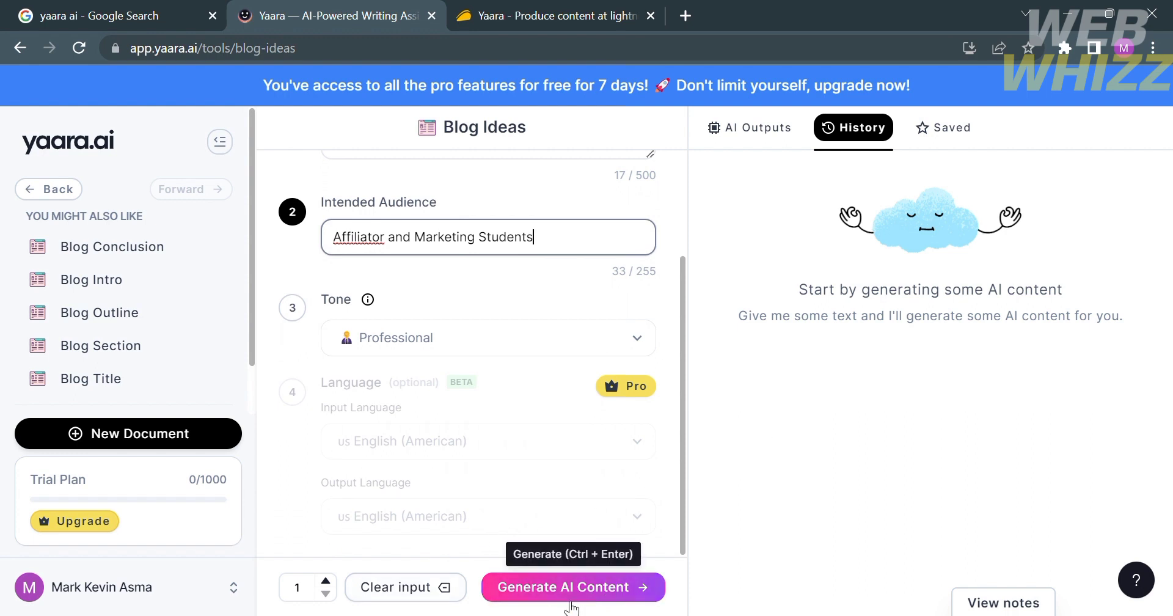
click(572, 587)
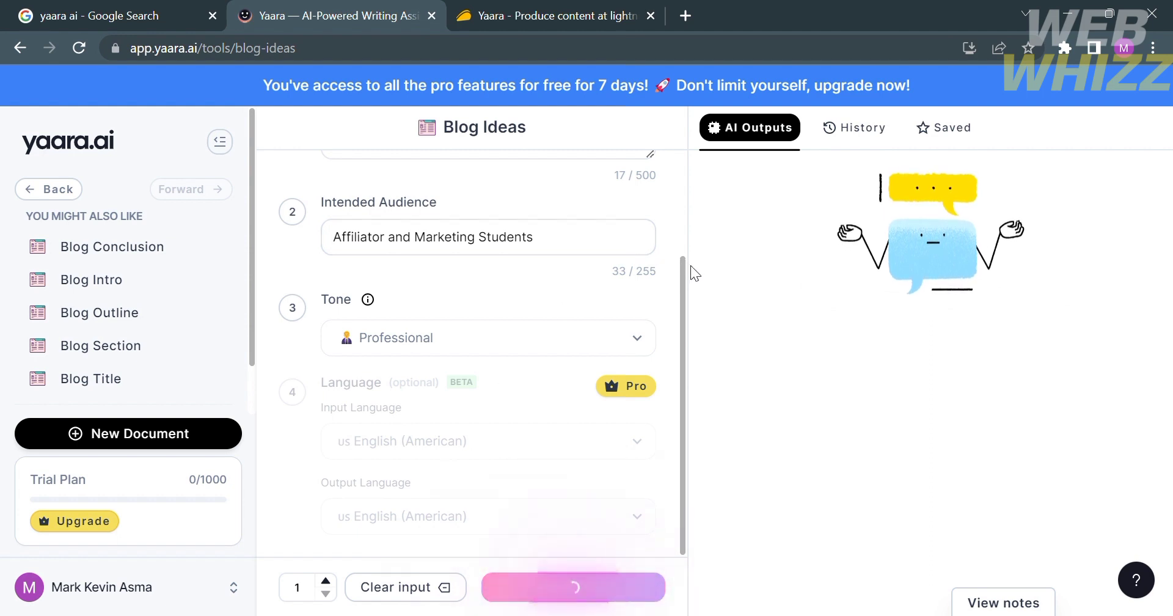
- Select the generated idea 'Leveraging Your Affiliate Program to Maximize Brand Awareness and Earnings' to copy it
click(573, 587)
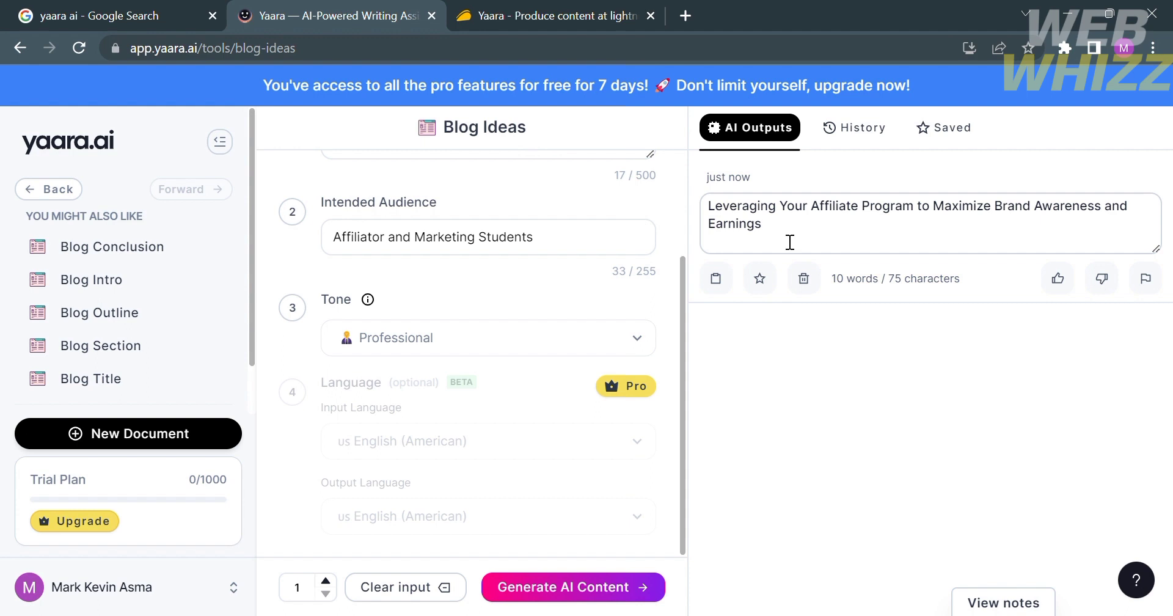
mouse_move(891, 246)
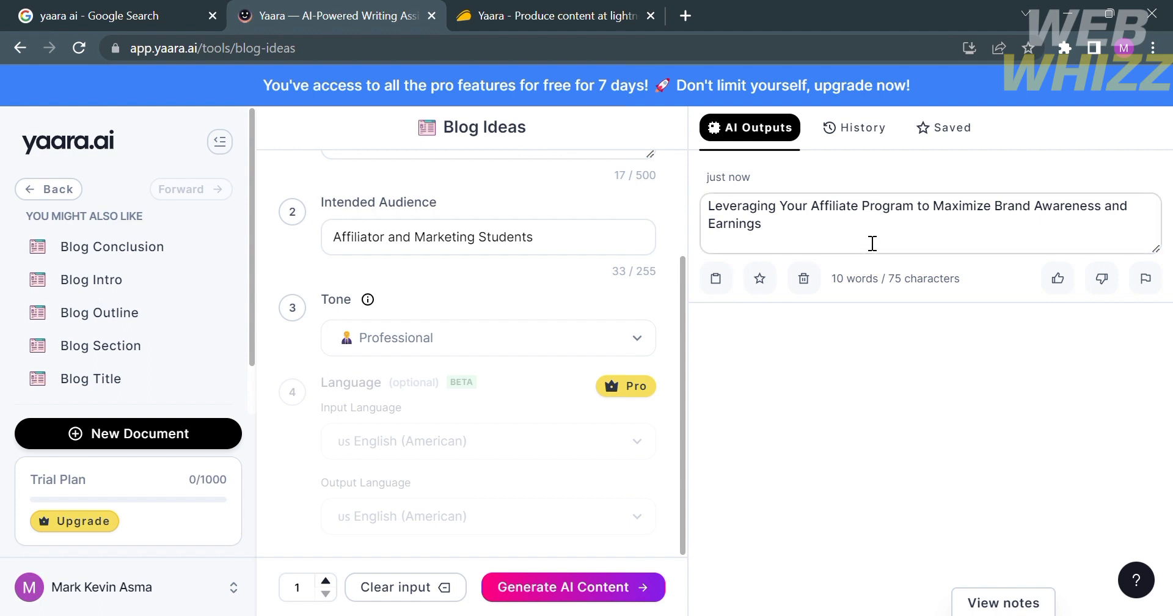
drag(709, 205, 761, 224)
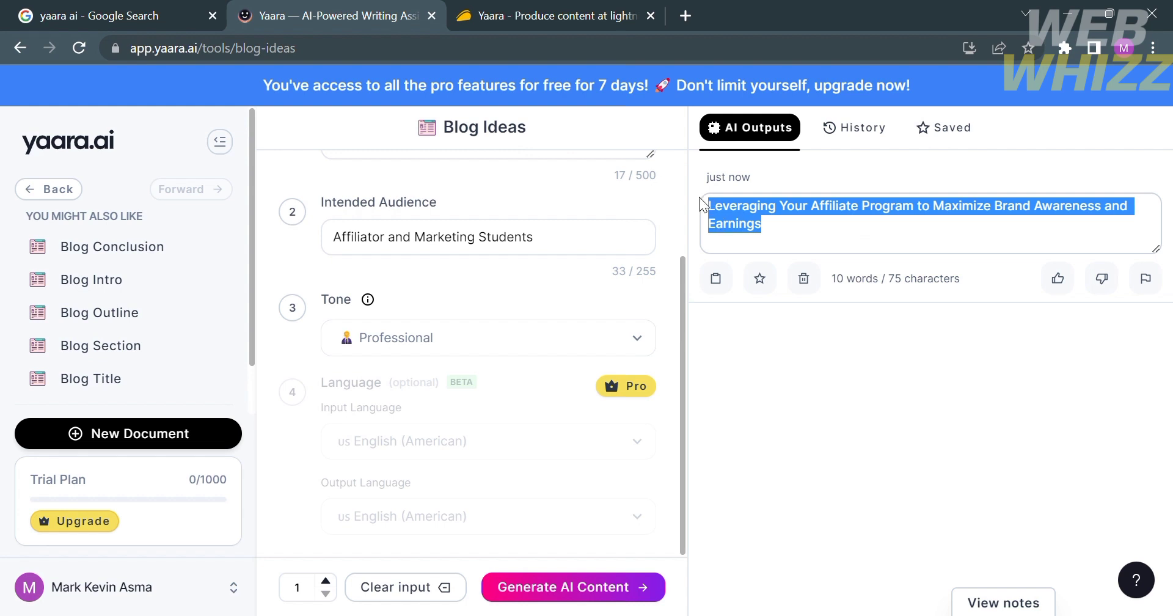
mouse_move(916, 250)
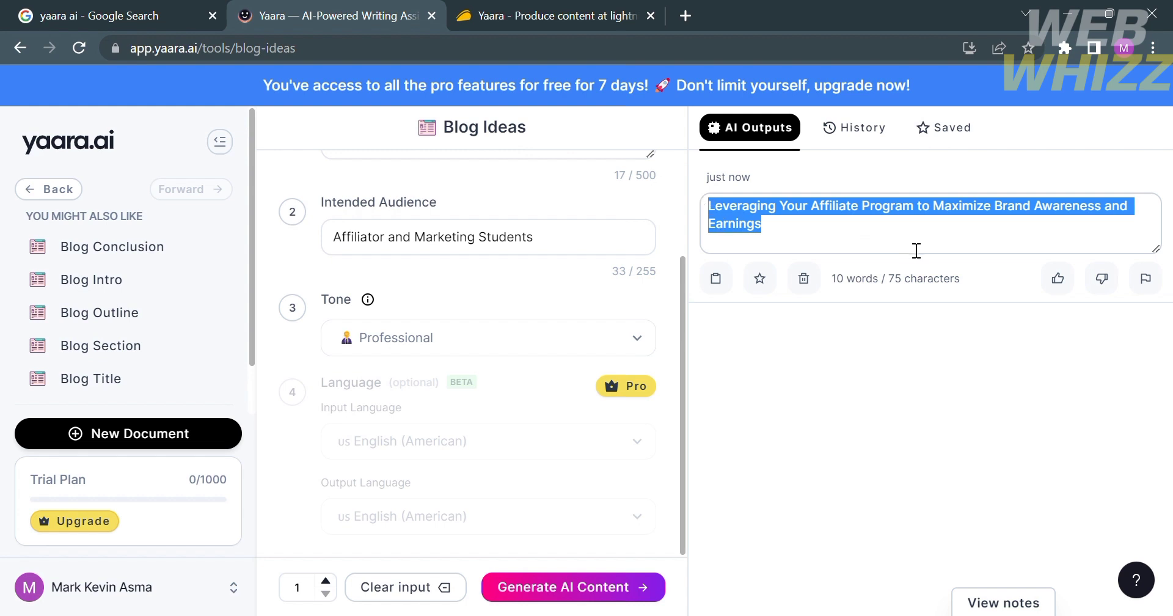
mouse_move(566, 290)
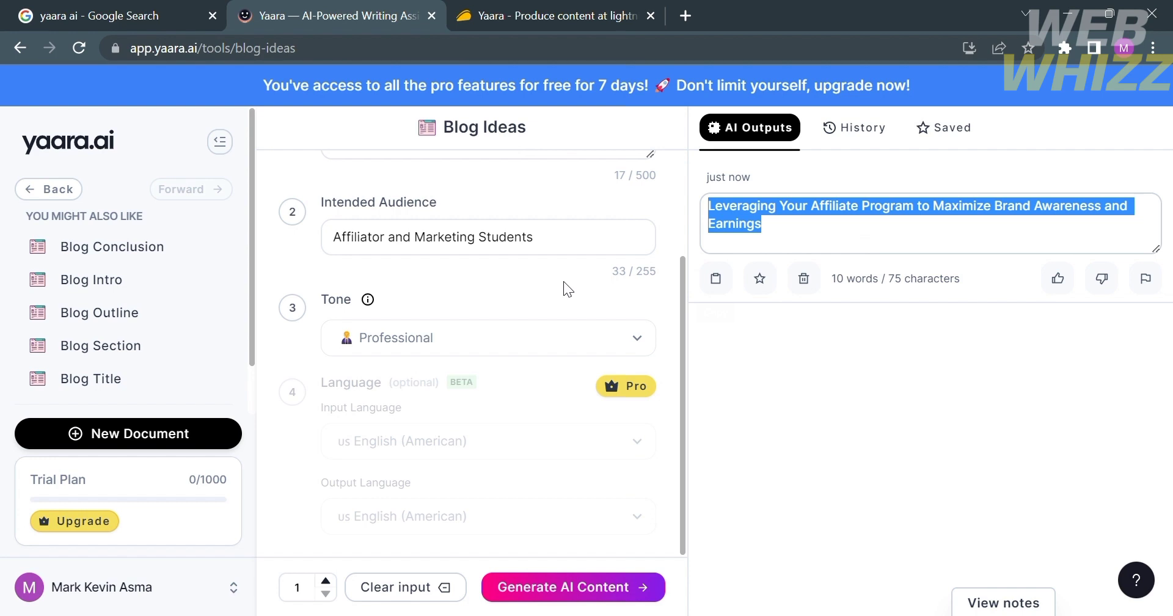
mouse_move(549, 288)
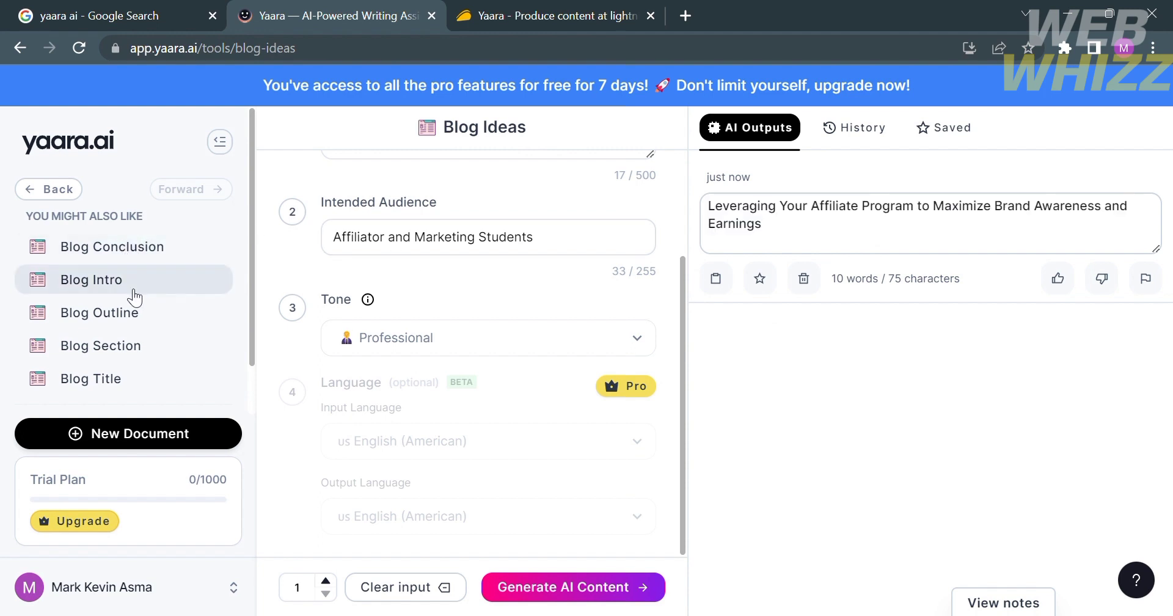
- Generate a Blog Intro for the title 'Leveraging Your Affiliate Program to Maximize Brand Awareness and Earnings'
click(91, 279)
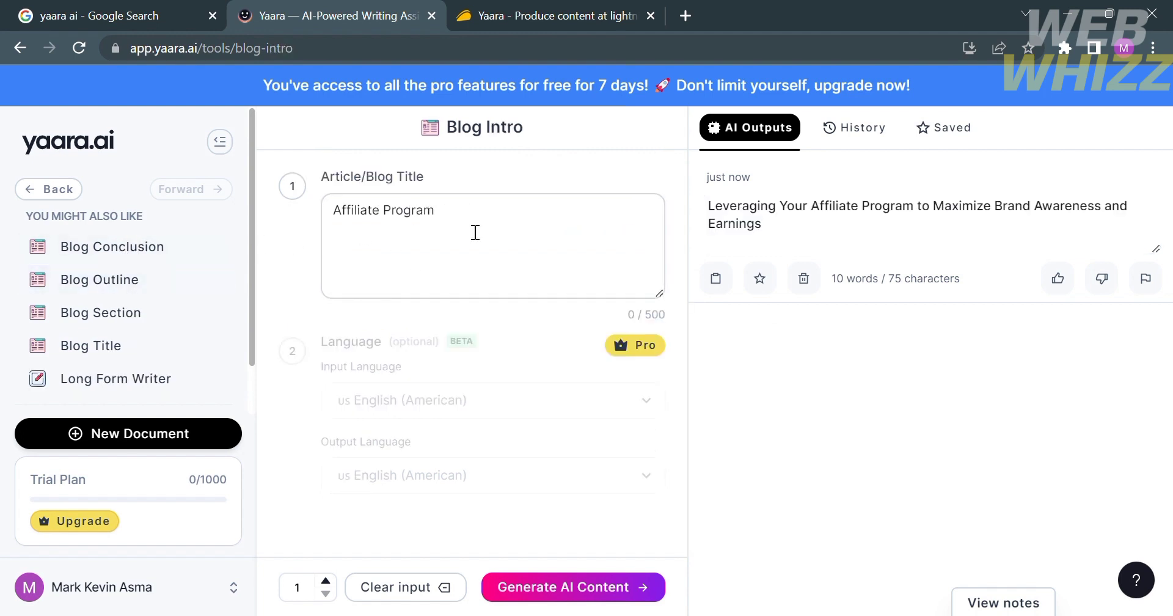
double_click(382, 209)
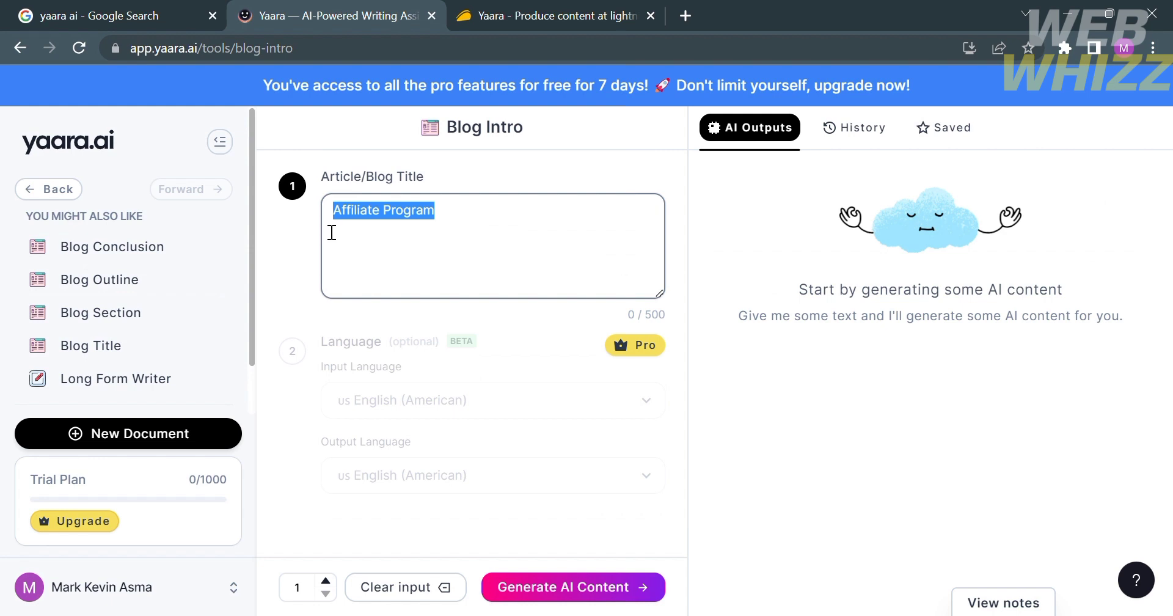
text(Leveraging Your Affiliate Program to Maximize Brand Awareness and Earnings)
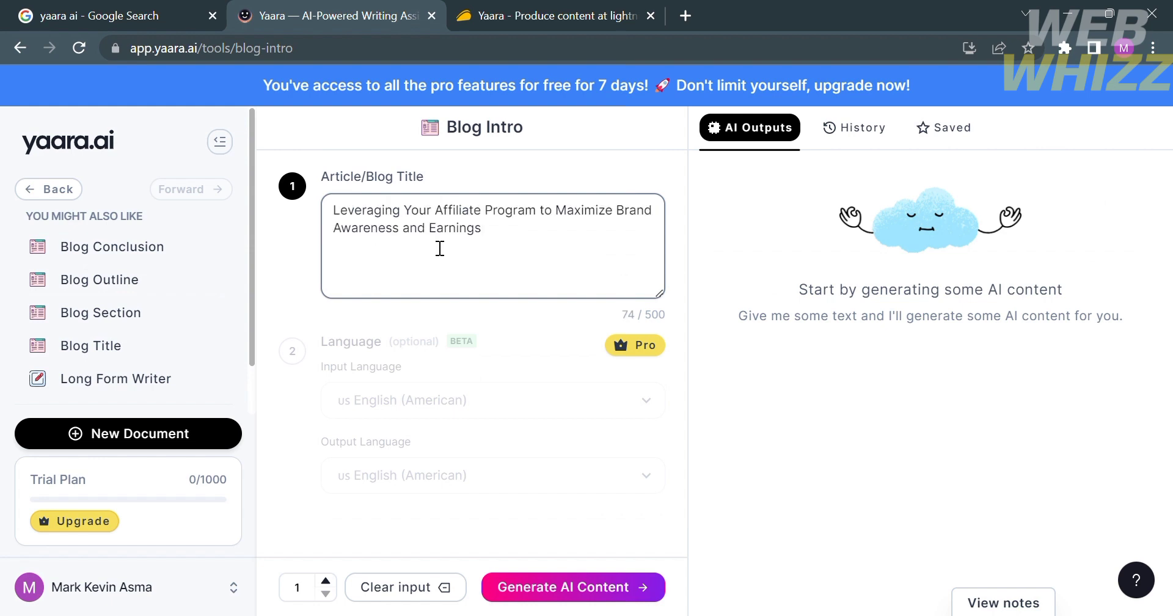
click(572, 586)
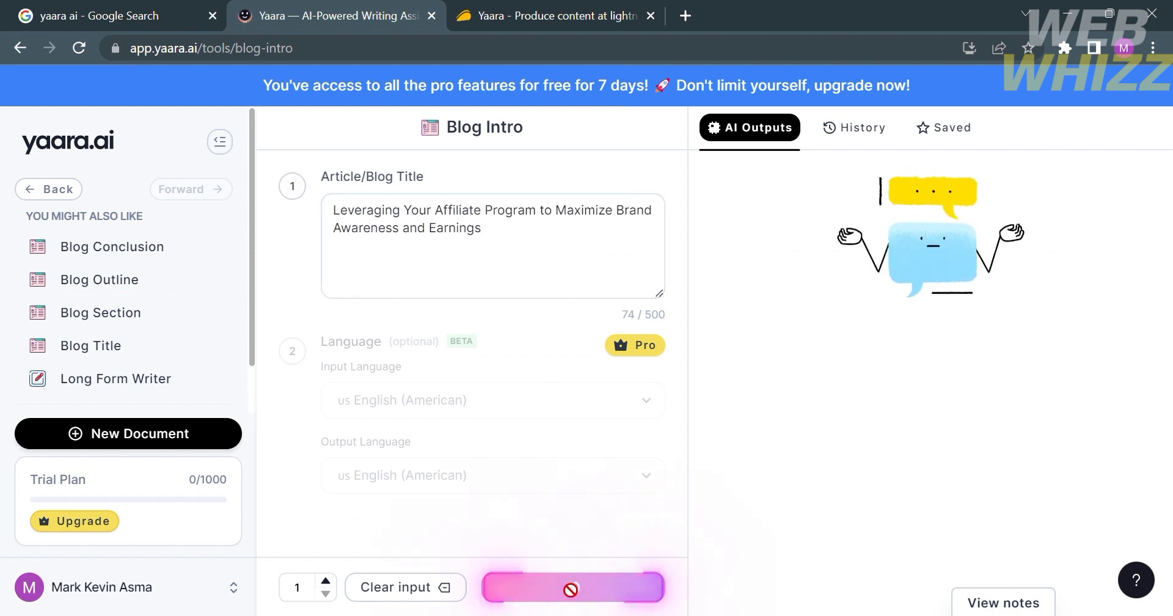
click(573, 586)
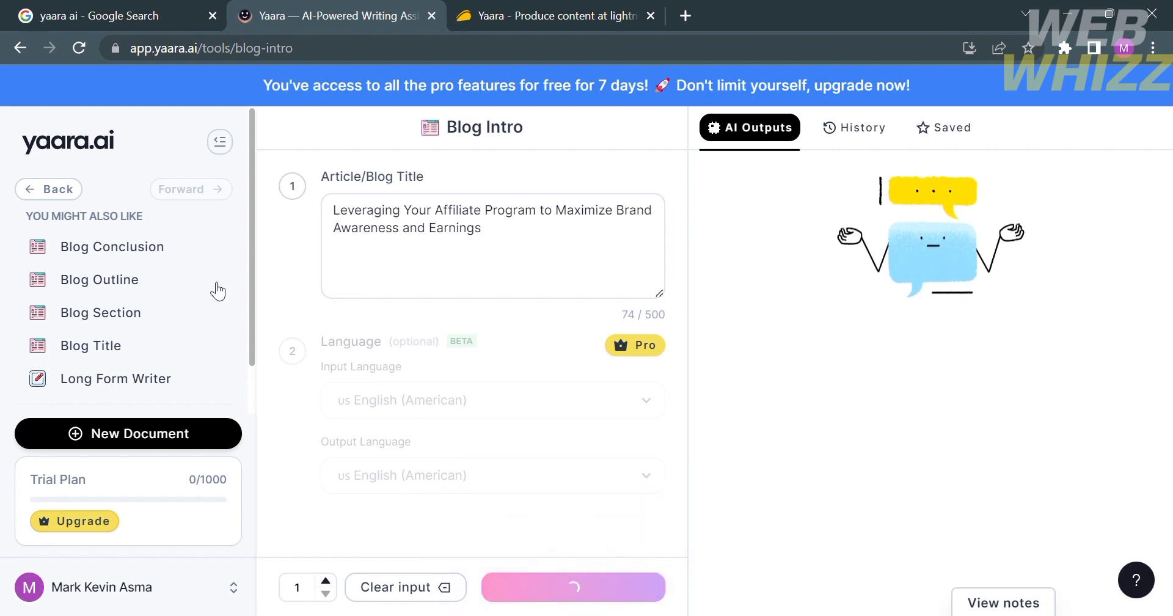
click(573, 586)
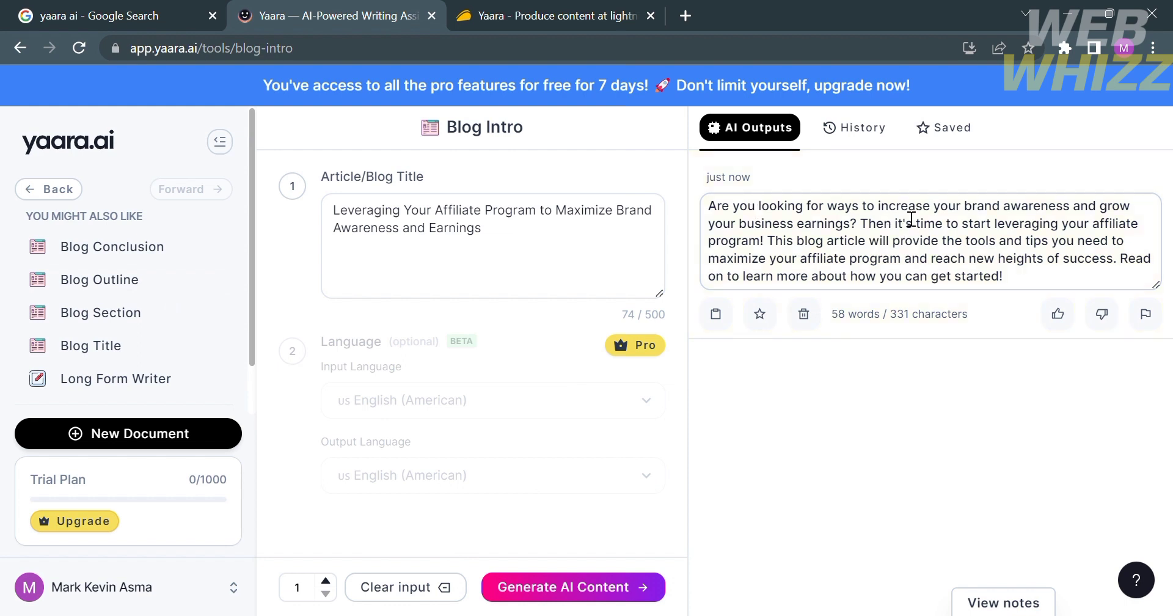
mouse_move(946, 247)
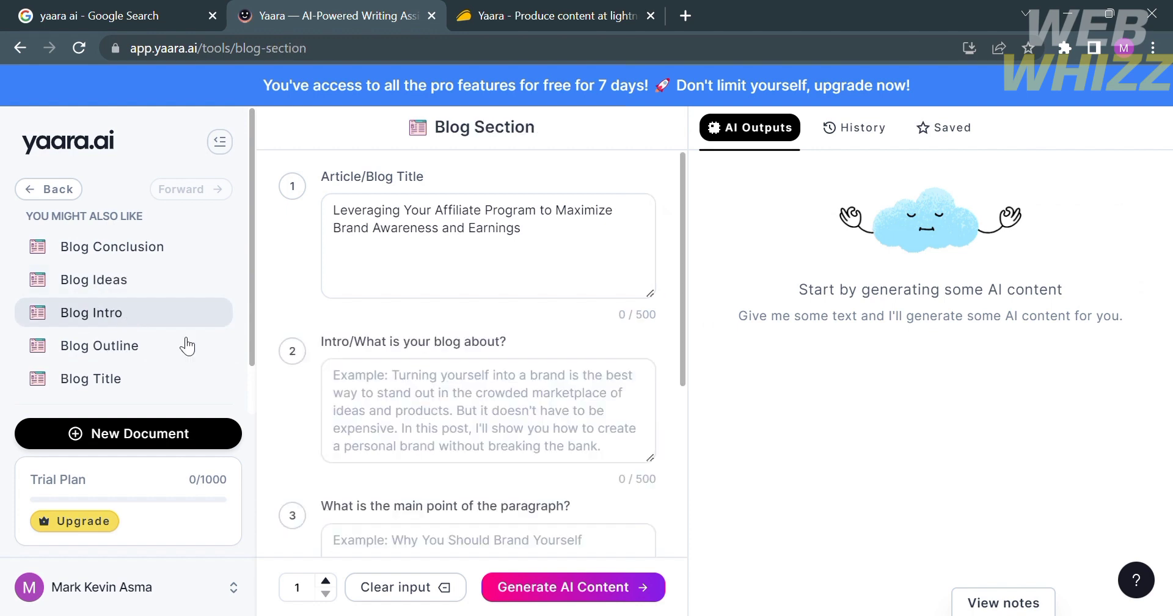
mouse_move(486, 333)
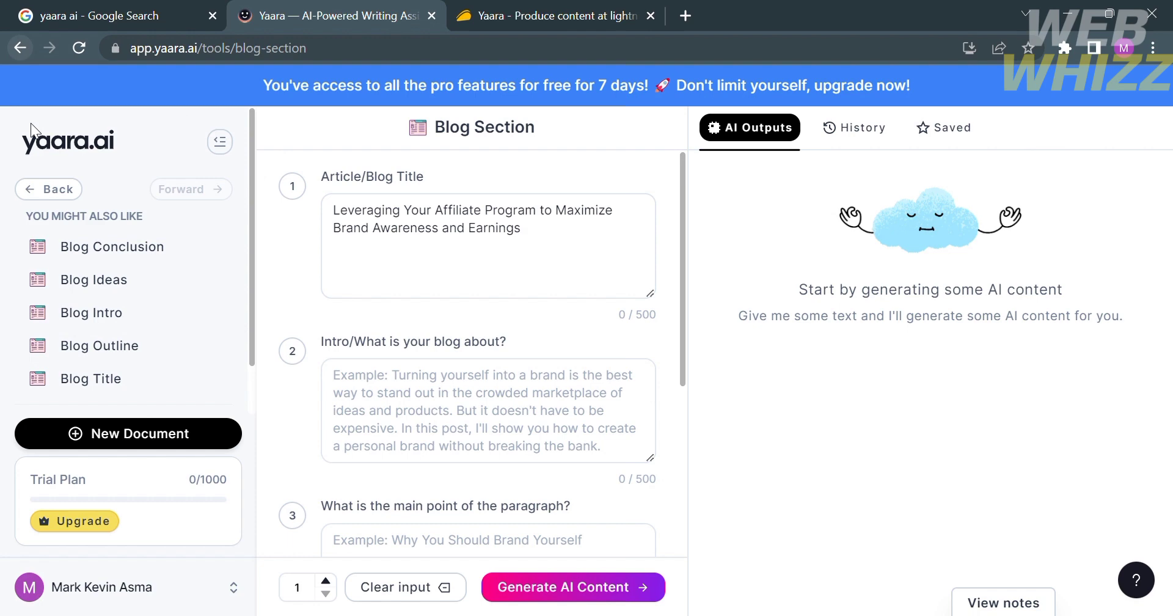
- Return to the Welcome dashboard via the yaara.ai logo
click(67, 142)
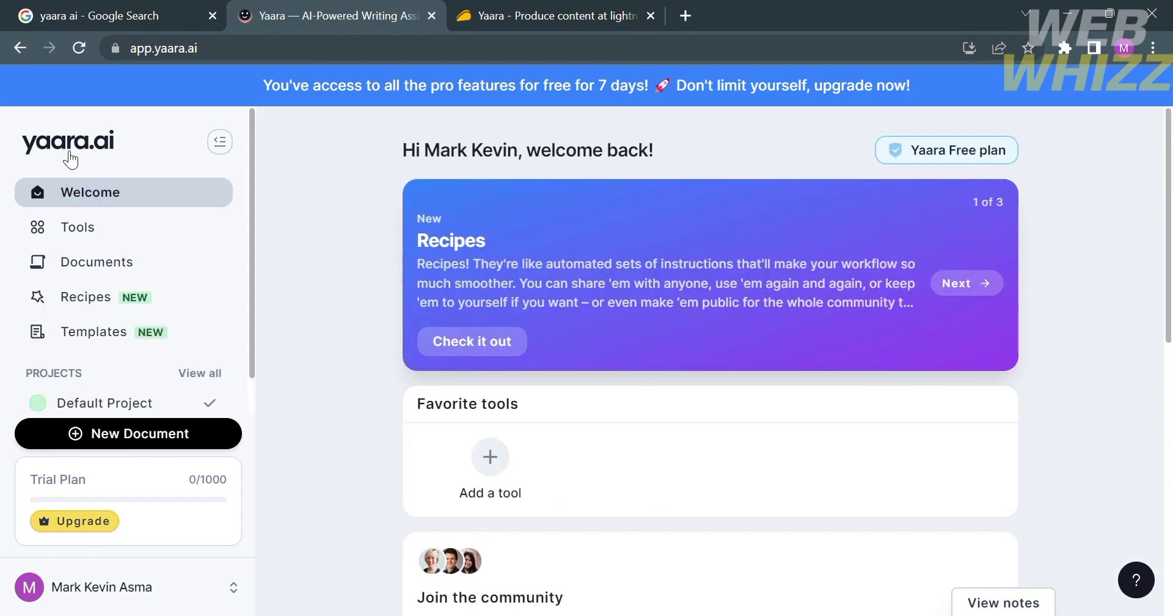
mouse_move(132, 216)
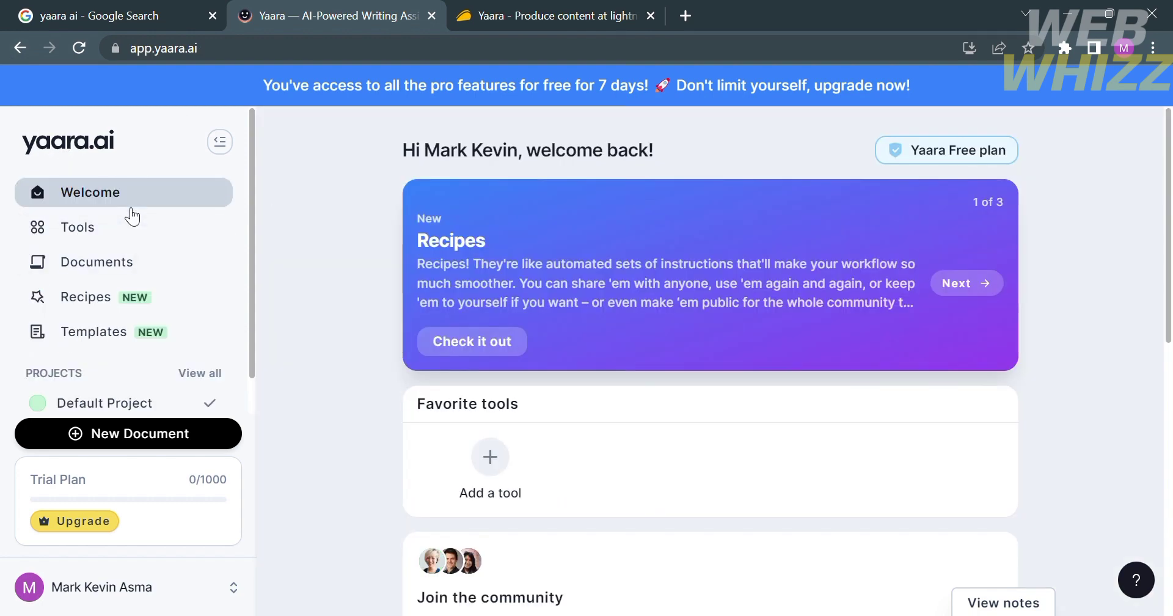
- Filter the Tools catalogue to Ads and open the Facebook Ad Link Description tool
click(77, 227)
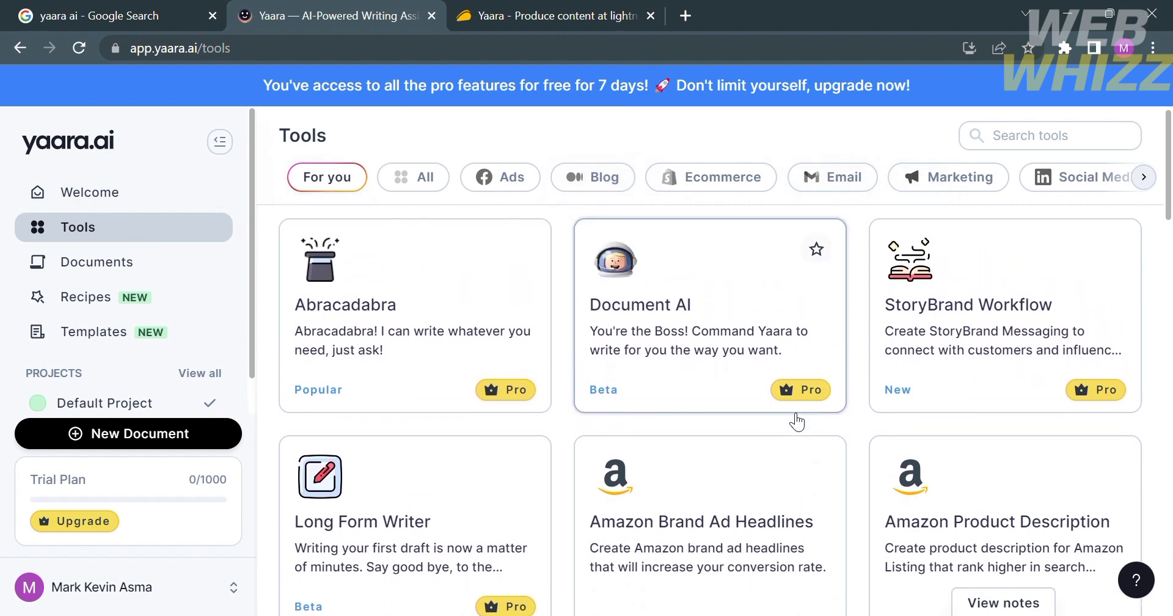
scroll(down, 3)
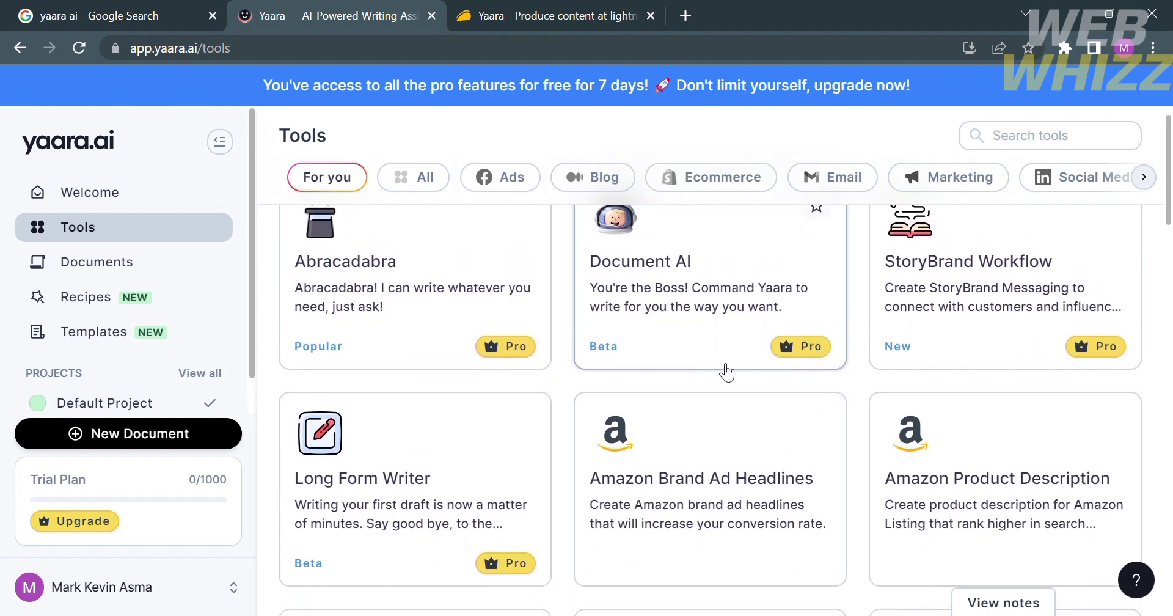
scroll(down, 3)
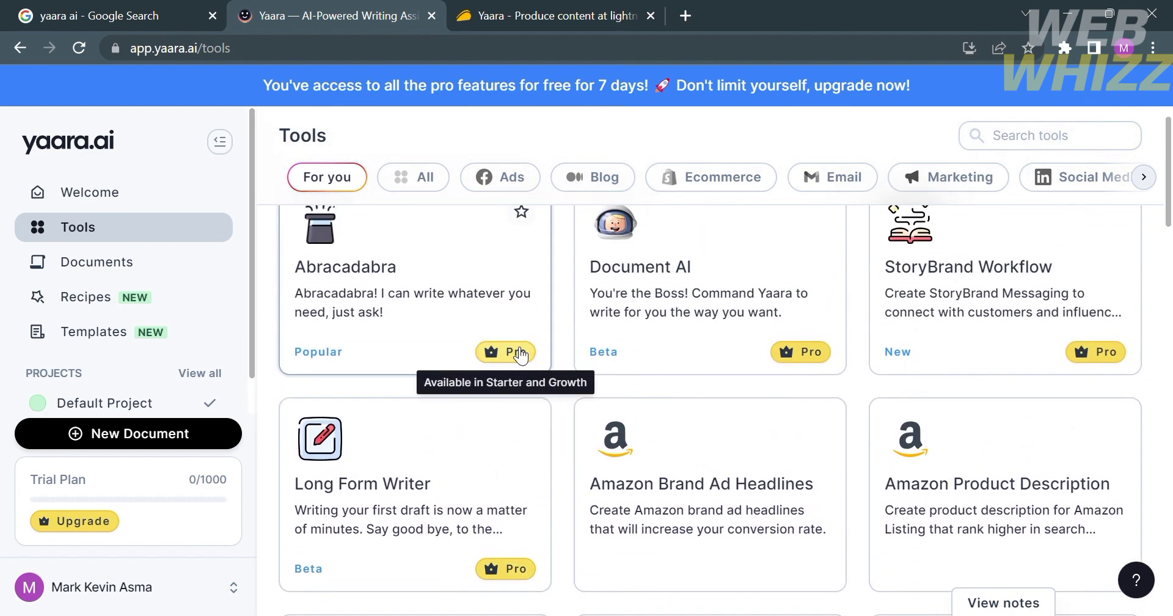
scroll(down, 3)
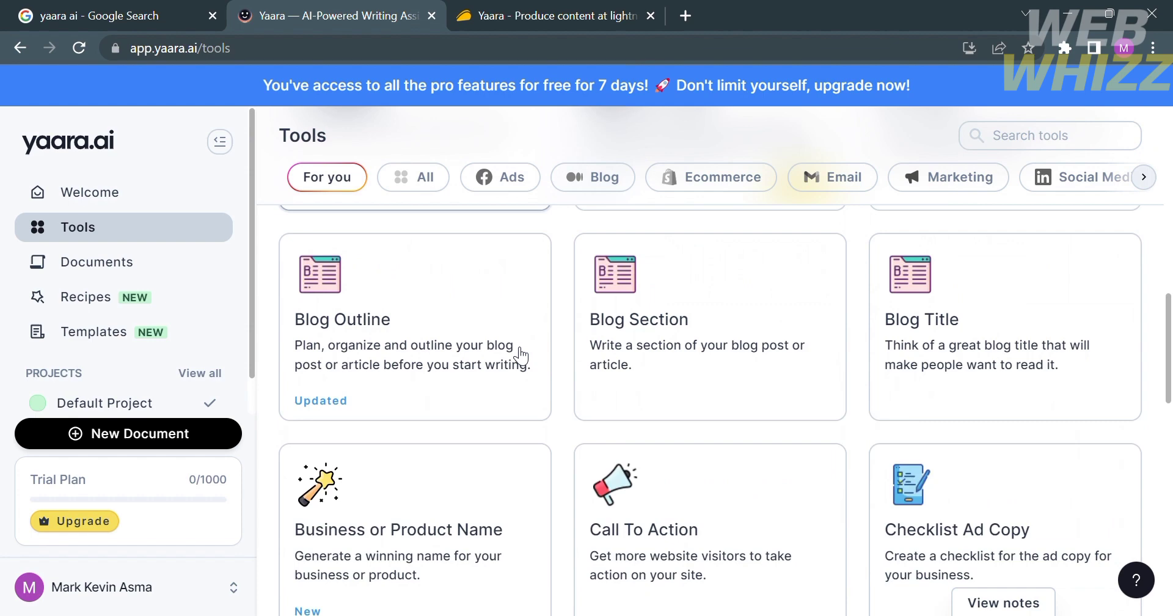
scroll(down, 3)
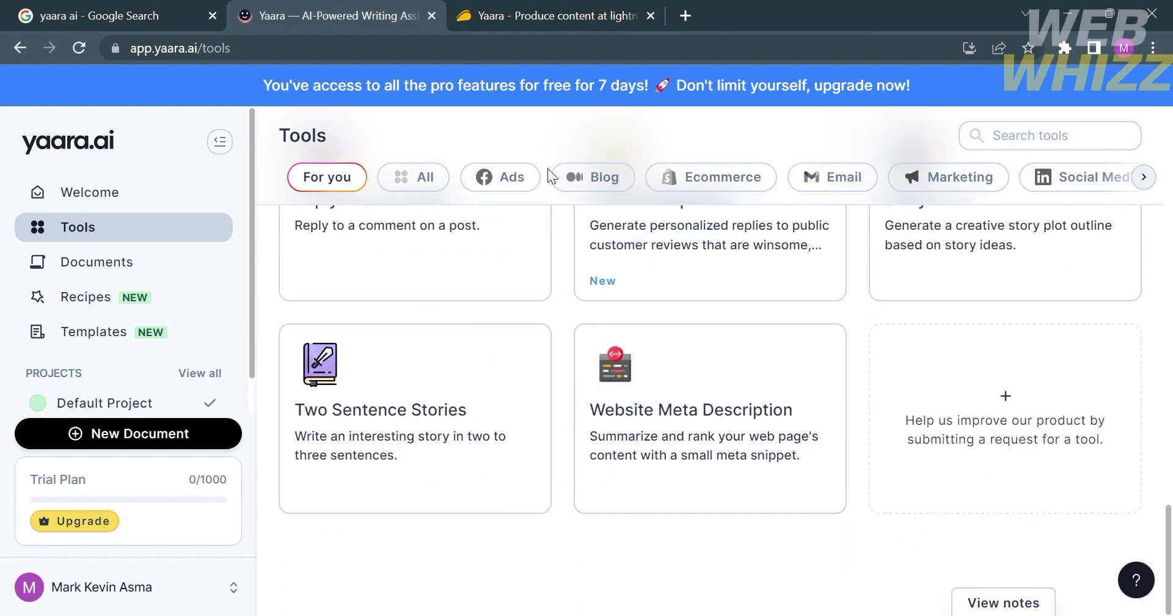
click(499, 177)
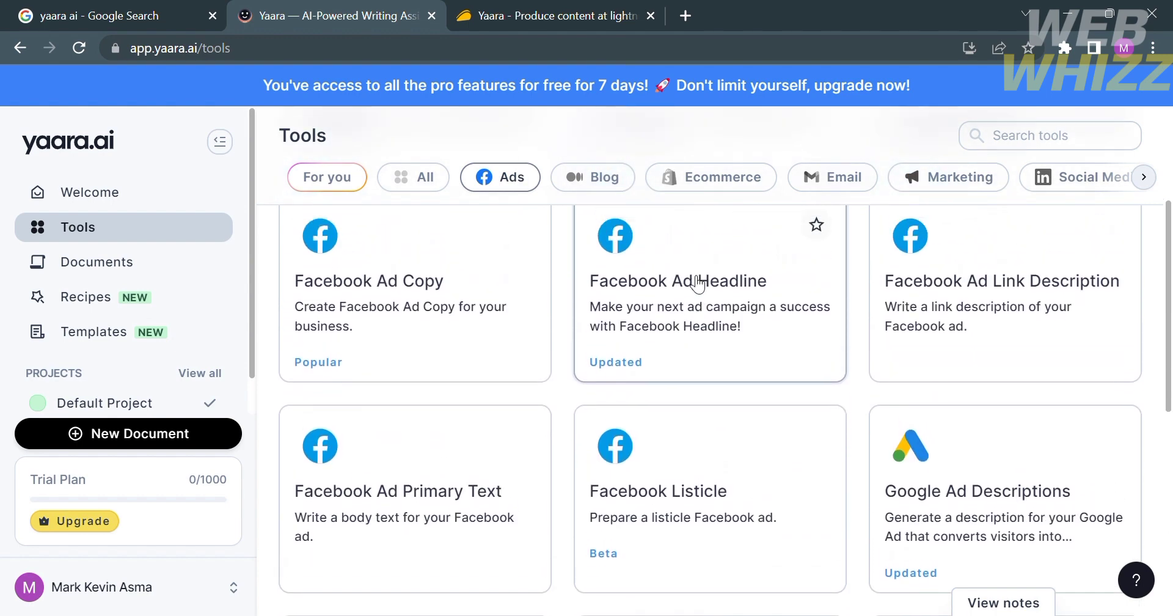
click(1002, 281)
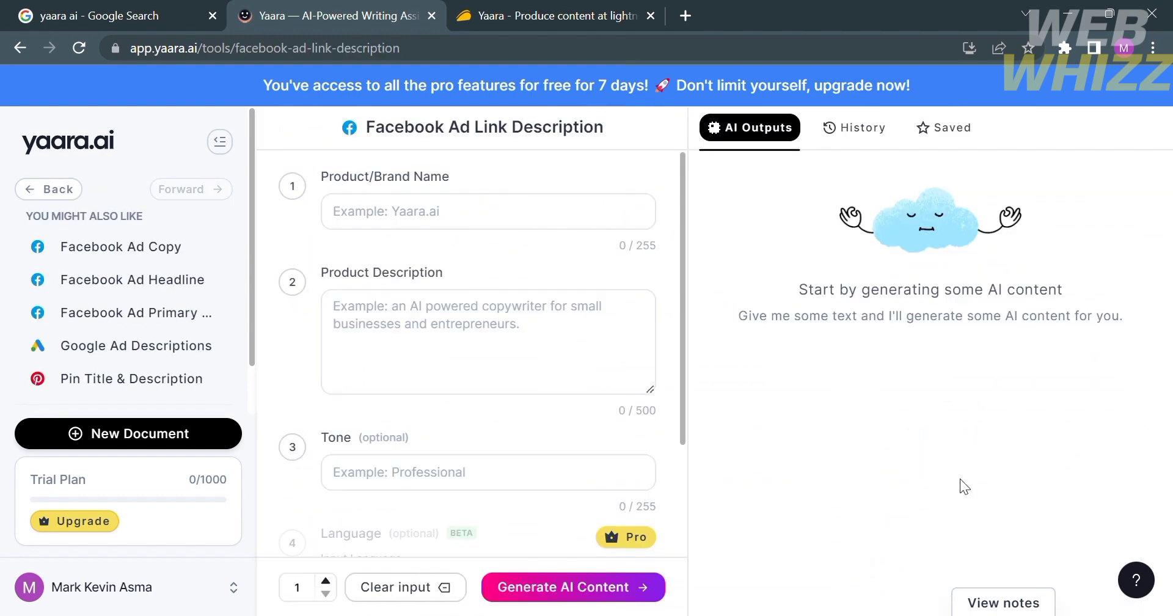
- Generate ad link descriptions for product VR Headset with Bluetooth connections description, Professional tone
click(487, 212)
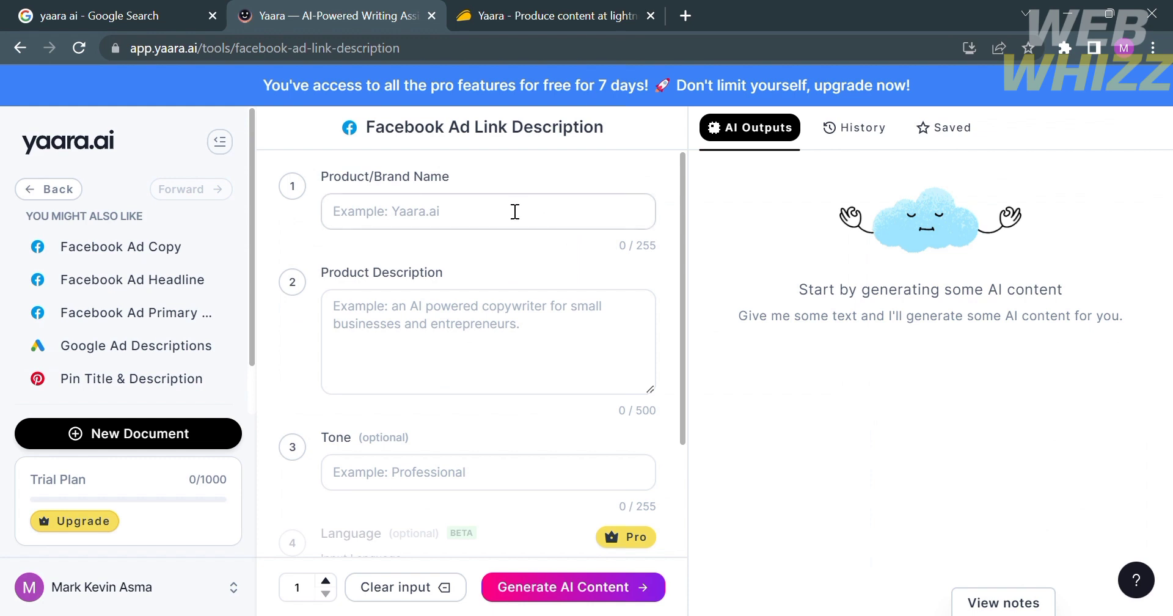
click(487, 211)
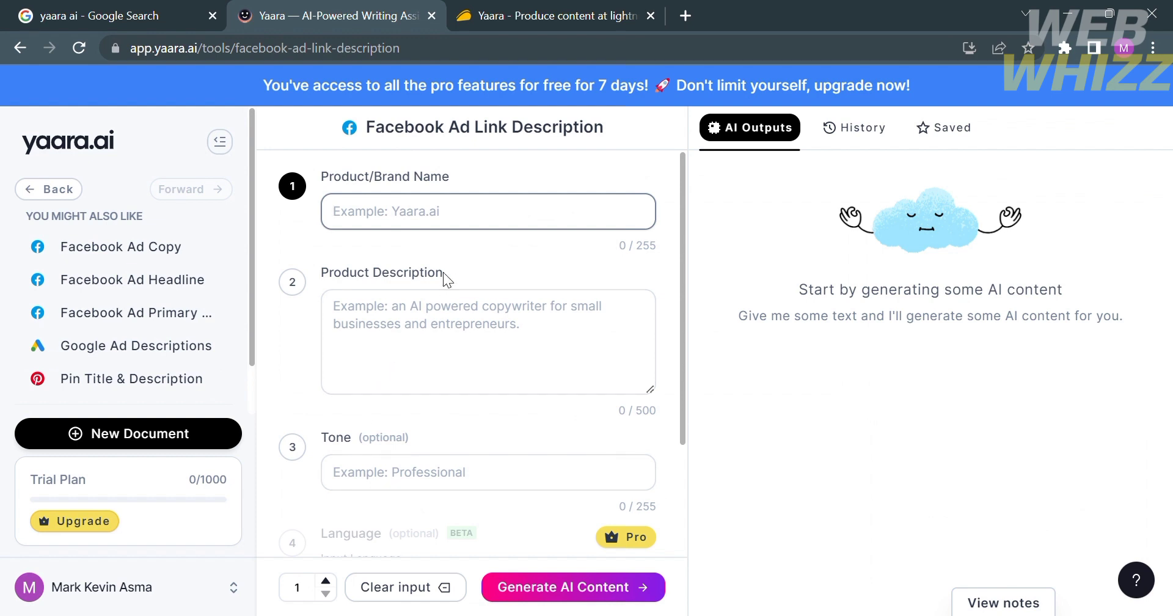
text(VR He)
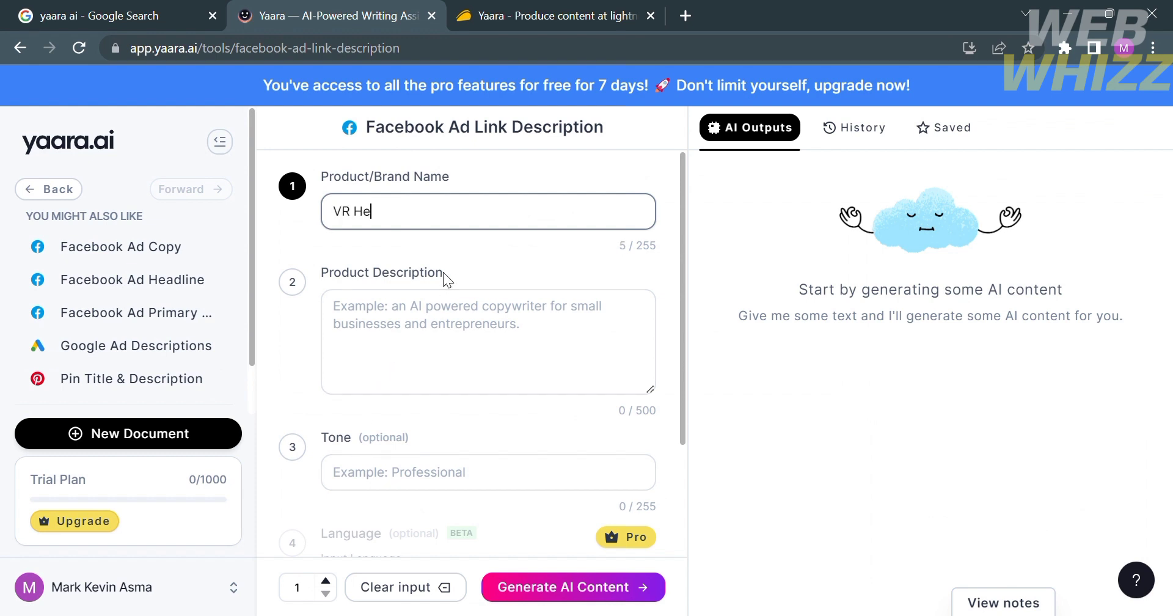
text(adset)
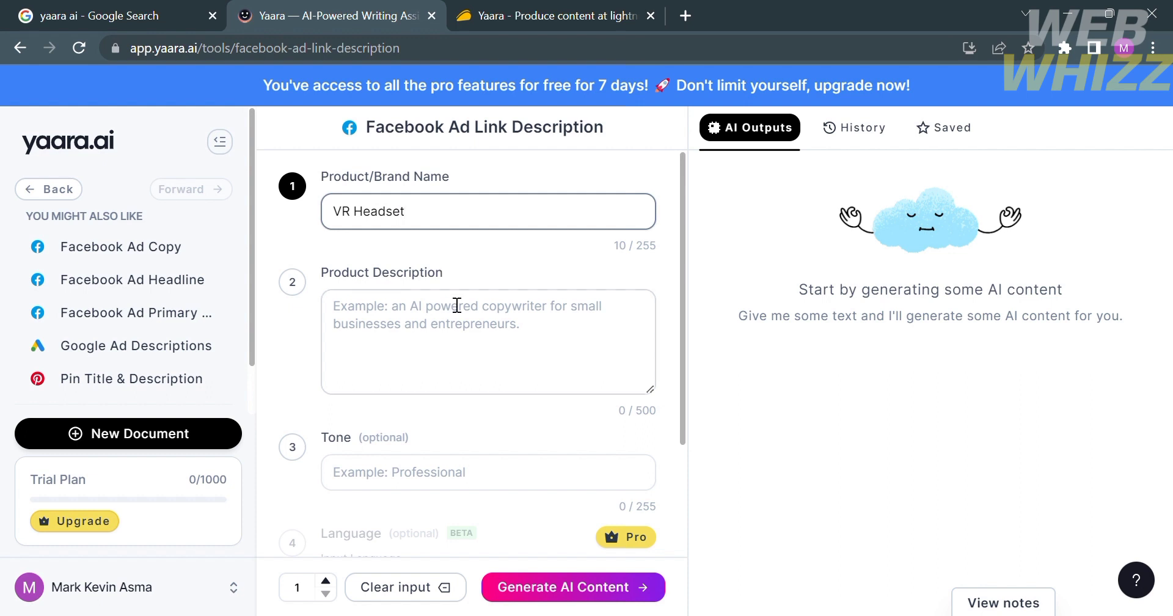
click(488, 341)
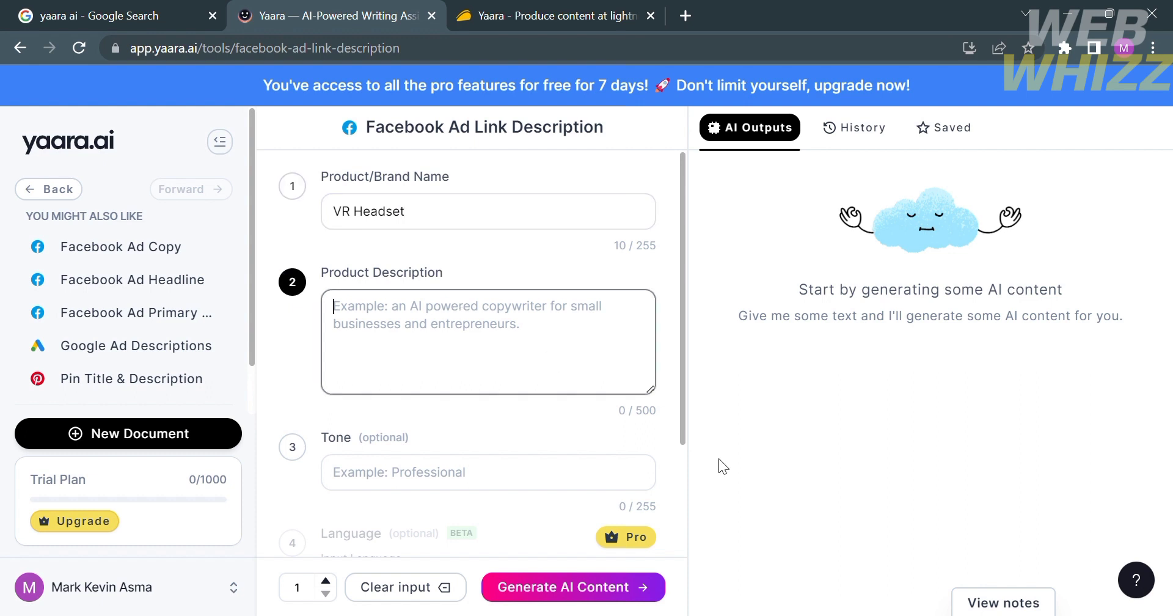
text(Bluetooth)
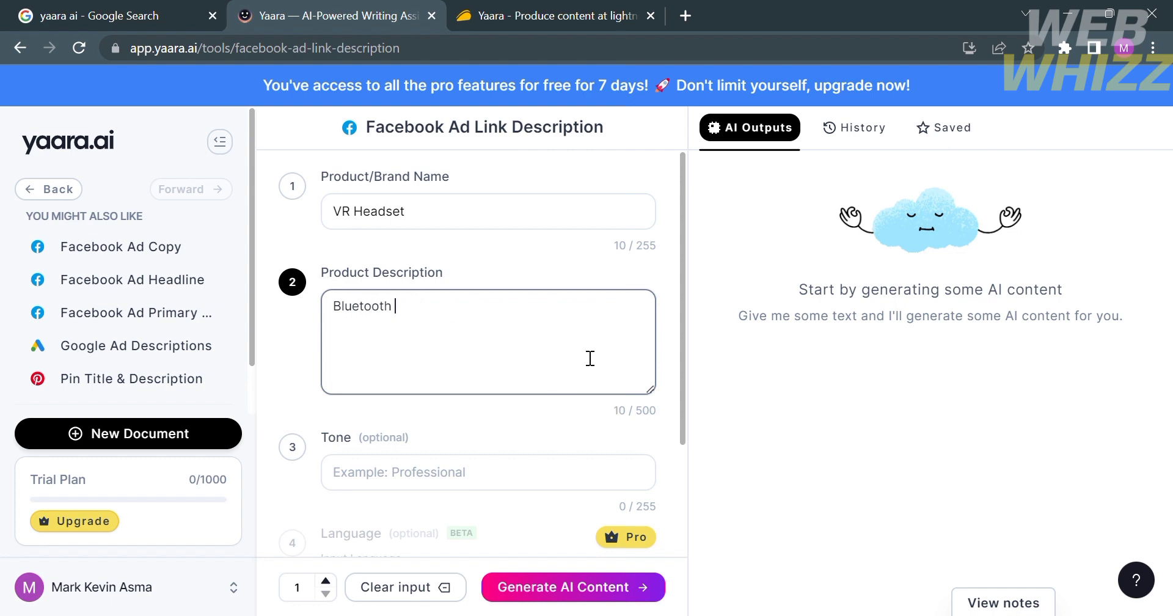
text(a)
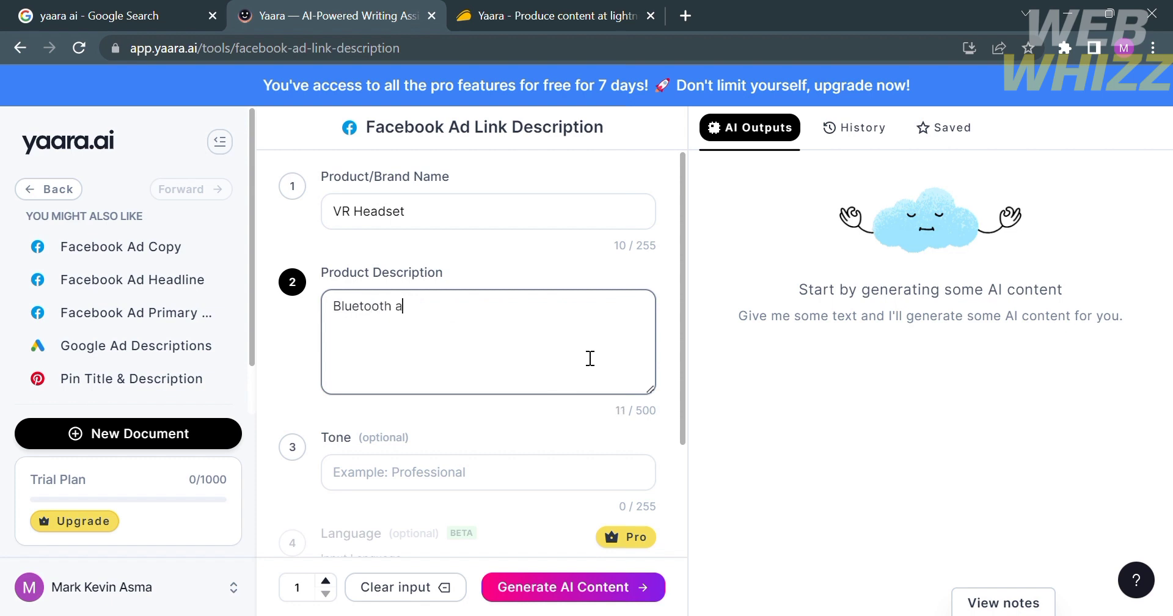
text(c)
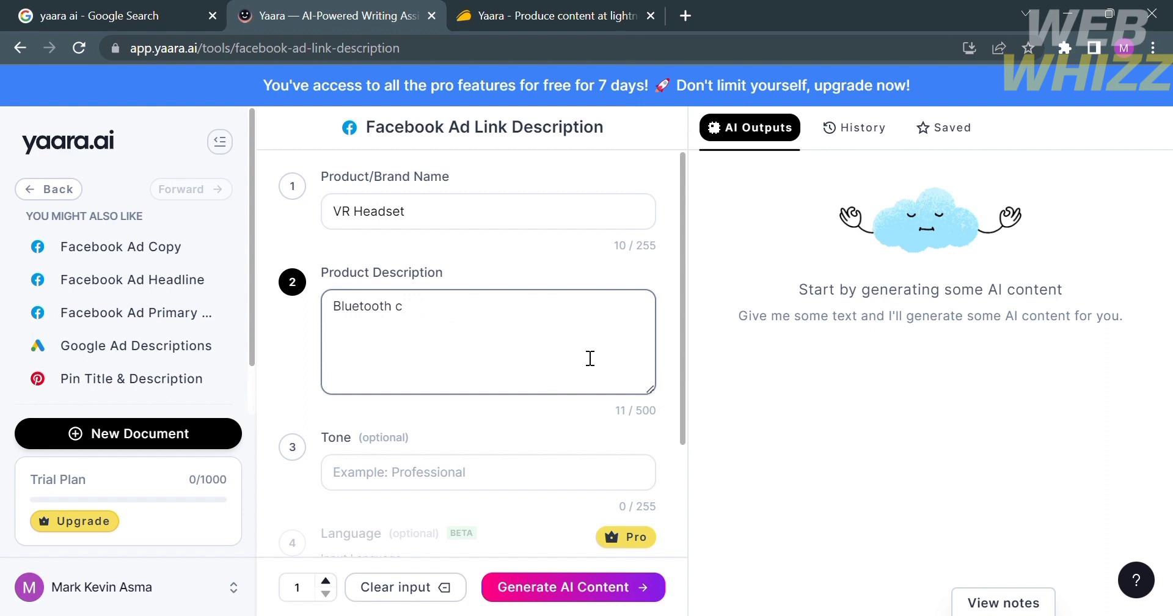
text(onnectio)
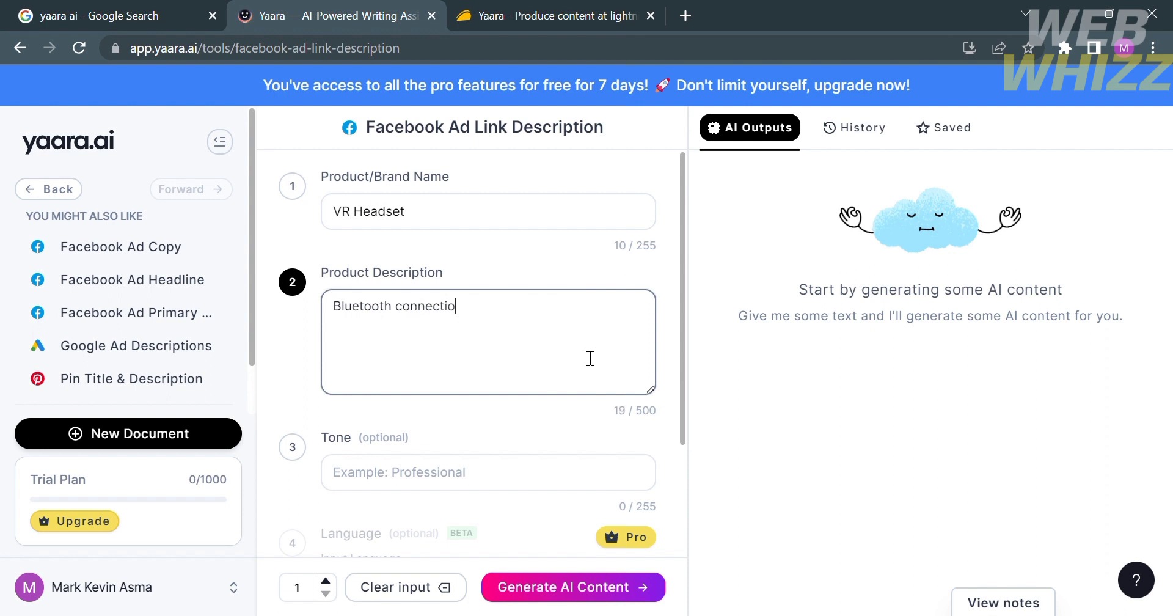
text(s and lon)
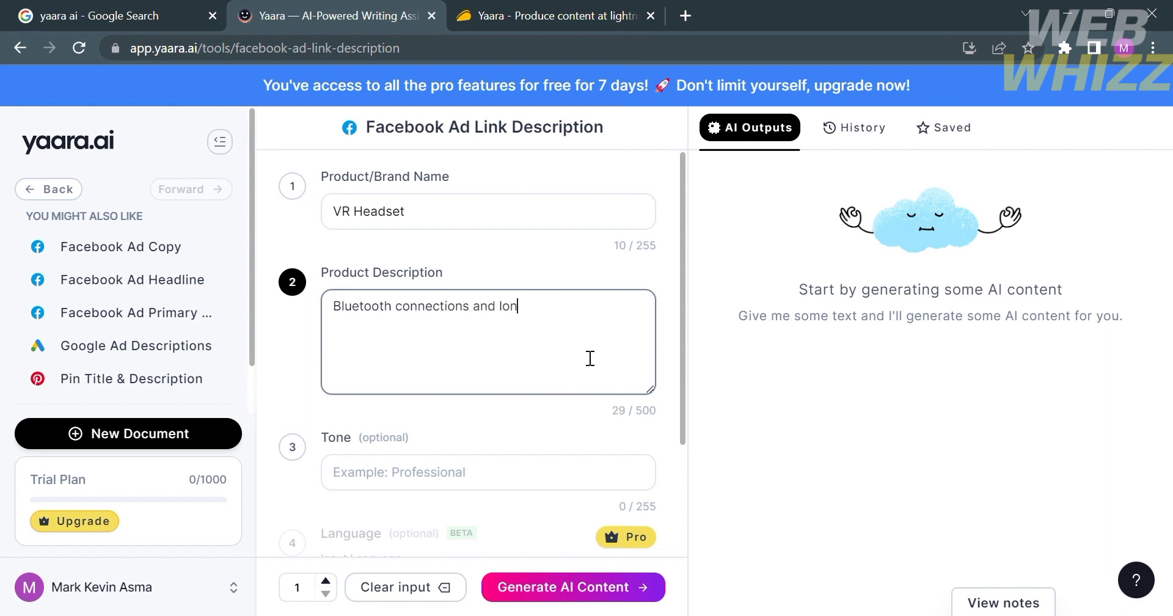
text(Professional)
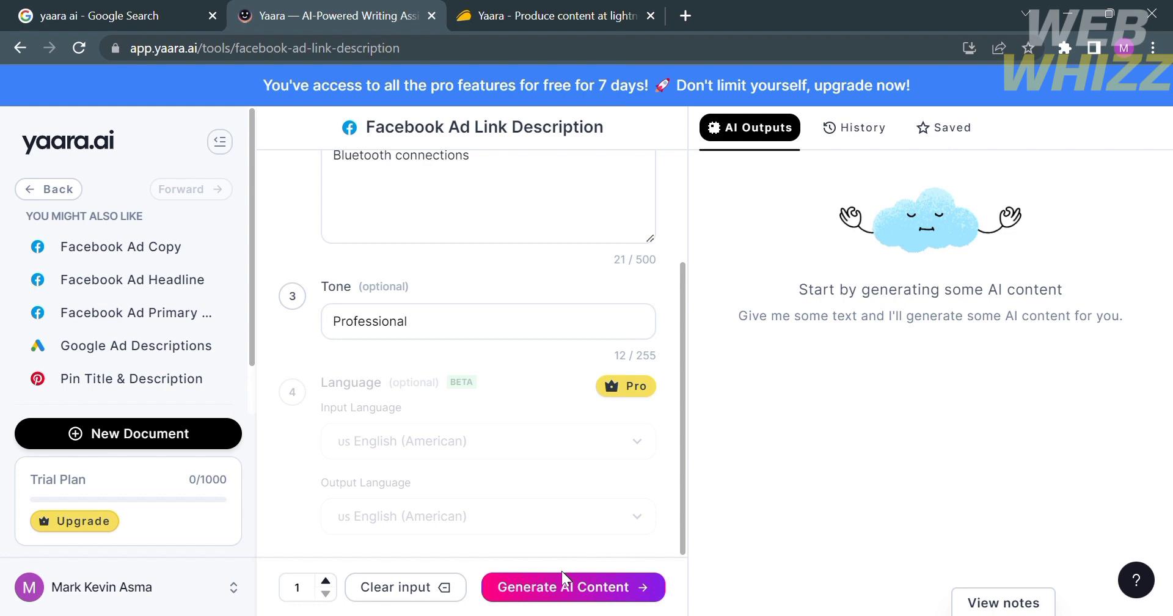
click(572, 587)
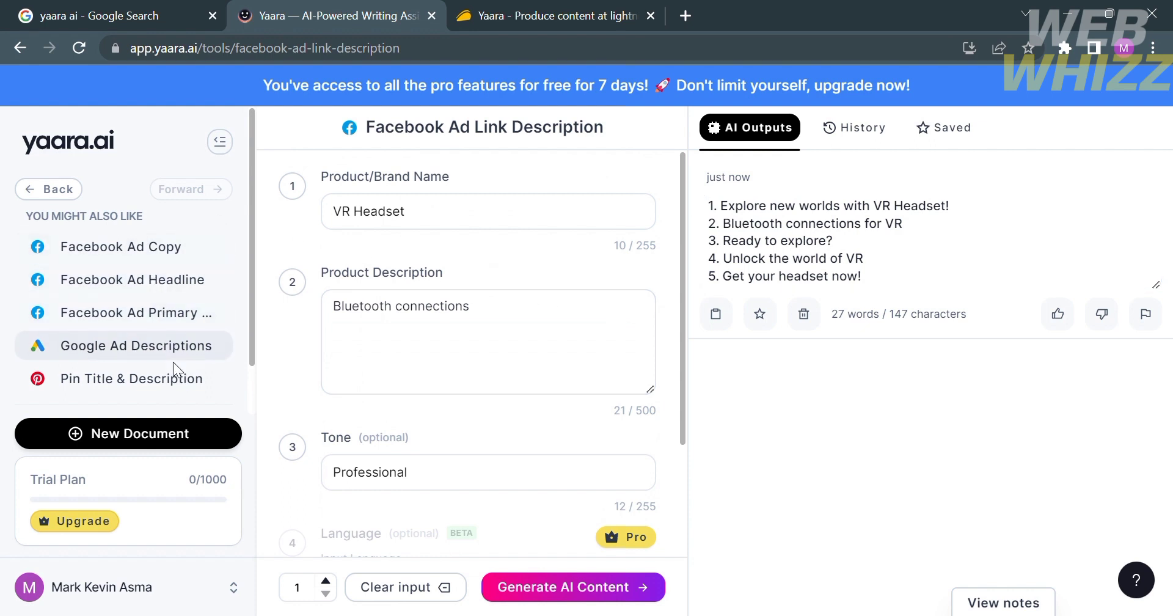
- Leave the generated ad link descriptions and return to the Welcome dashboard
click(67, 140)
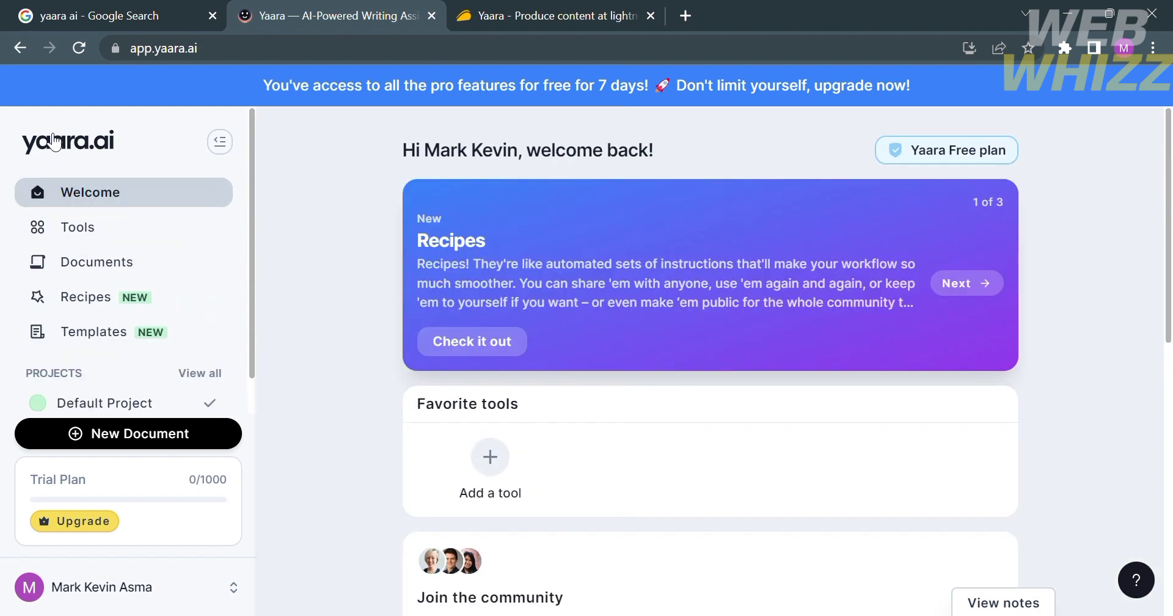
mouse_move(97, 262)
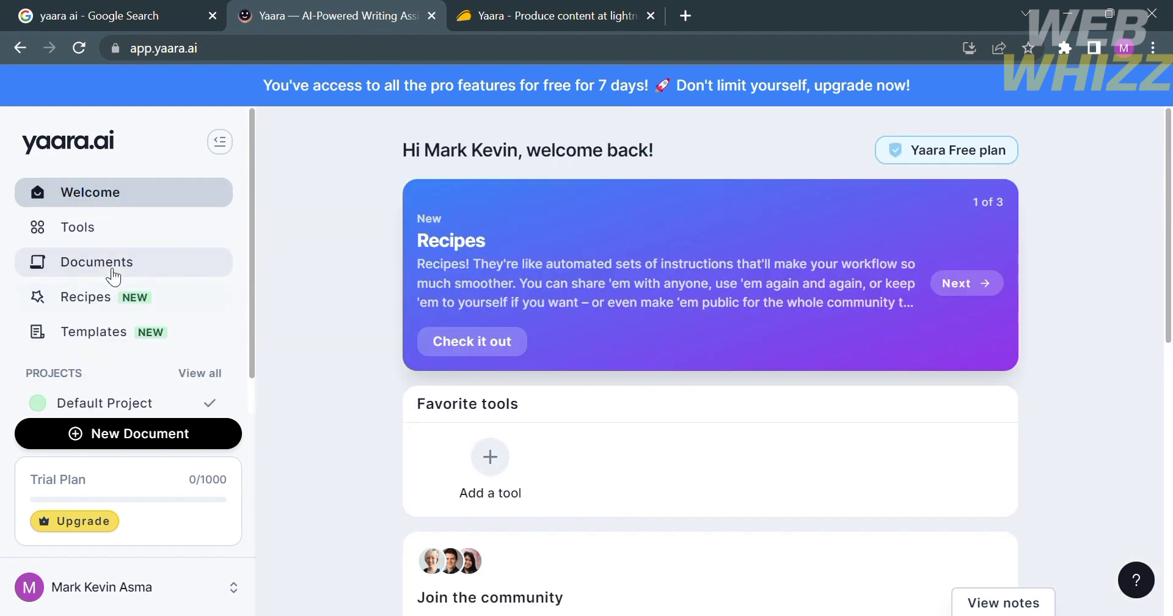